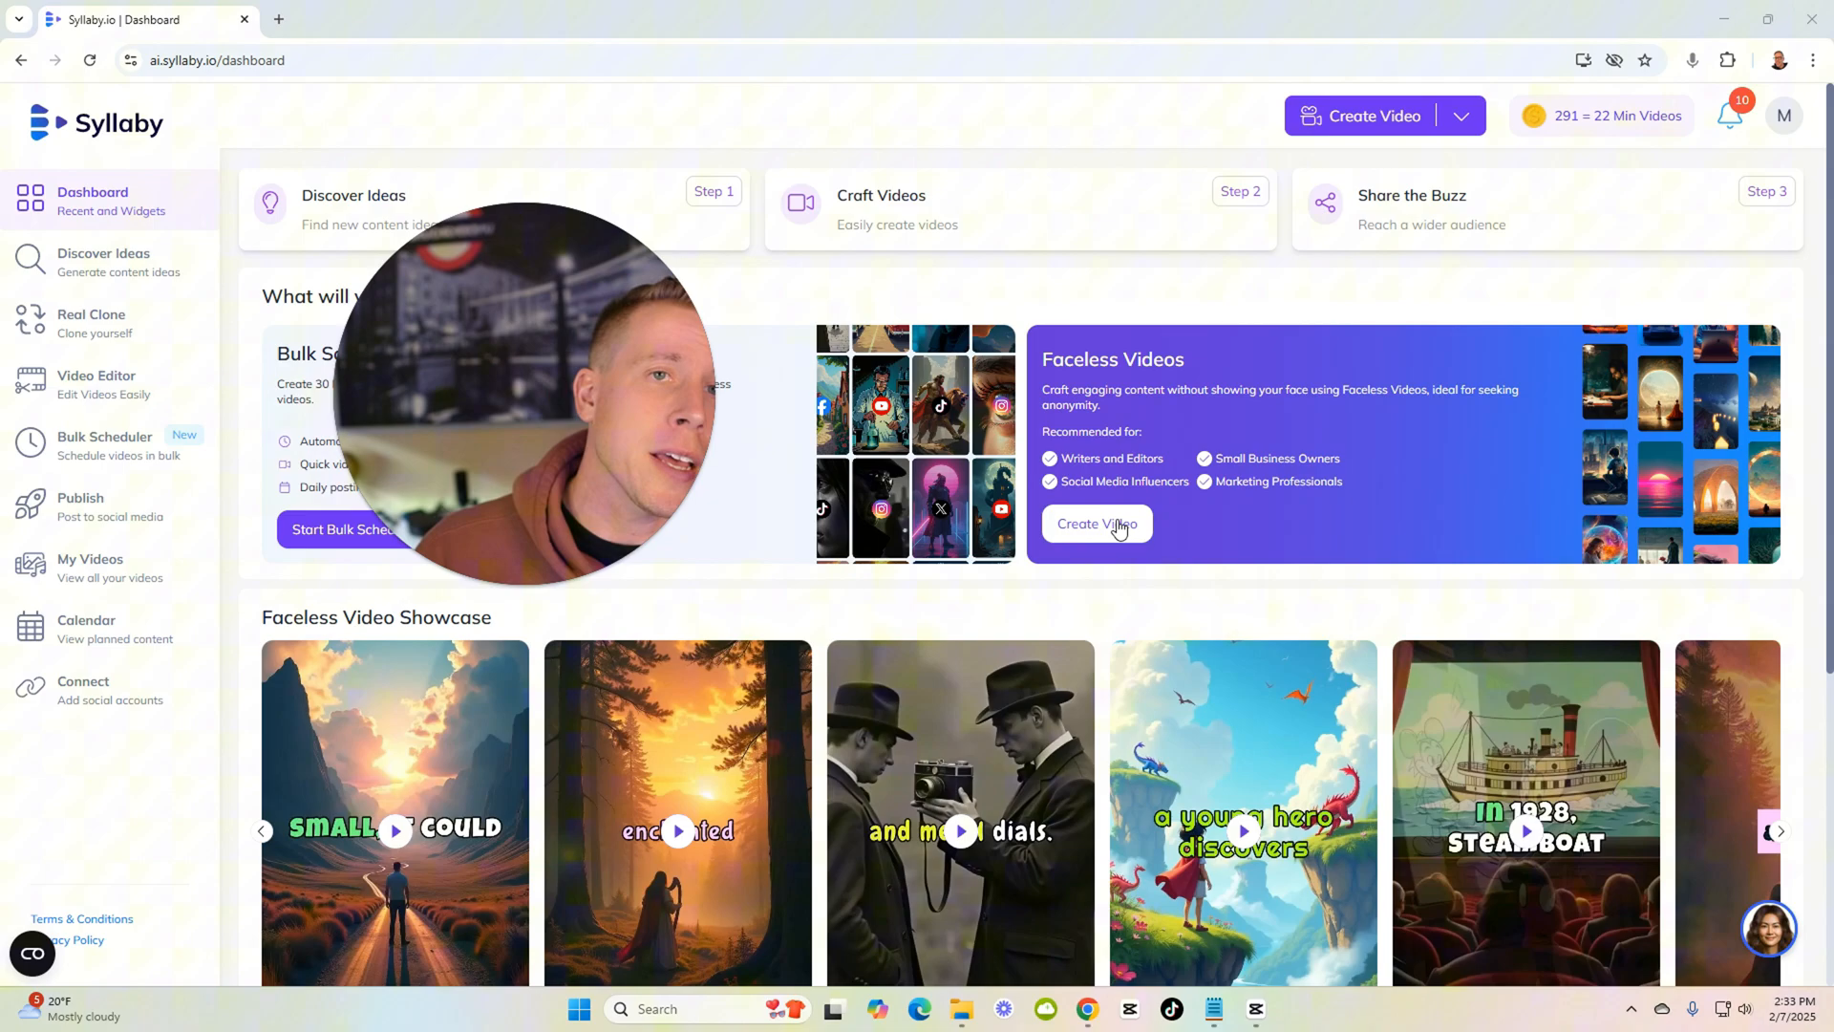
mouse_move(1322, 520)
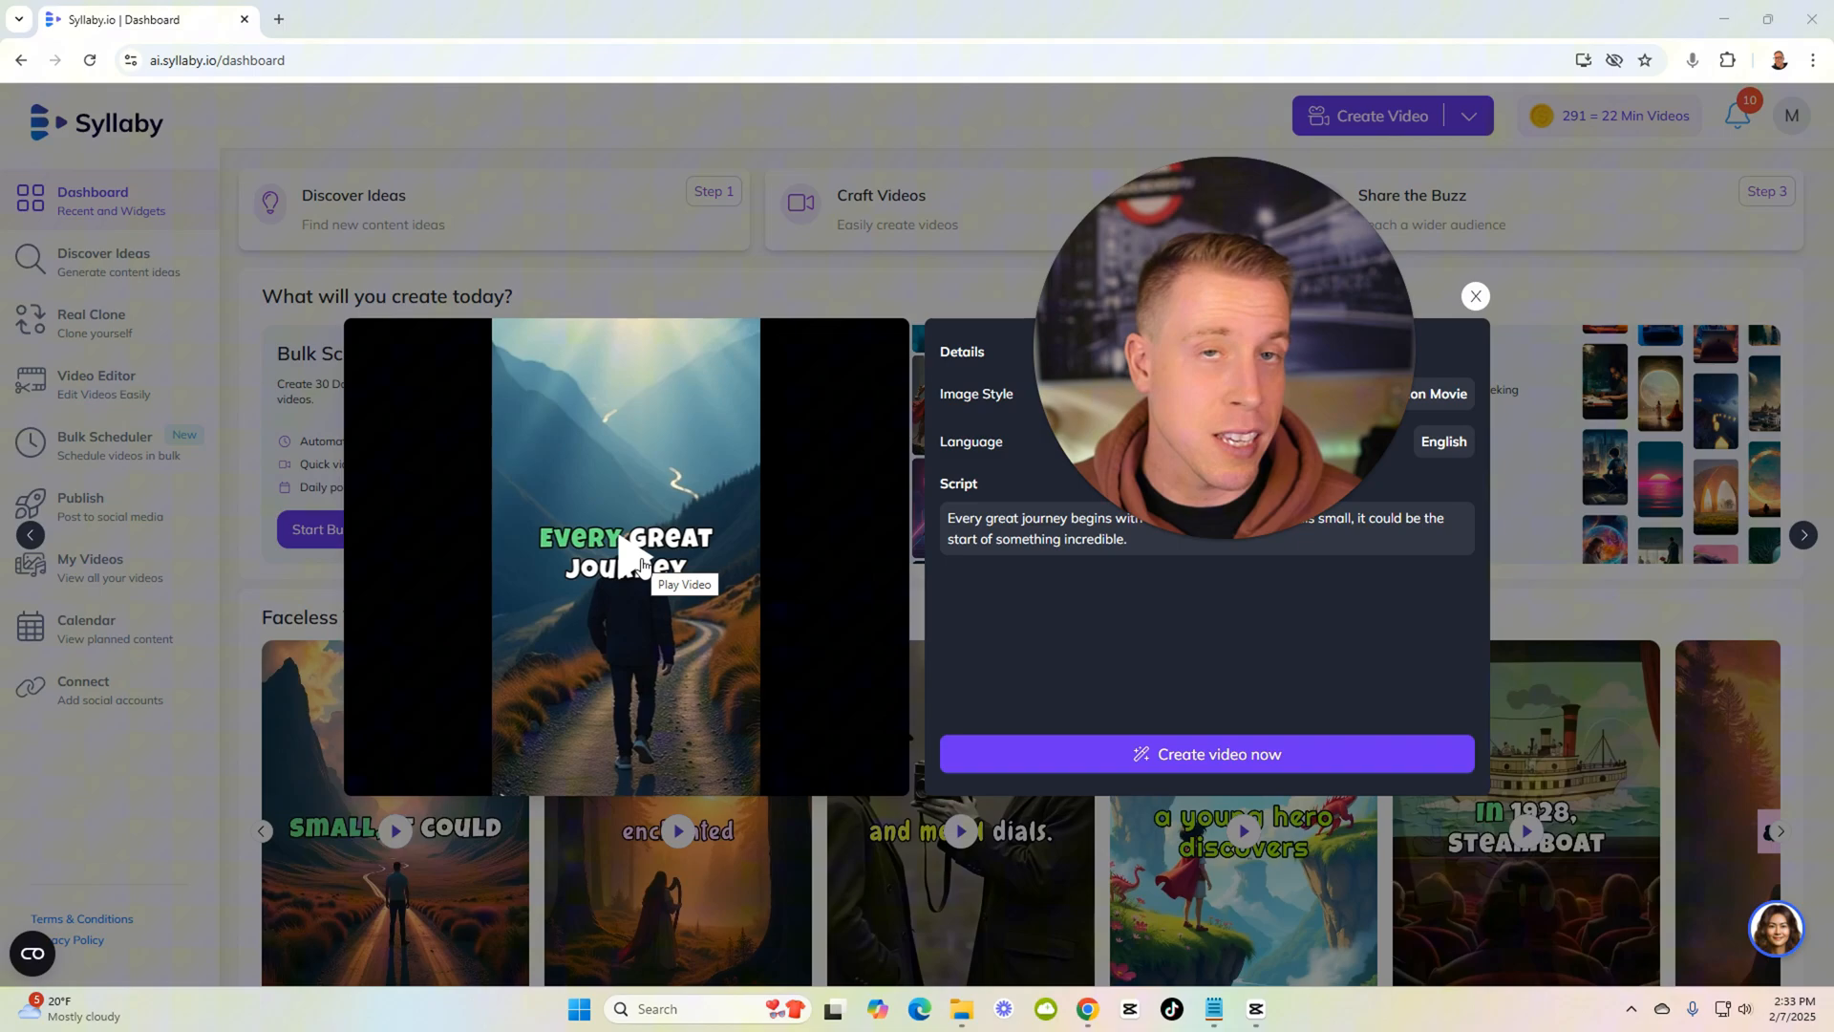
Preview the Every Great Journey and enchanted forest fairytale sample videos, then close them.
click(627, 556)
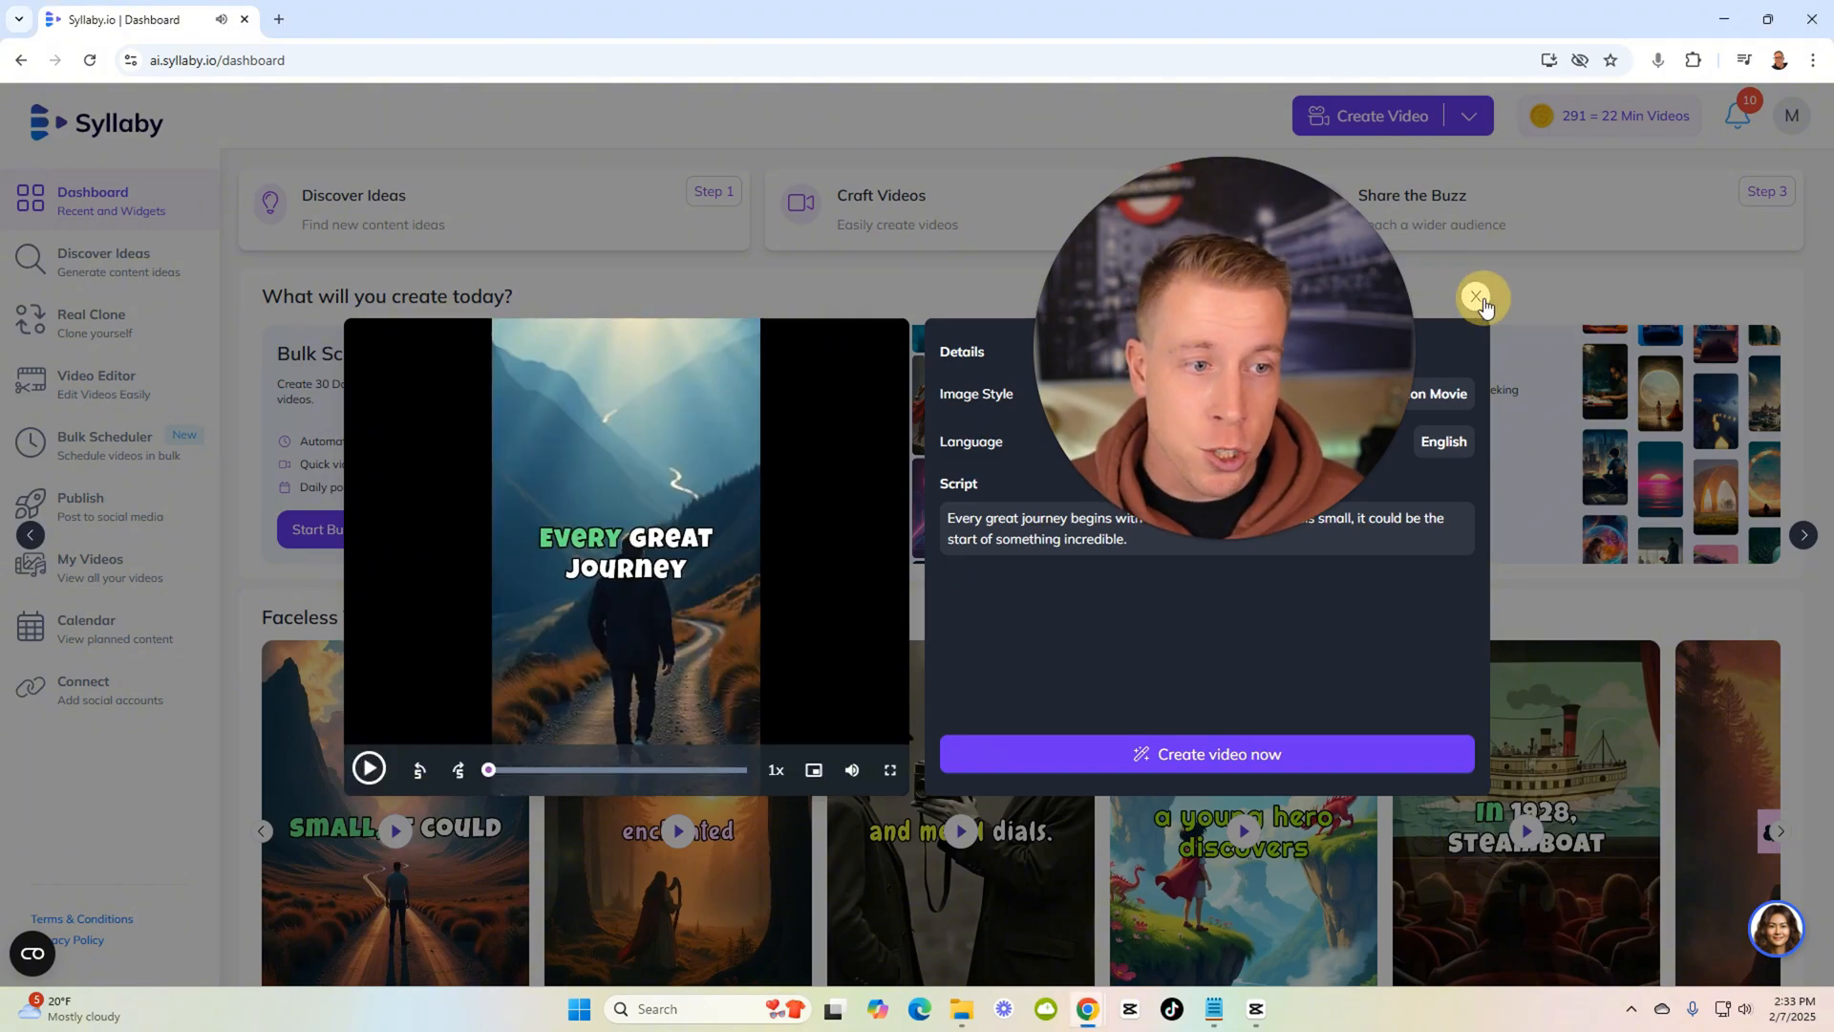
click(1477, 294)
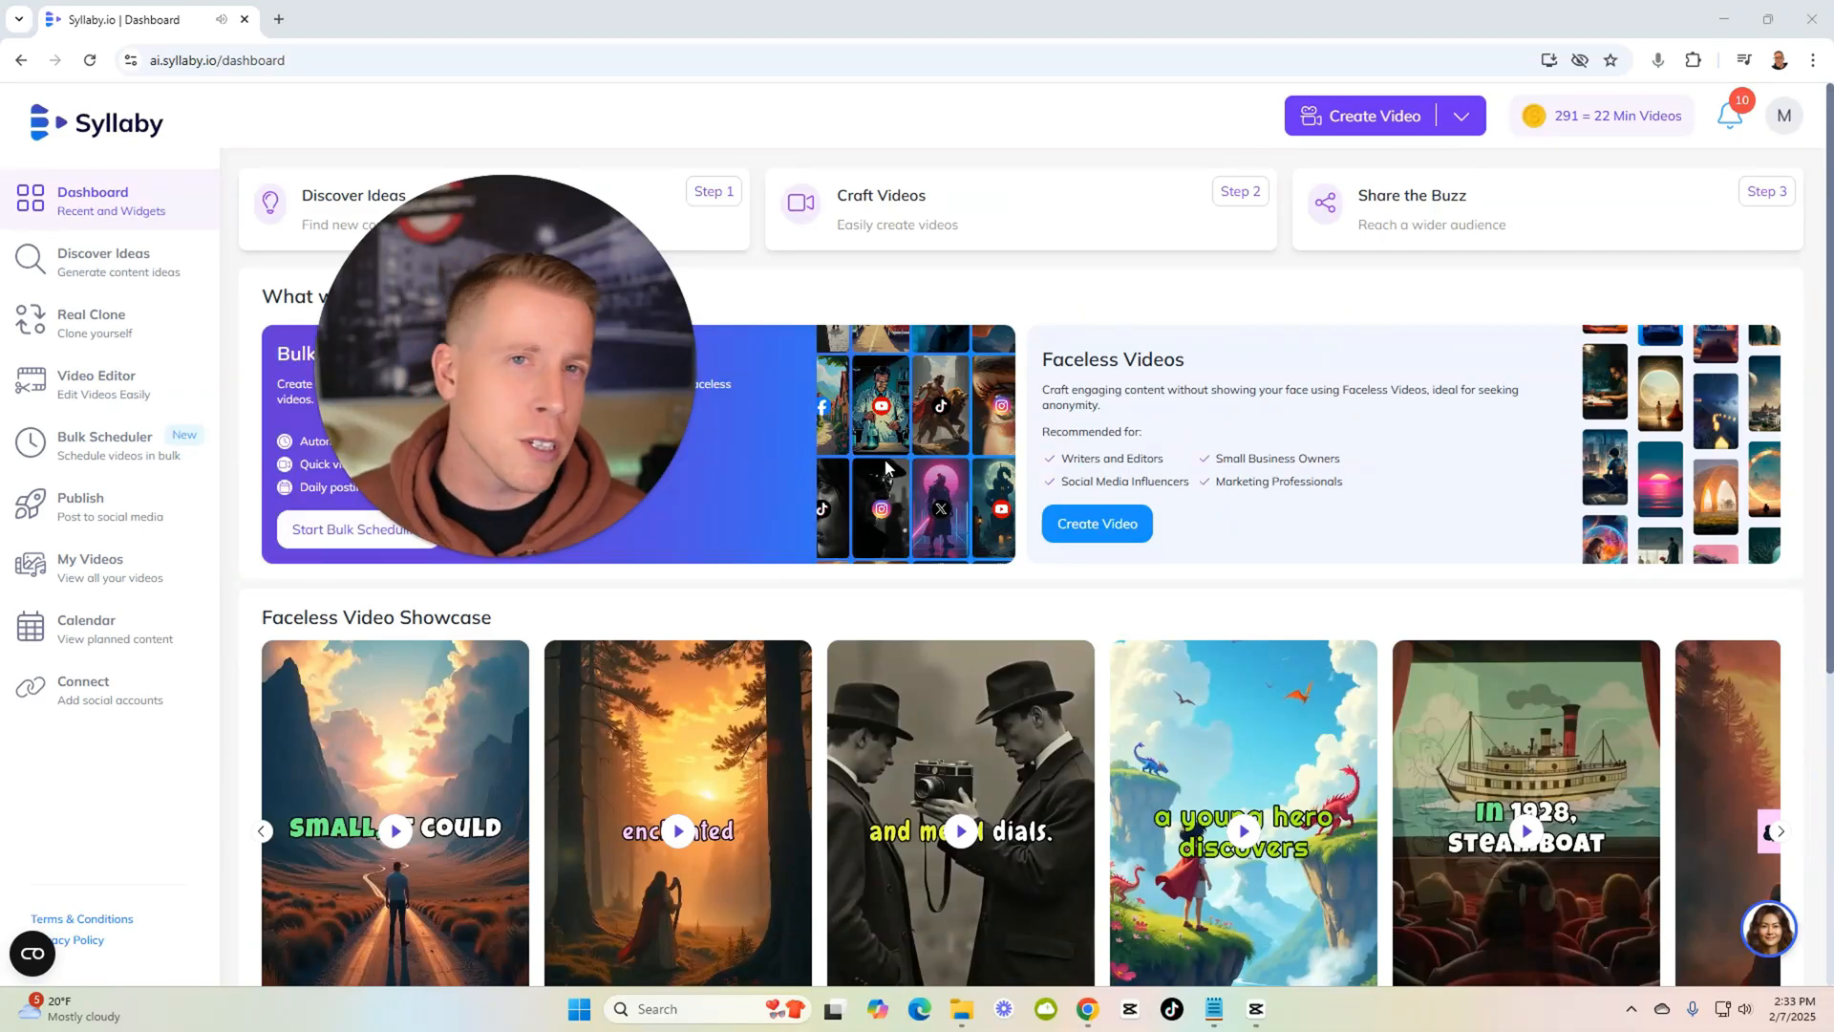
mouse_move(733, 814)
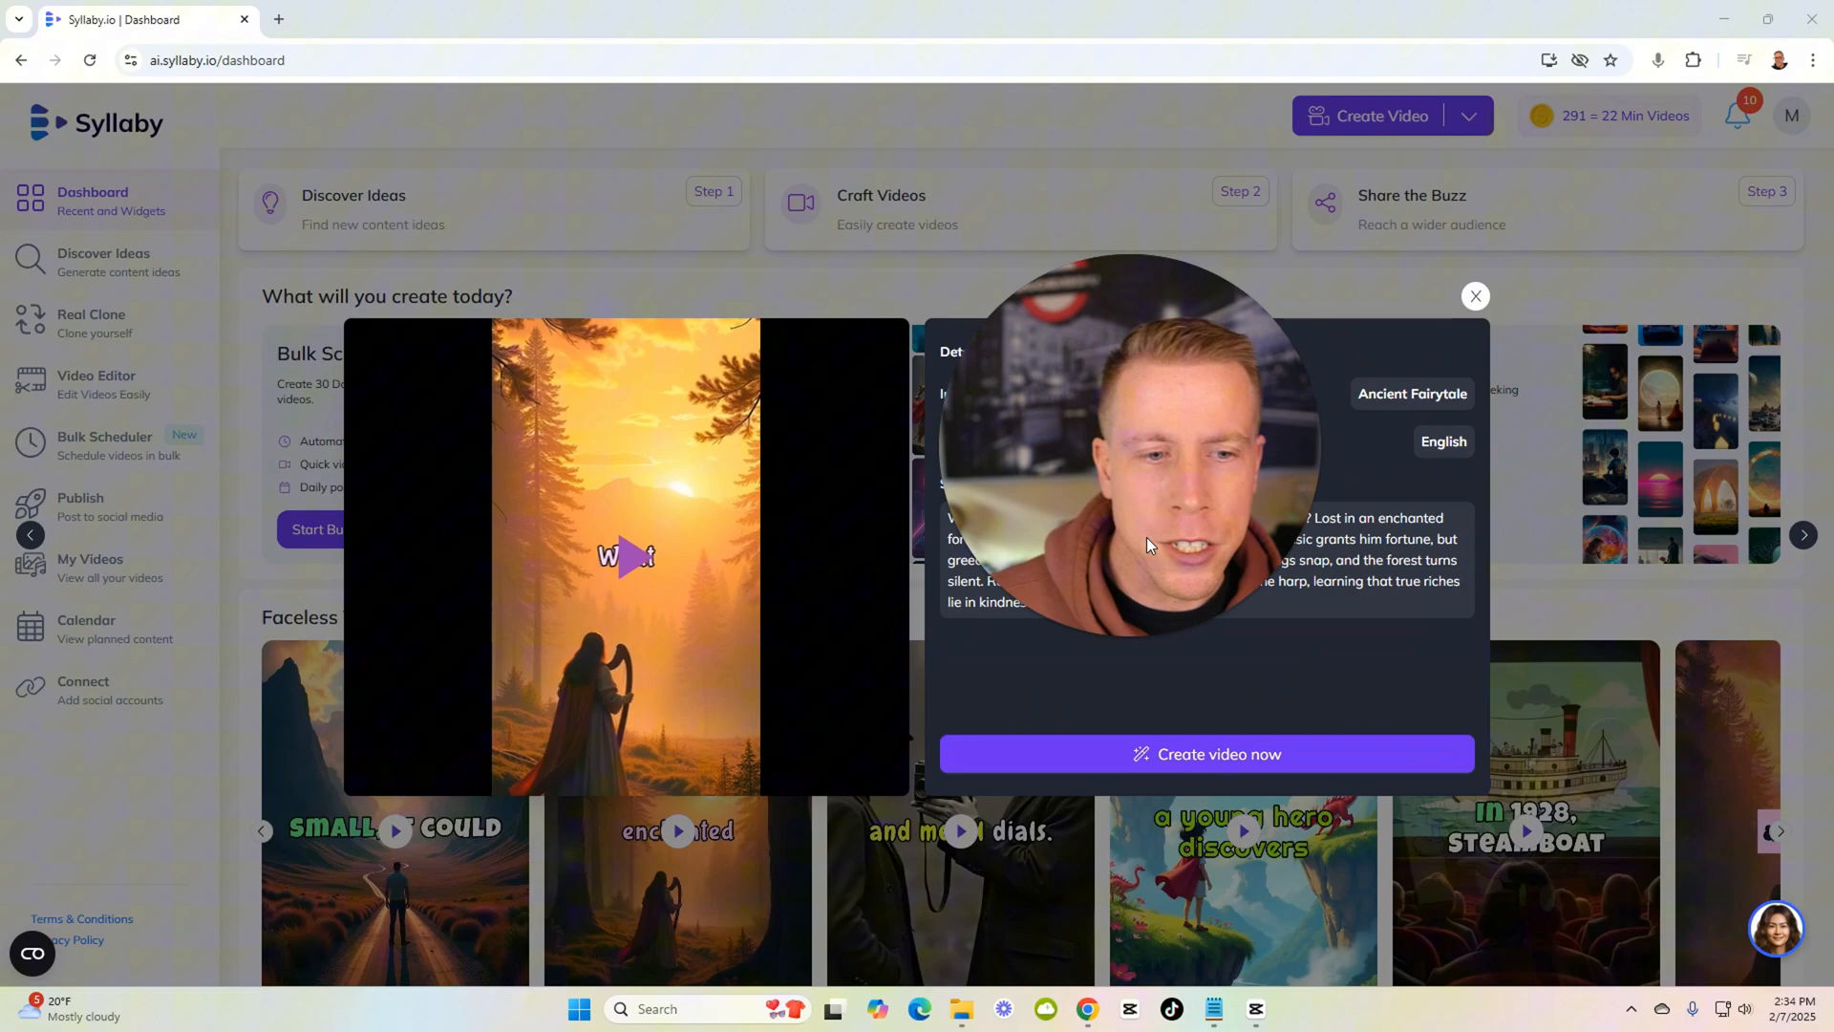
mouse_move(647, 567)
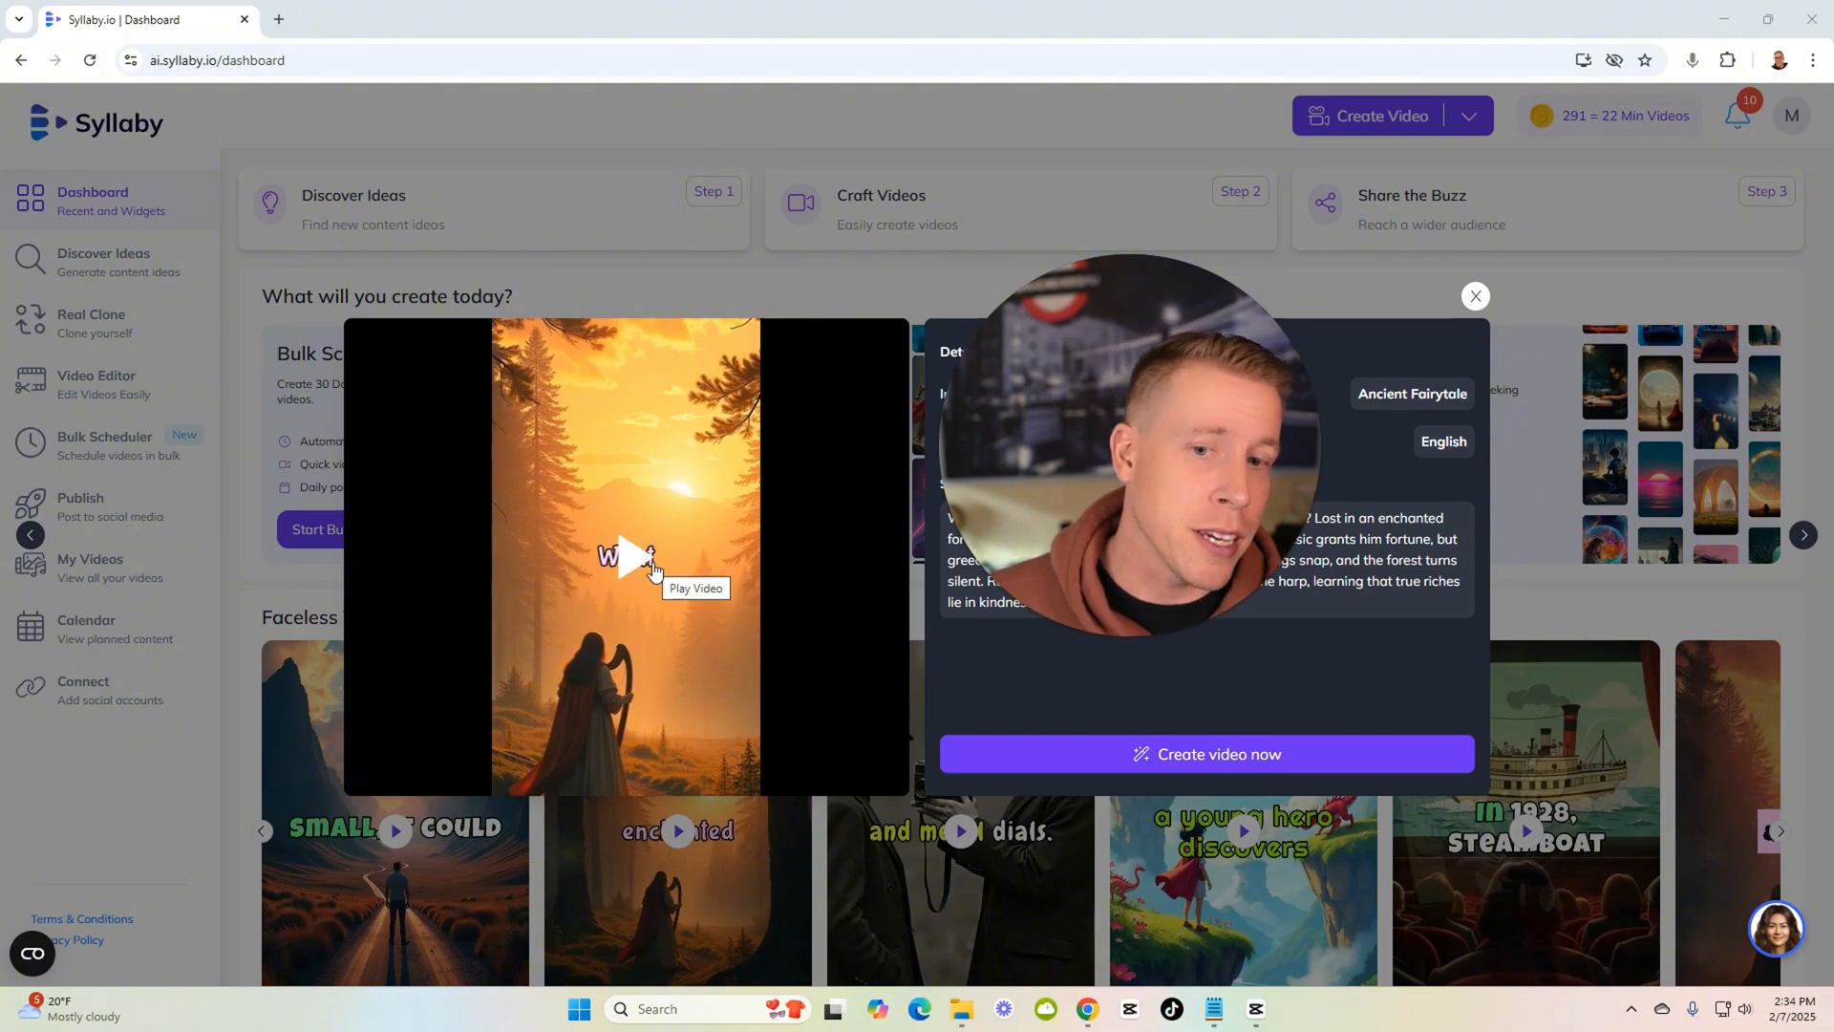
click(627, 556)
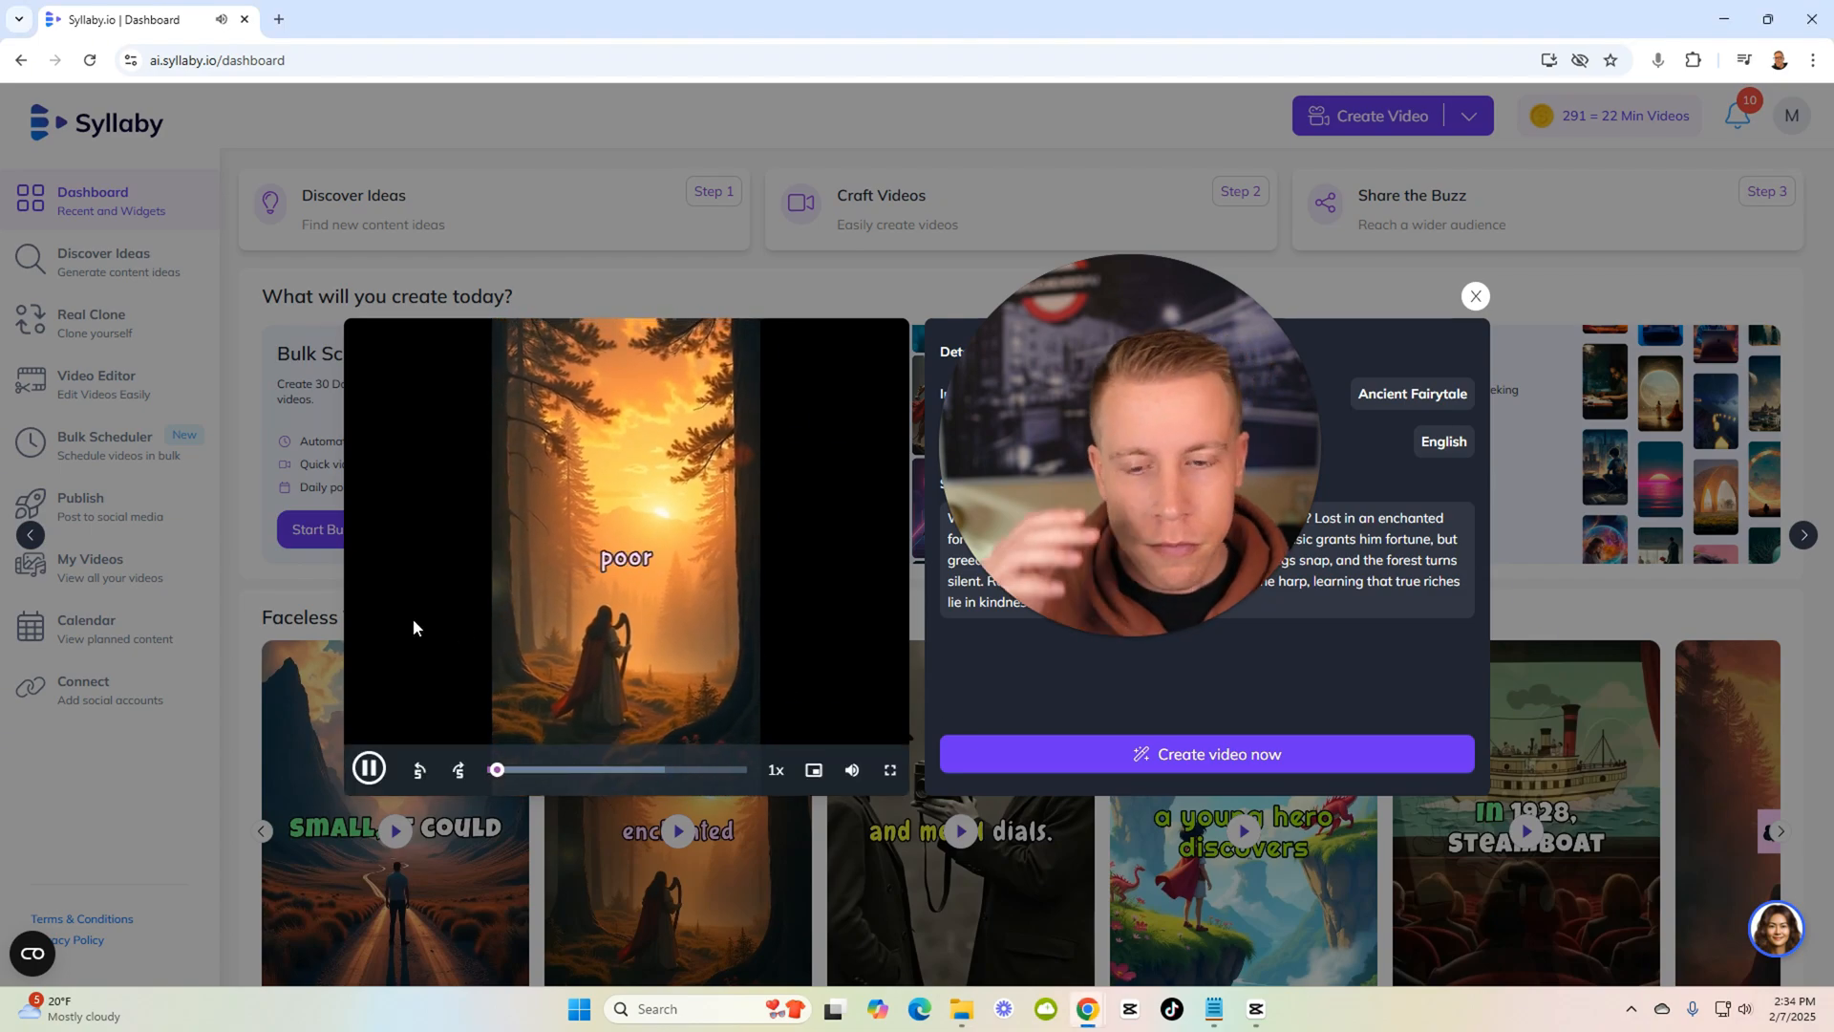
click(366, 768)
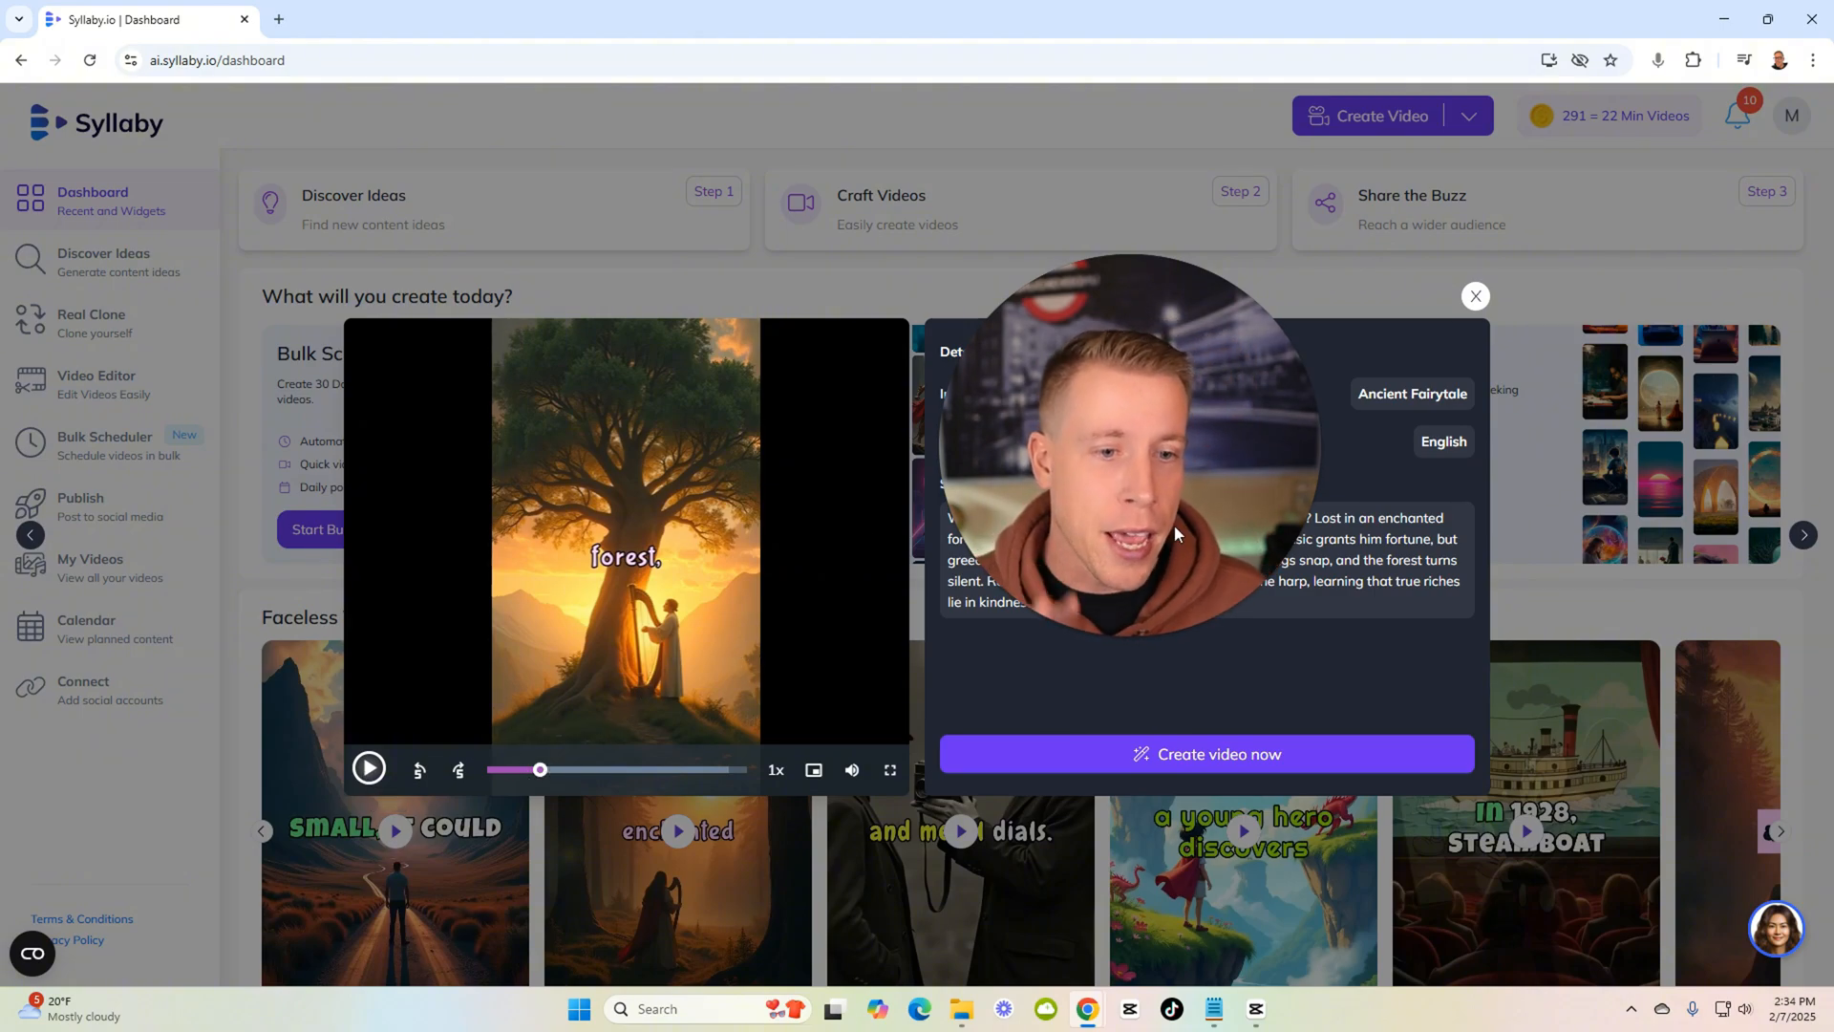
drag(539, 768, 493, 768)
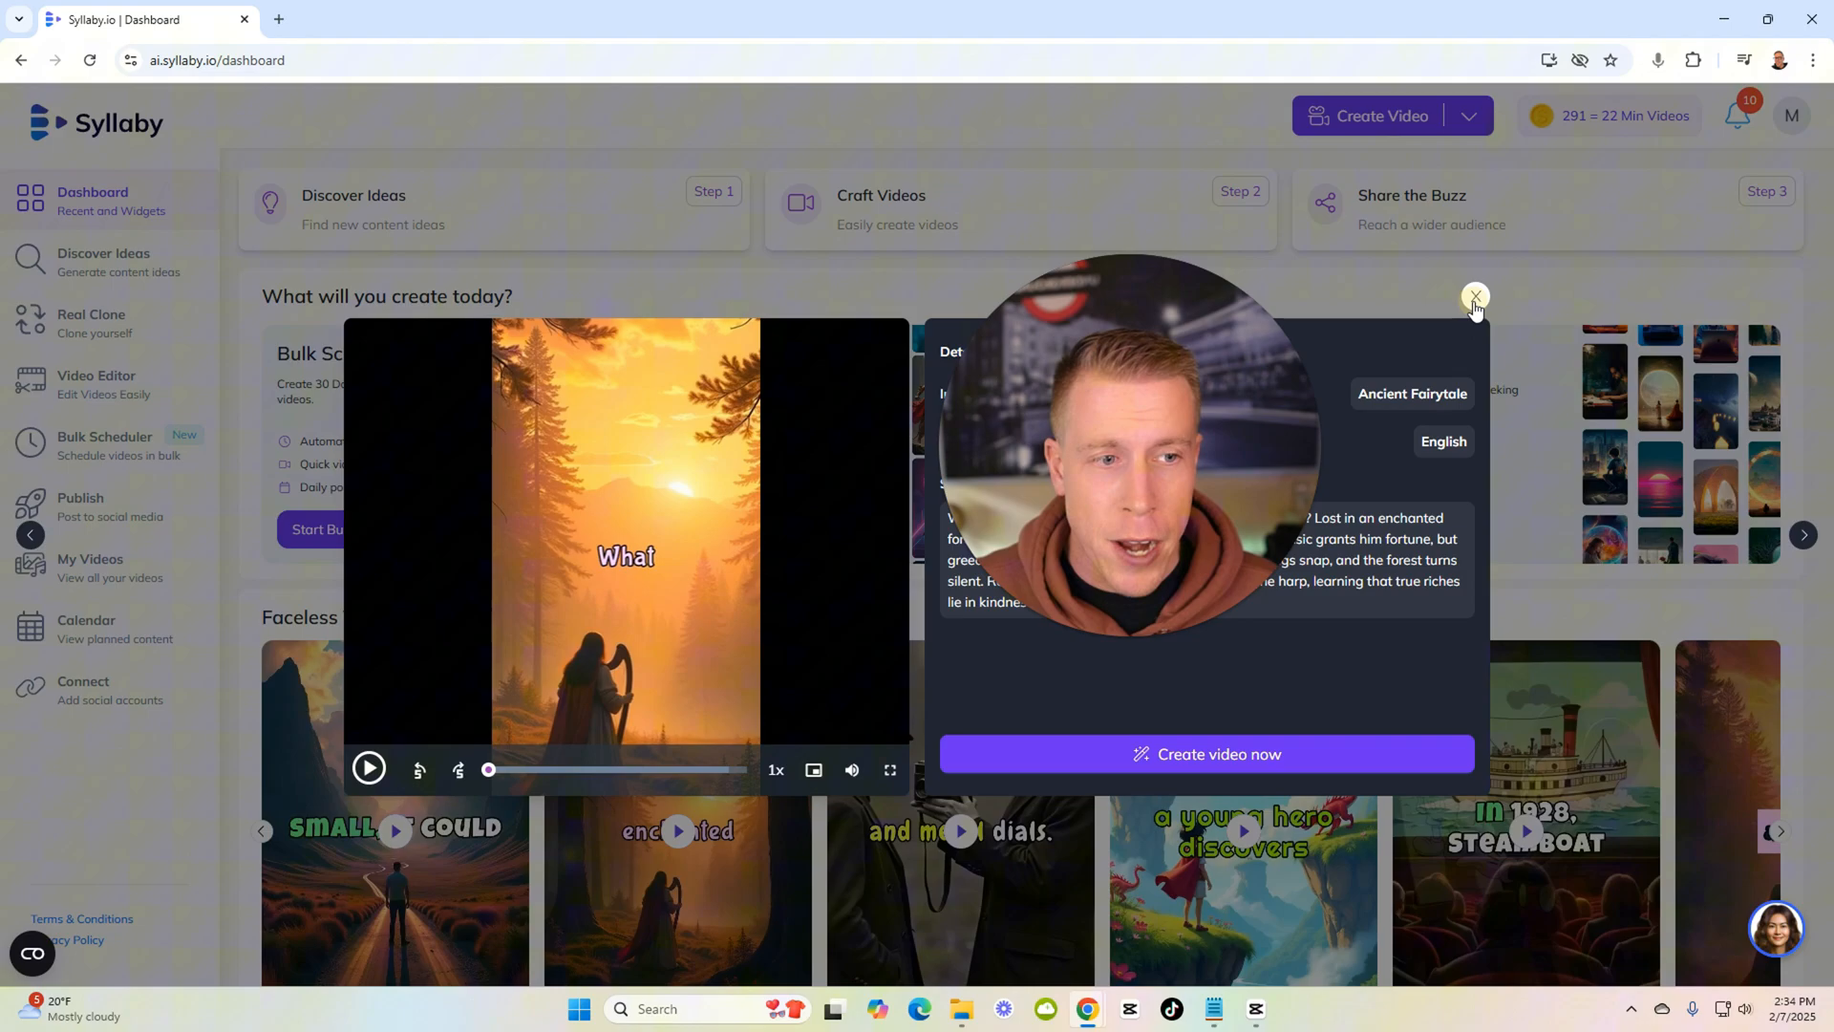
click(1473, 295)
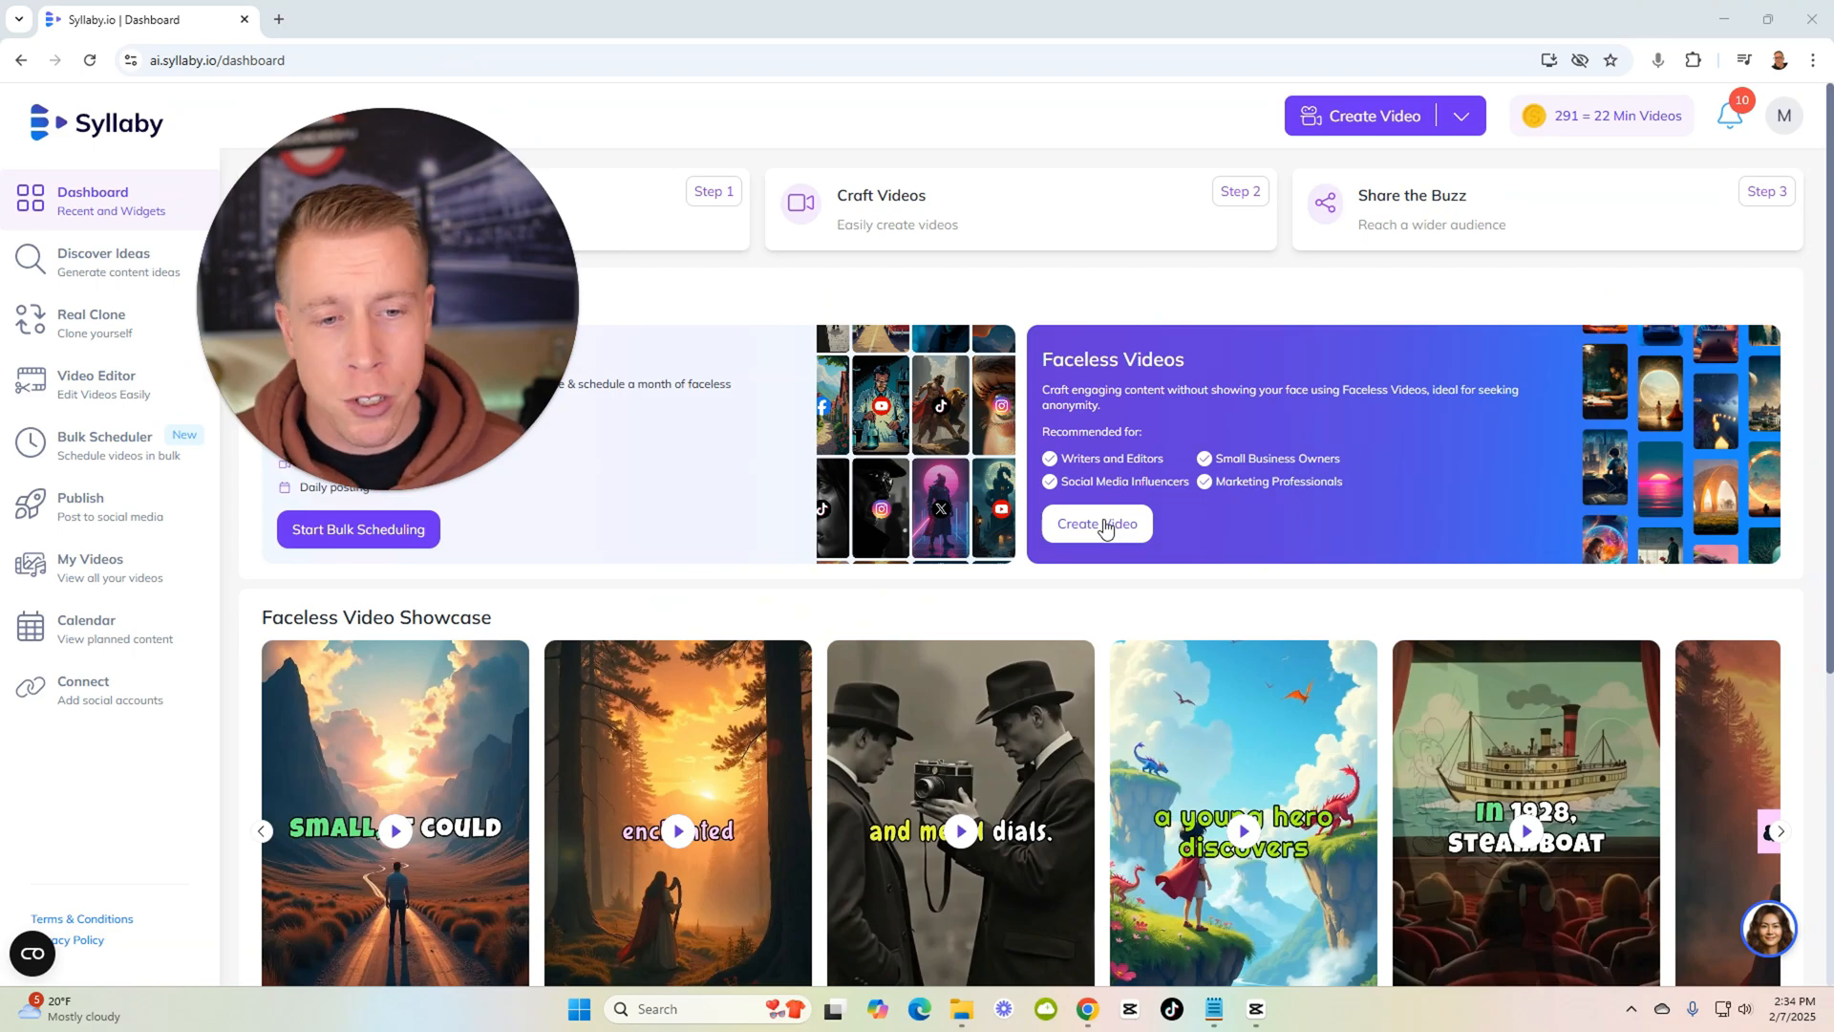
Start a new faceless video and page through the AI Visuals styles to Crime Movie.
click(1092, 524)
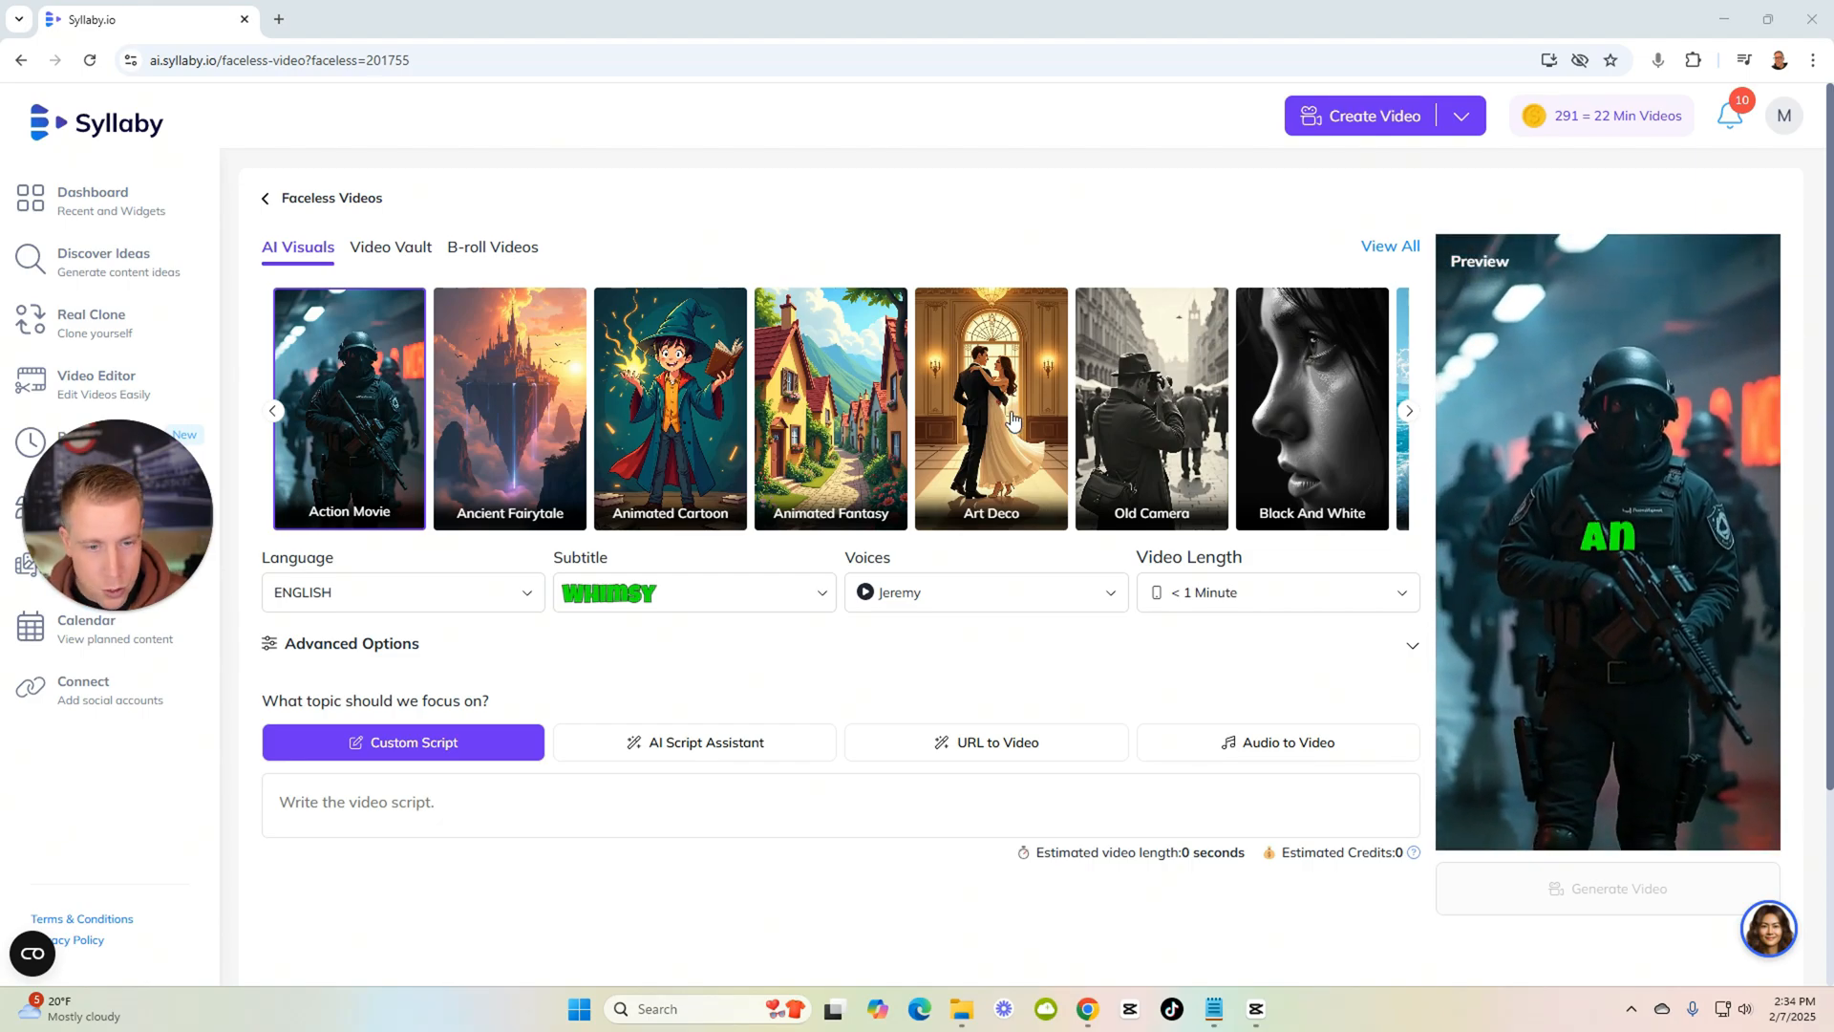
click(1410, 411)
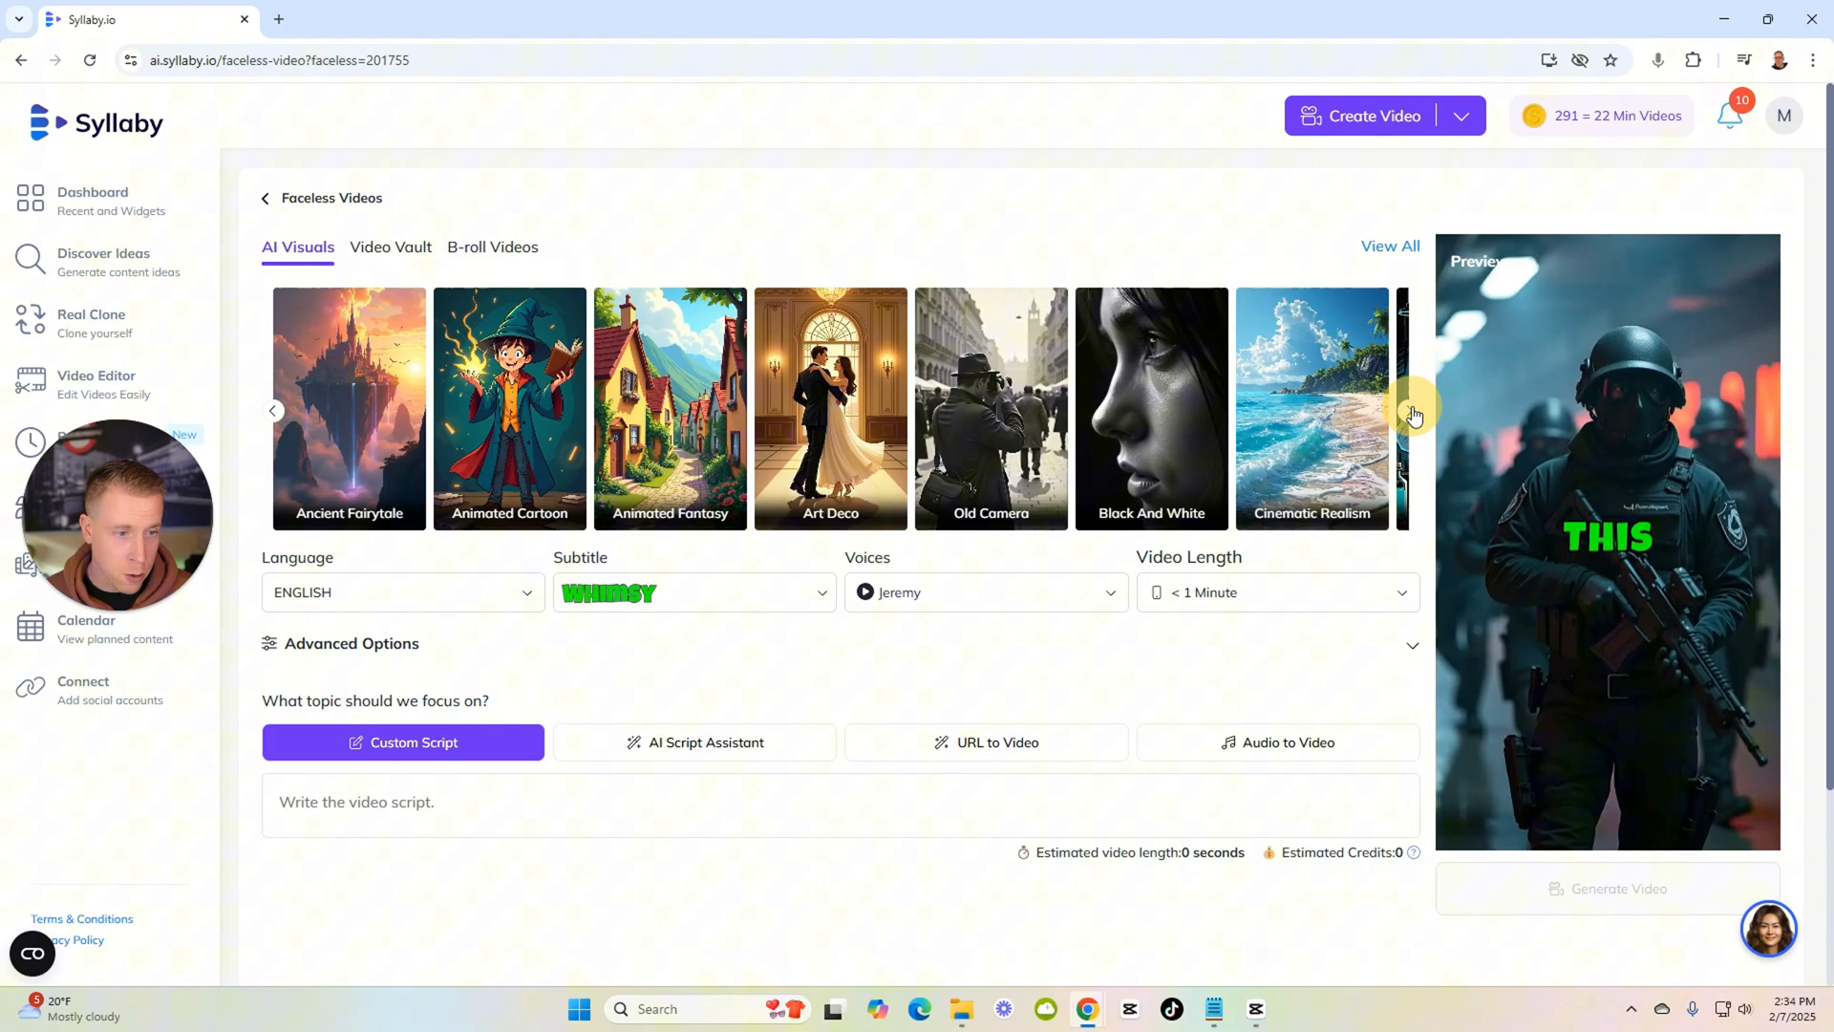
click(1408, 411)
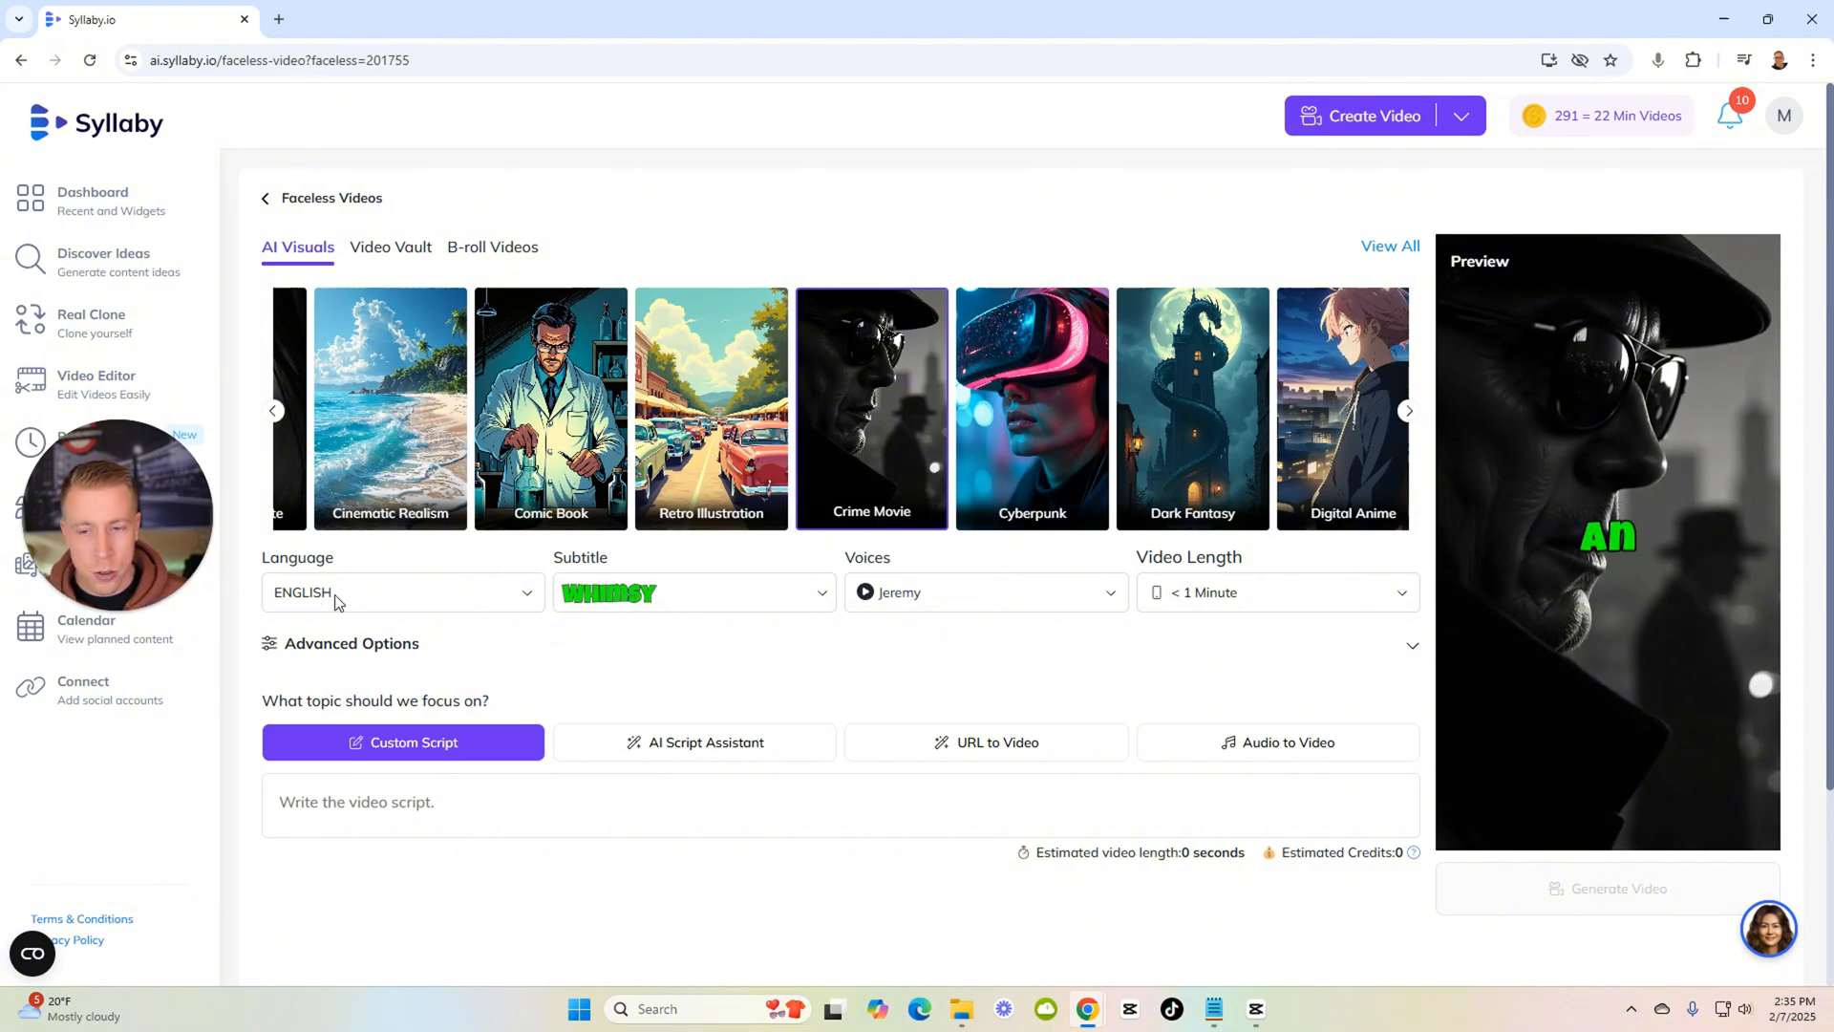
Set subtitles to No Subtitles and bring up the narrator voice list.
click(692, 592)
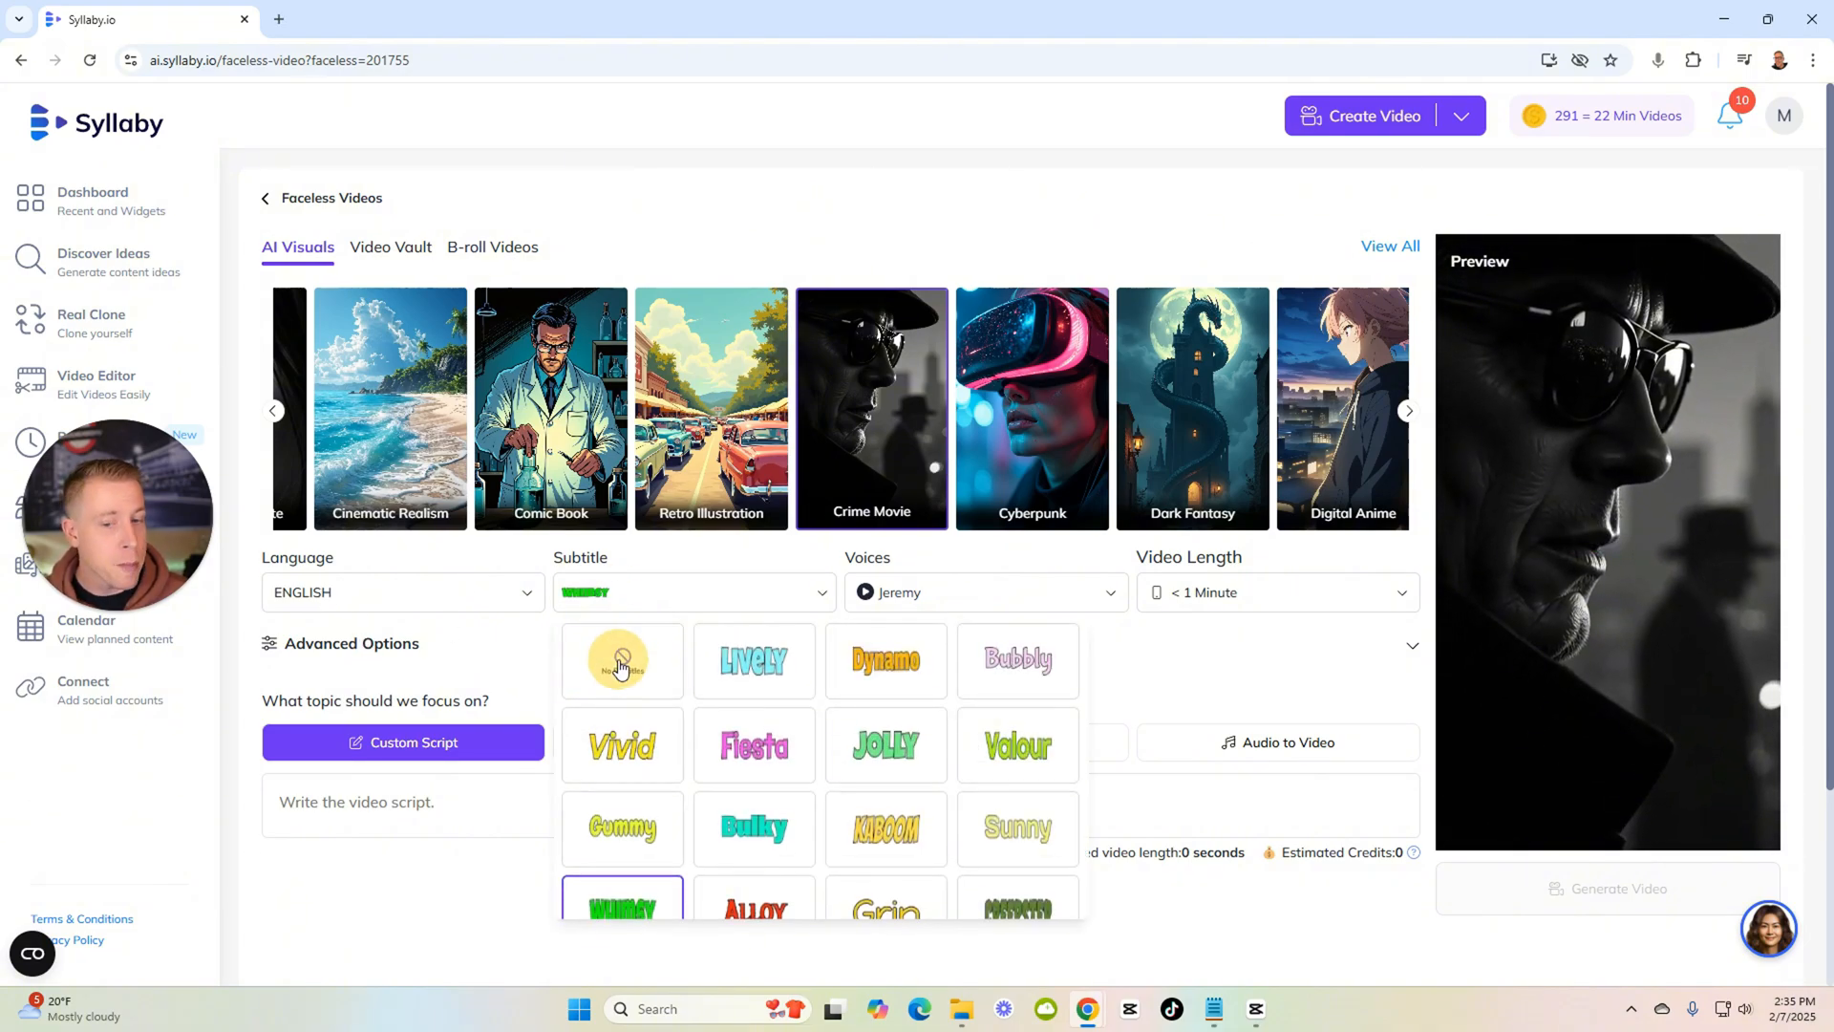
click(621, 659)
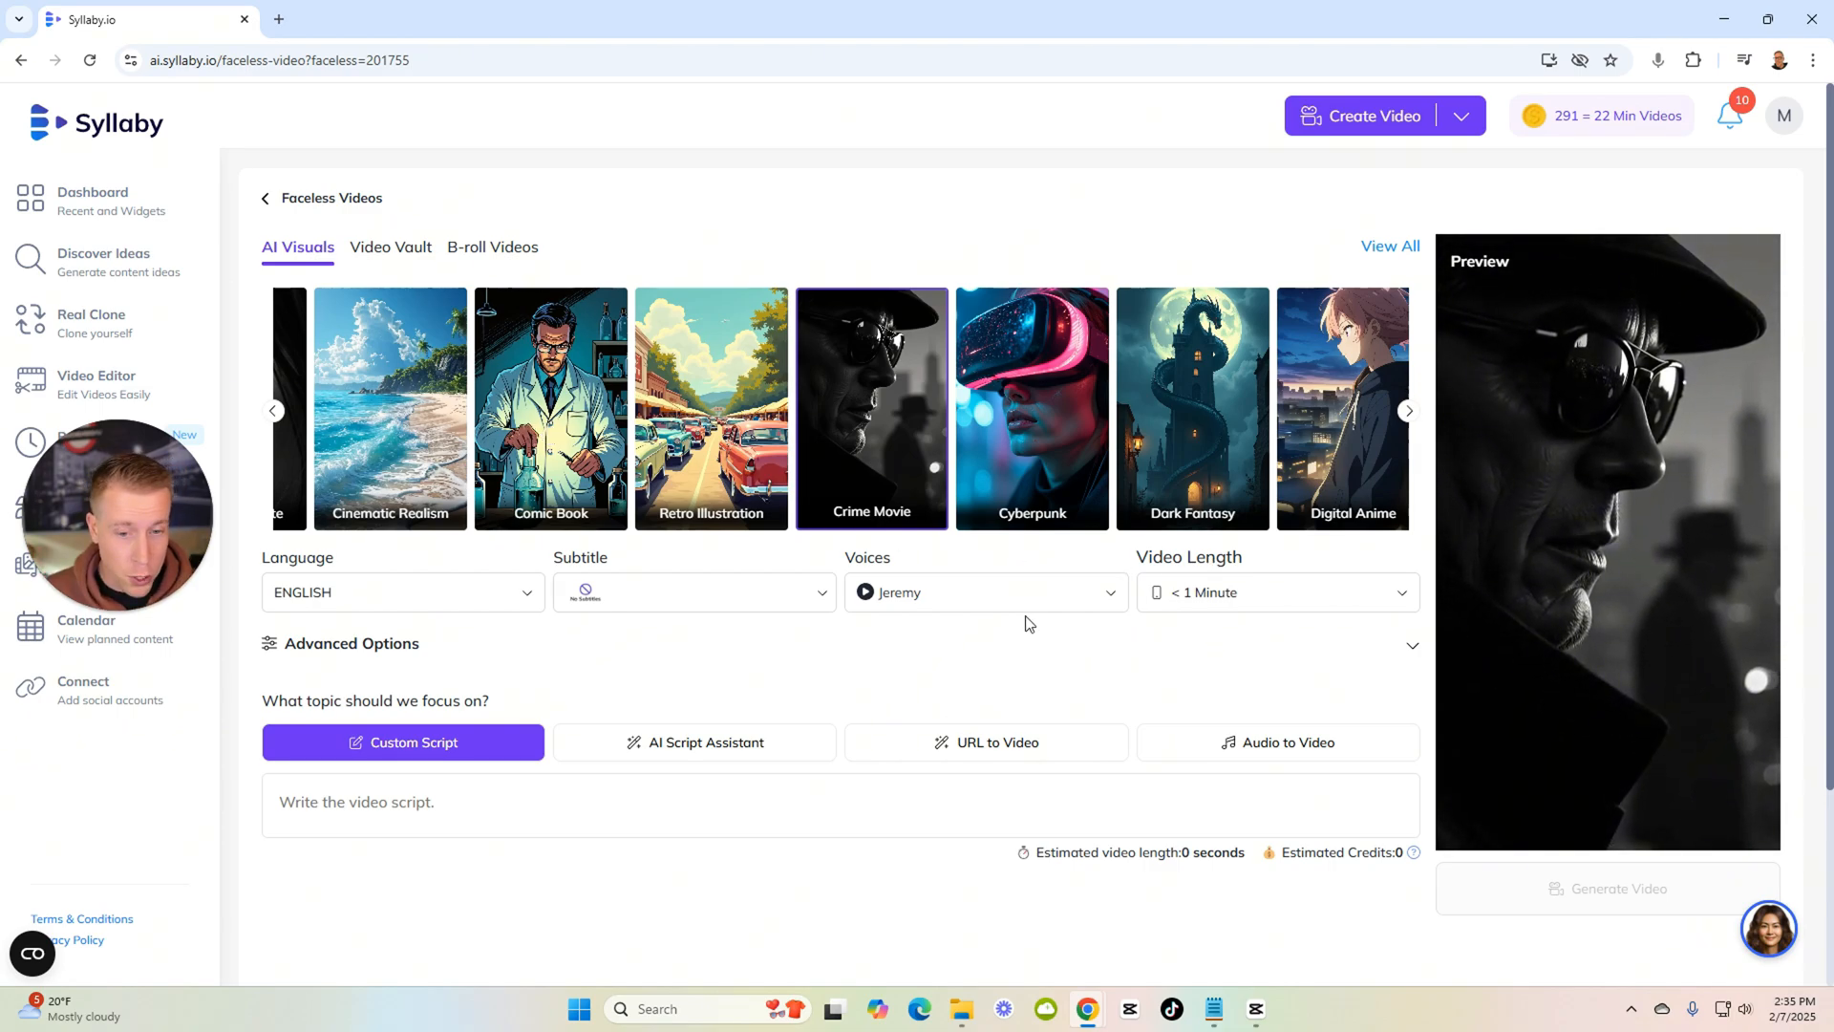
click(1110, 593)
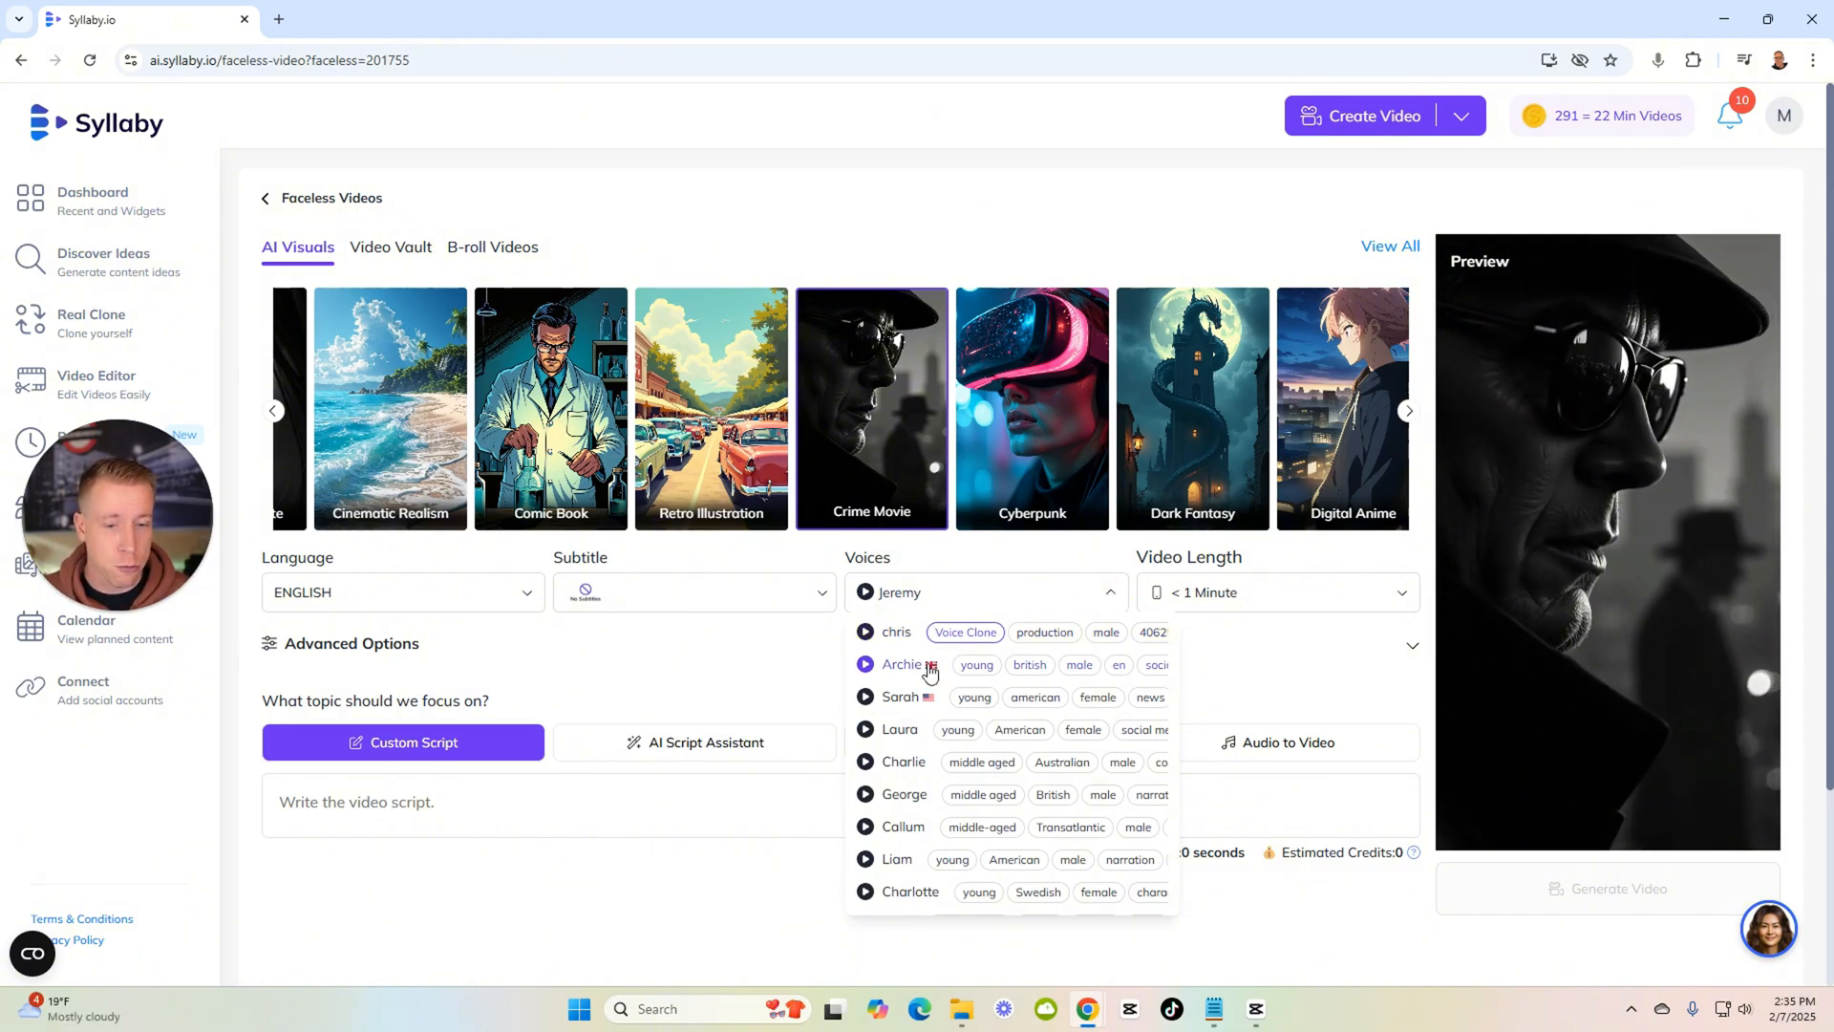
Preview the Archie and Callum voice samples and settle on George as narrator.
click(863, 633)
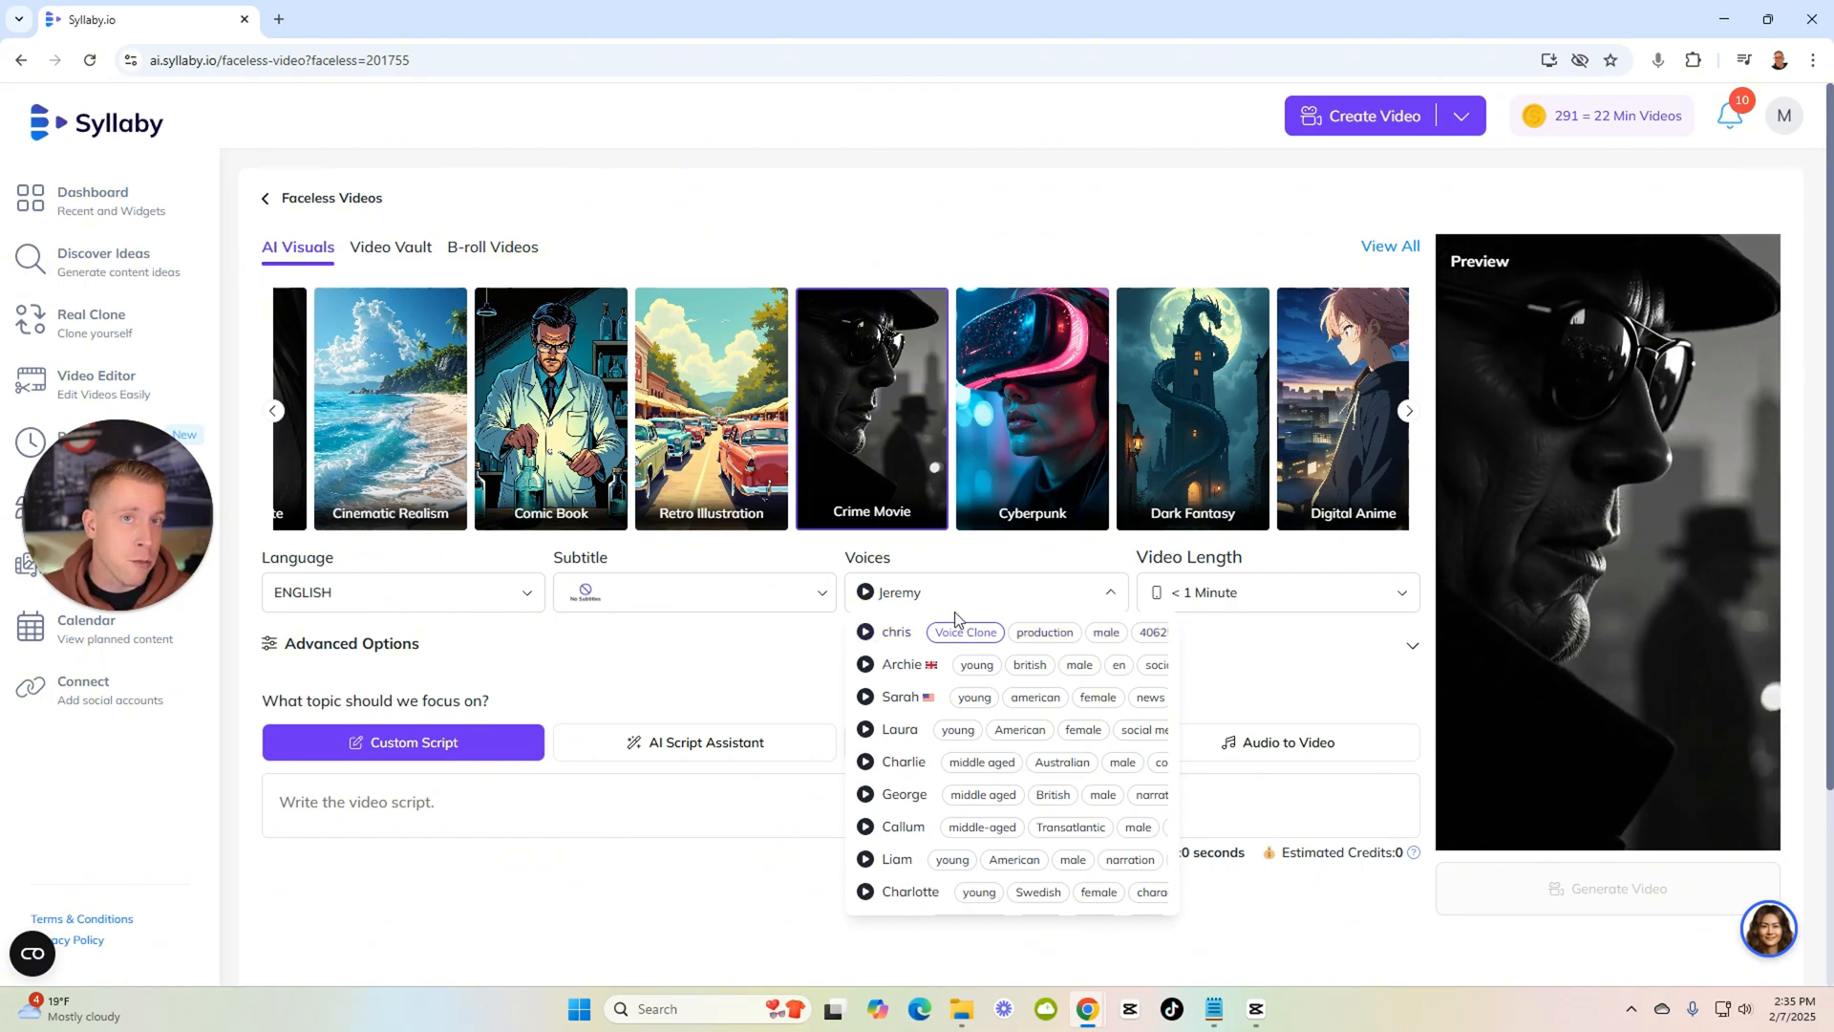
mouse_move(880, 751)
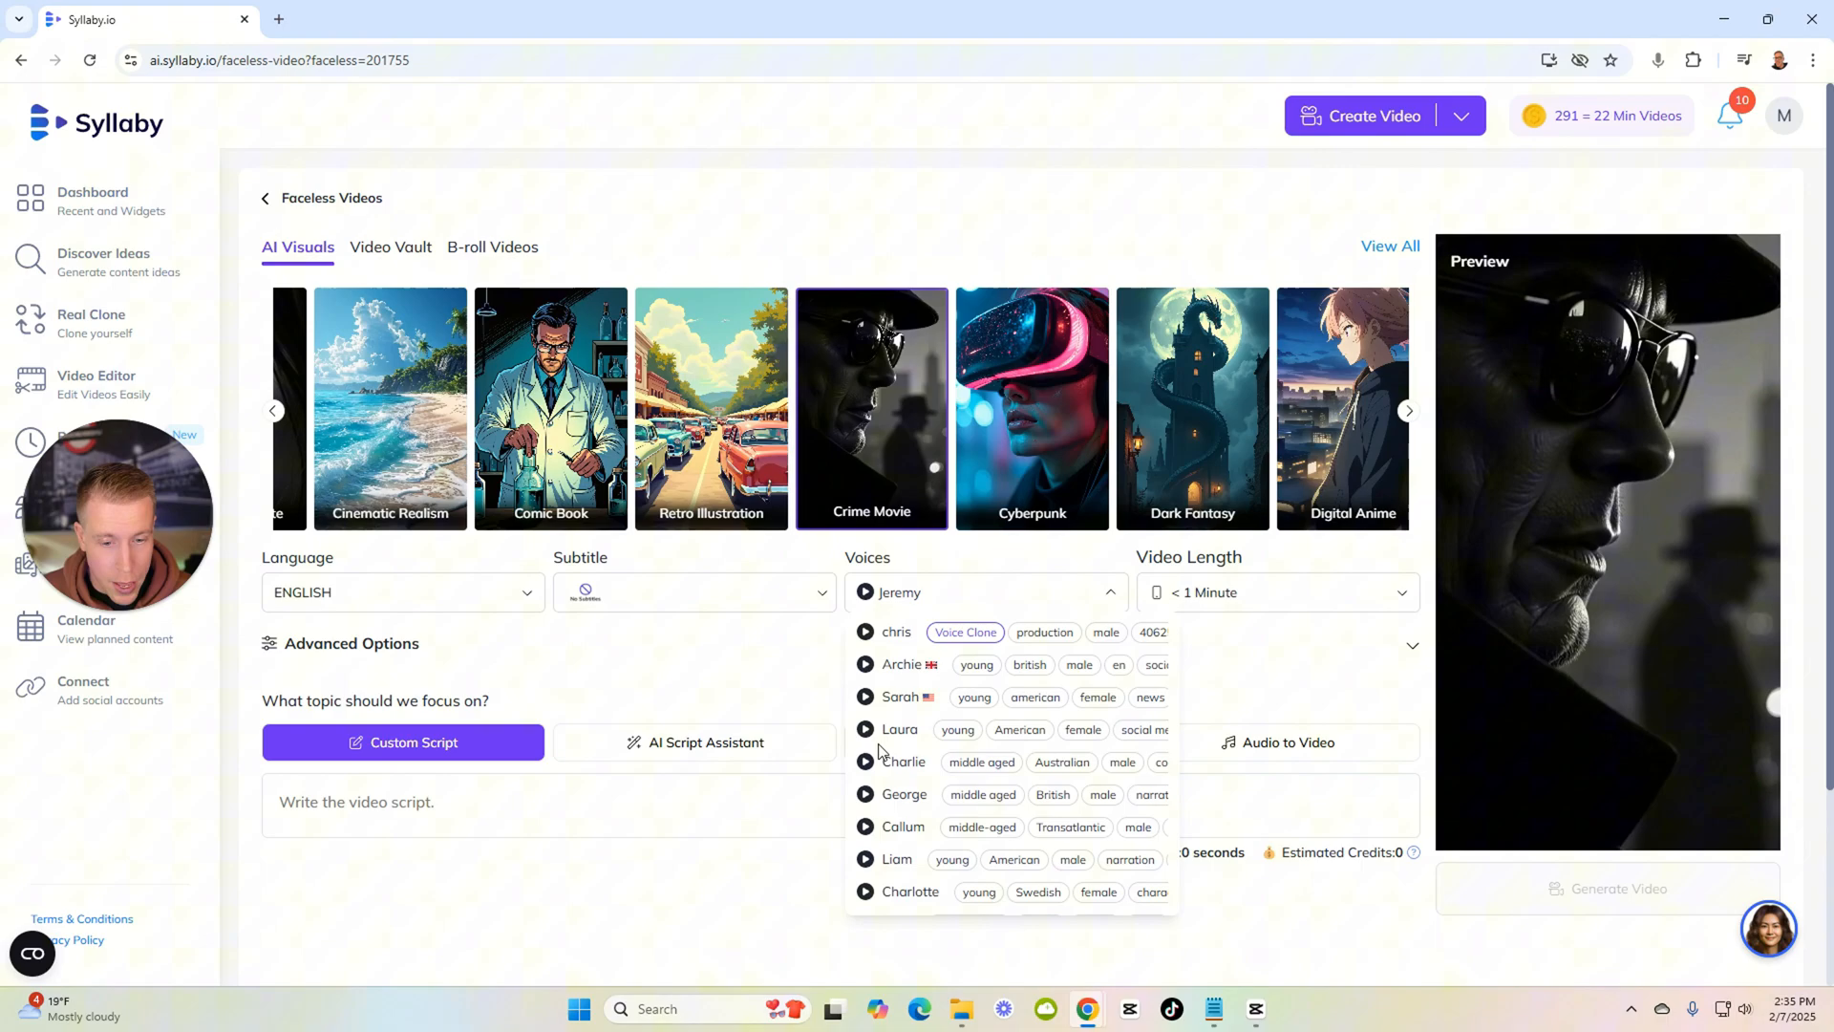
click(864, 665)
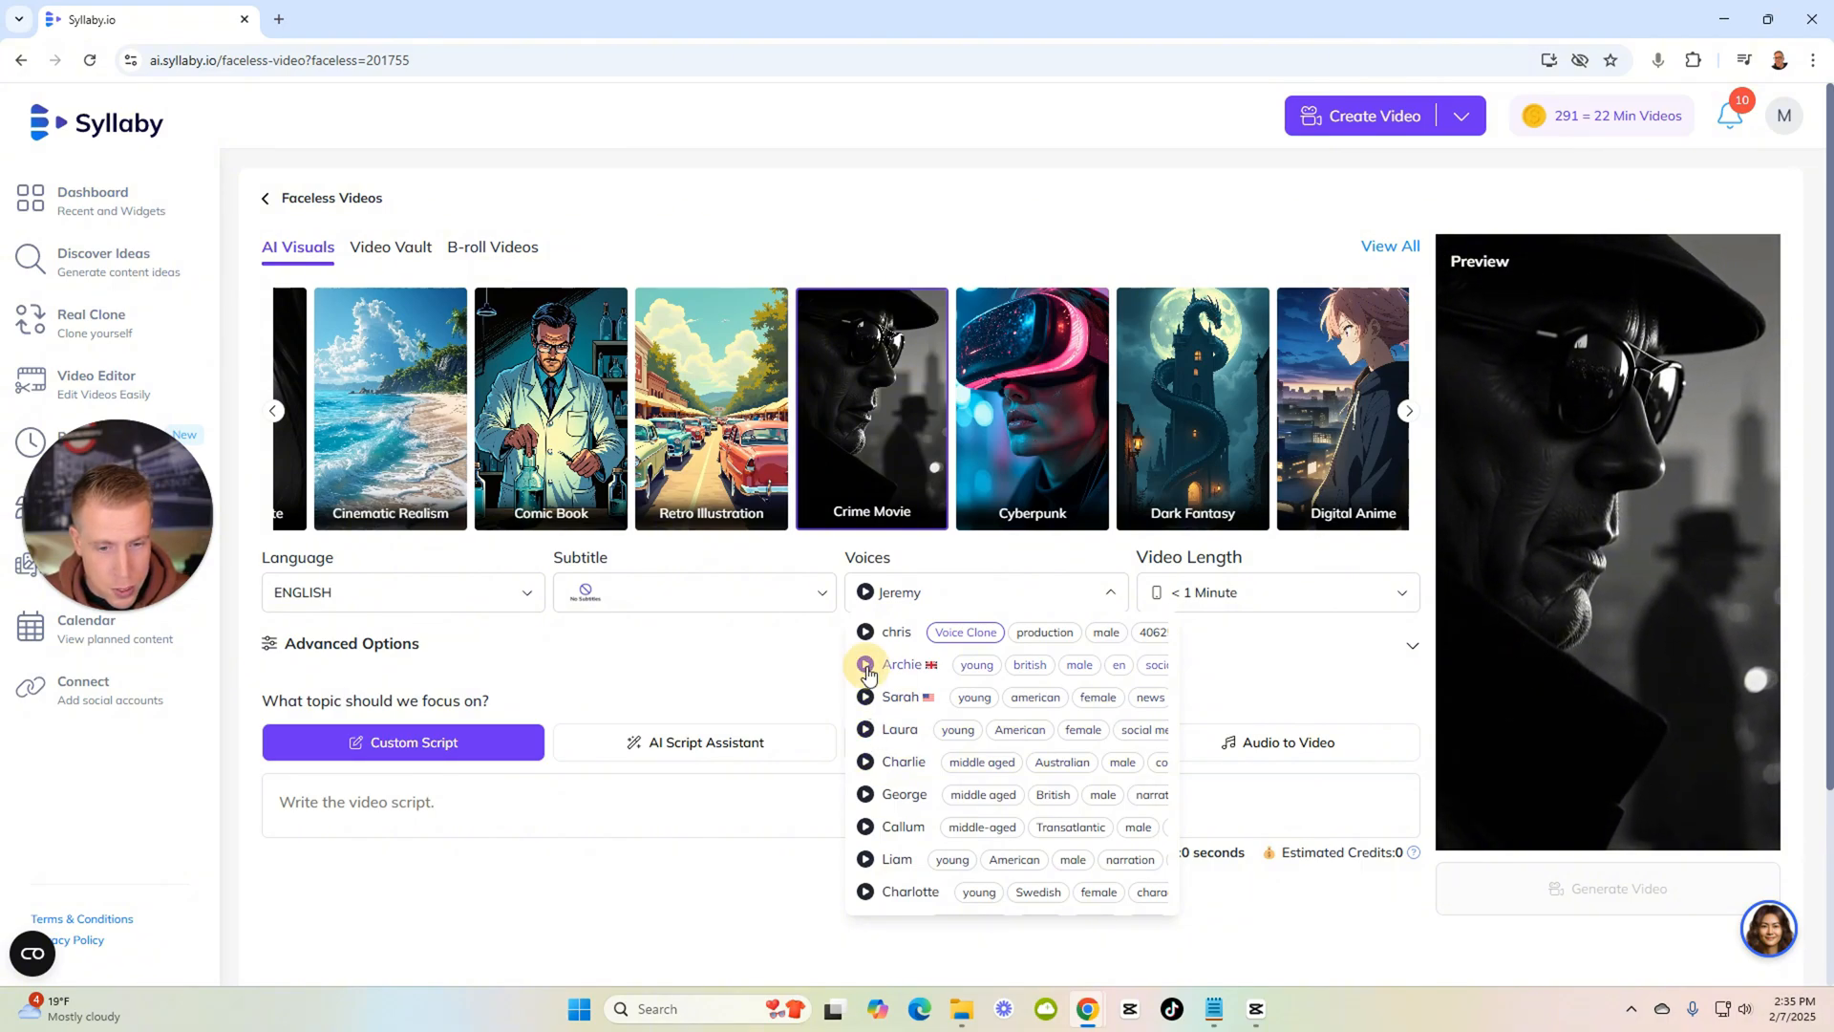
click(864, 665)
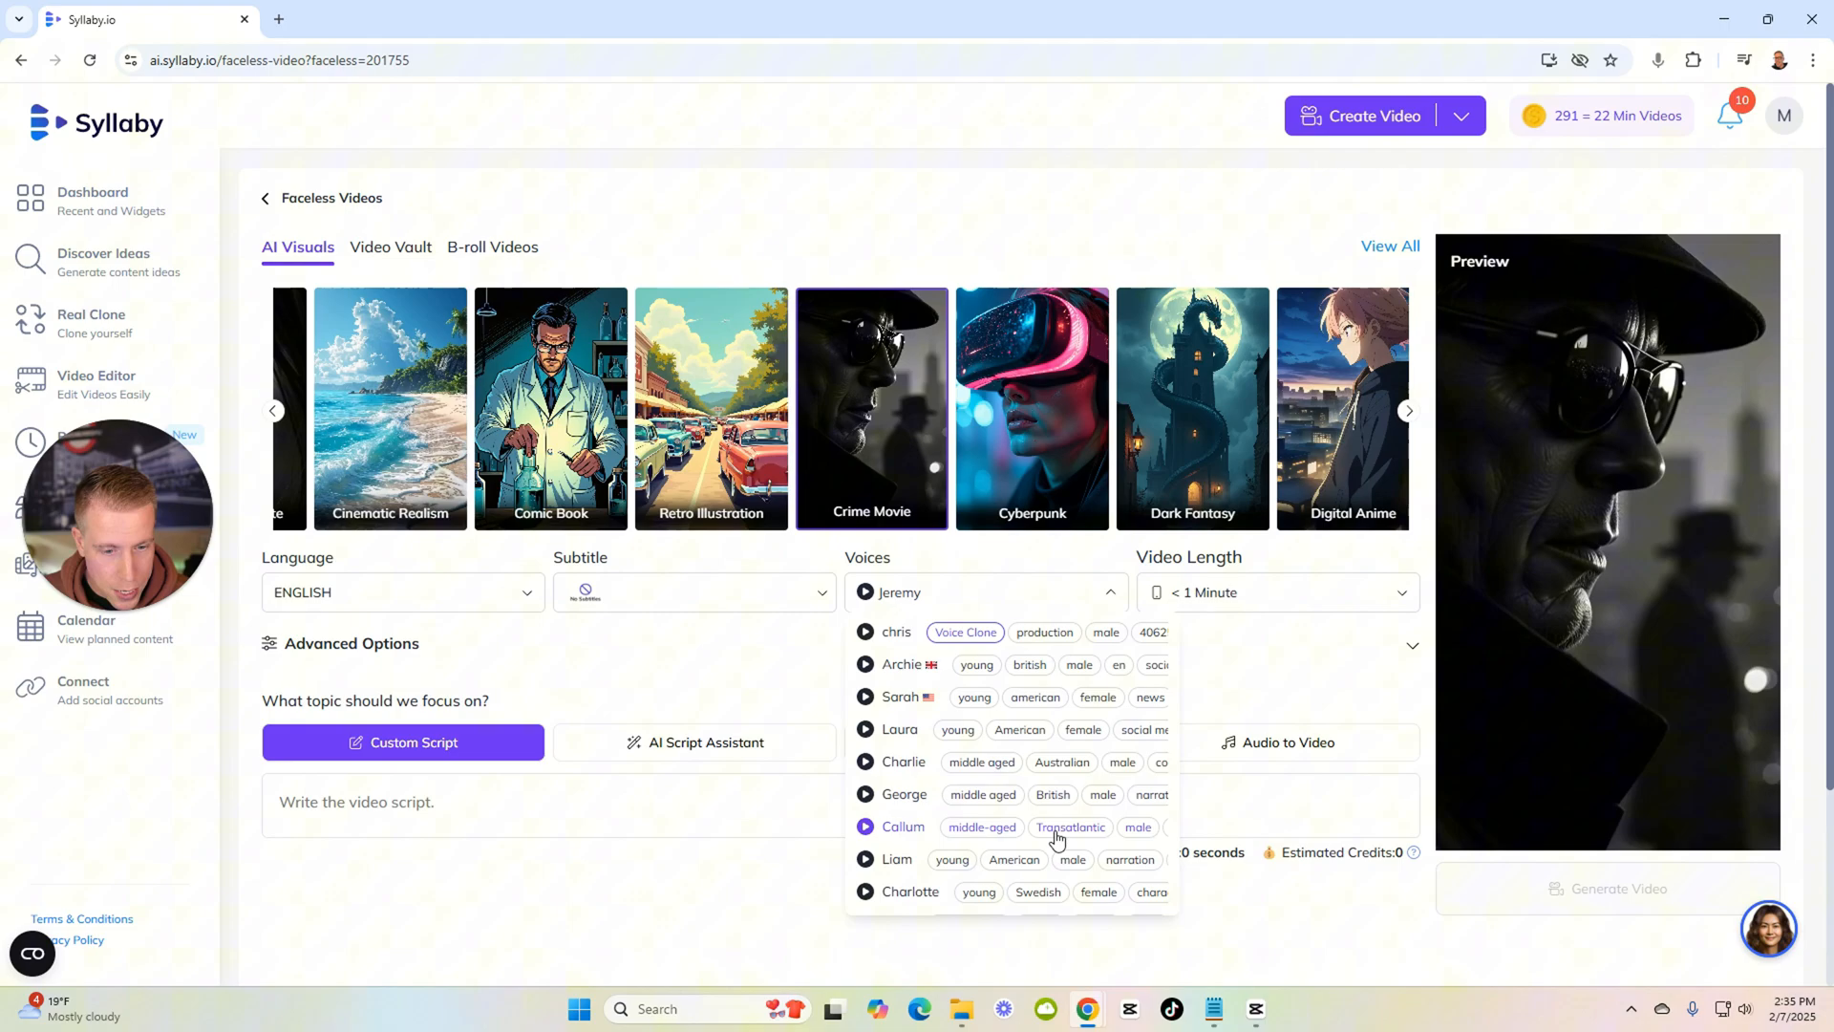
click(863, 826)
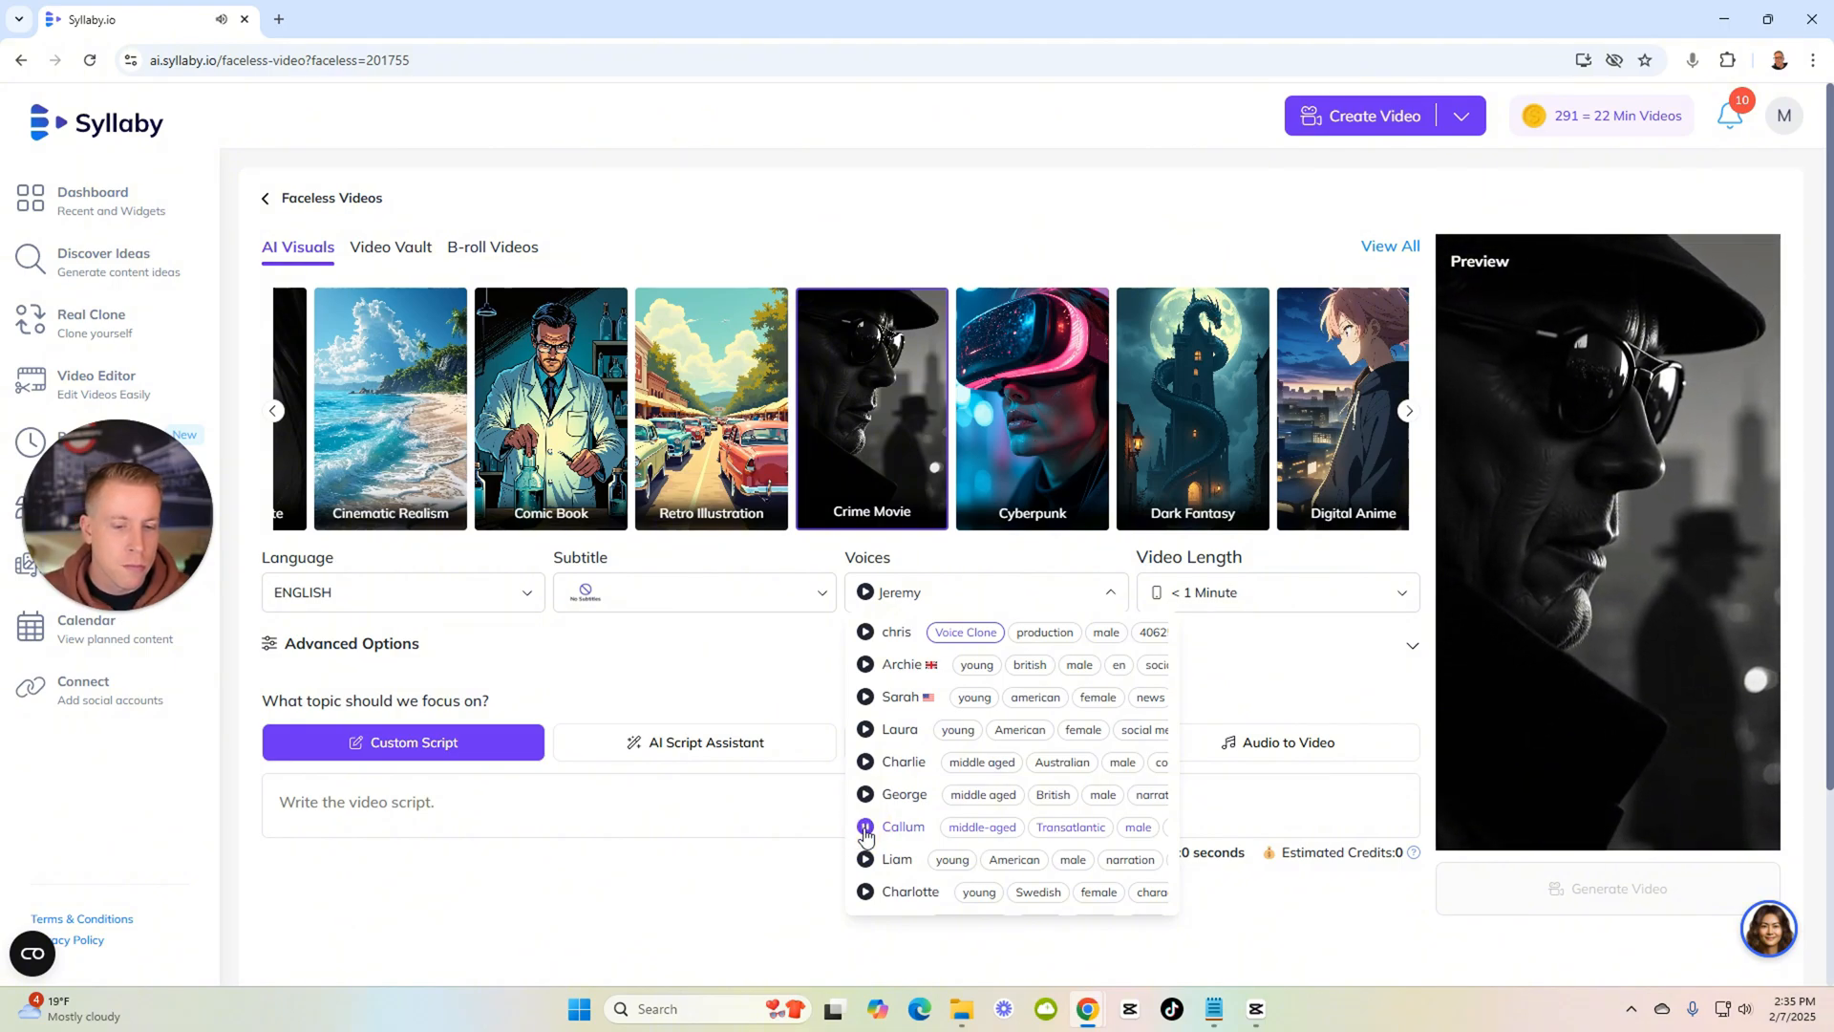
click(903, 794)
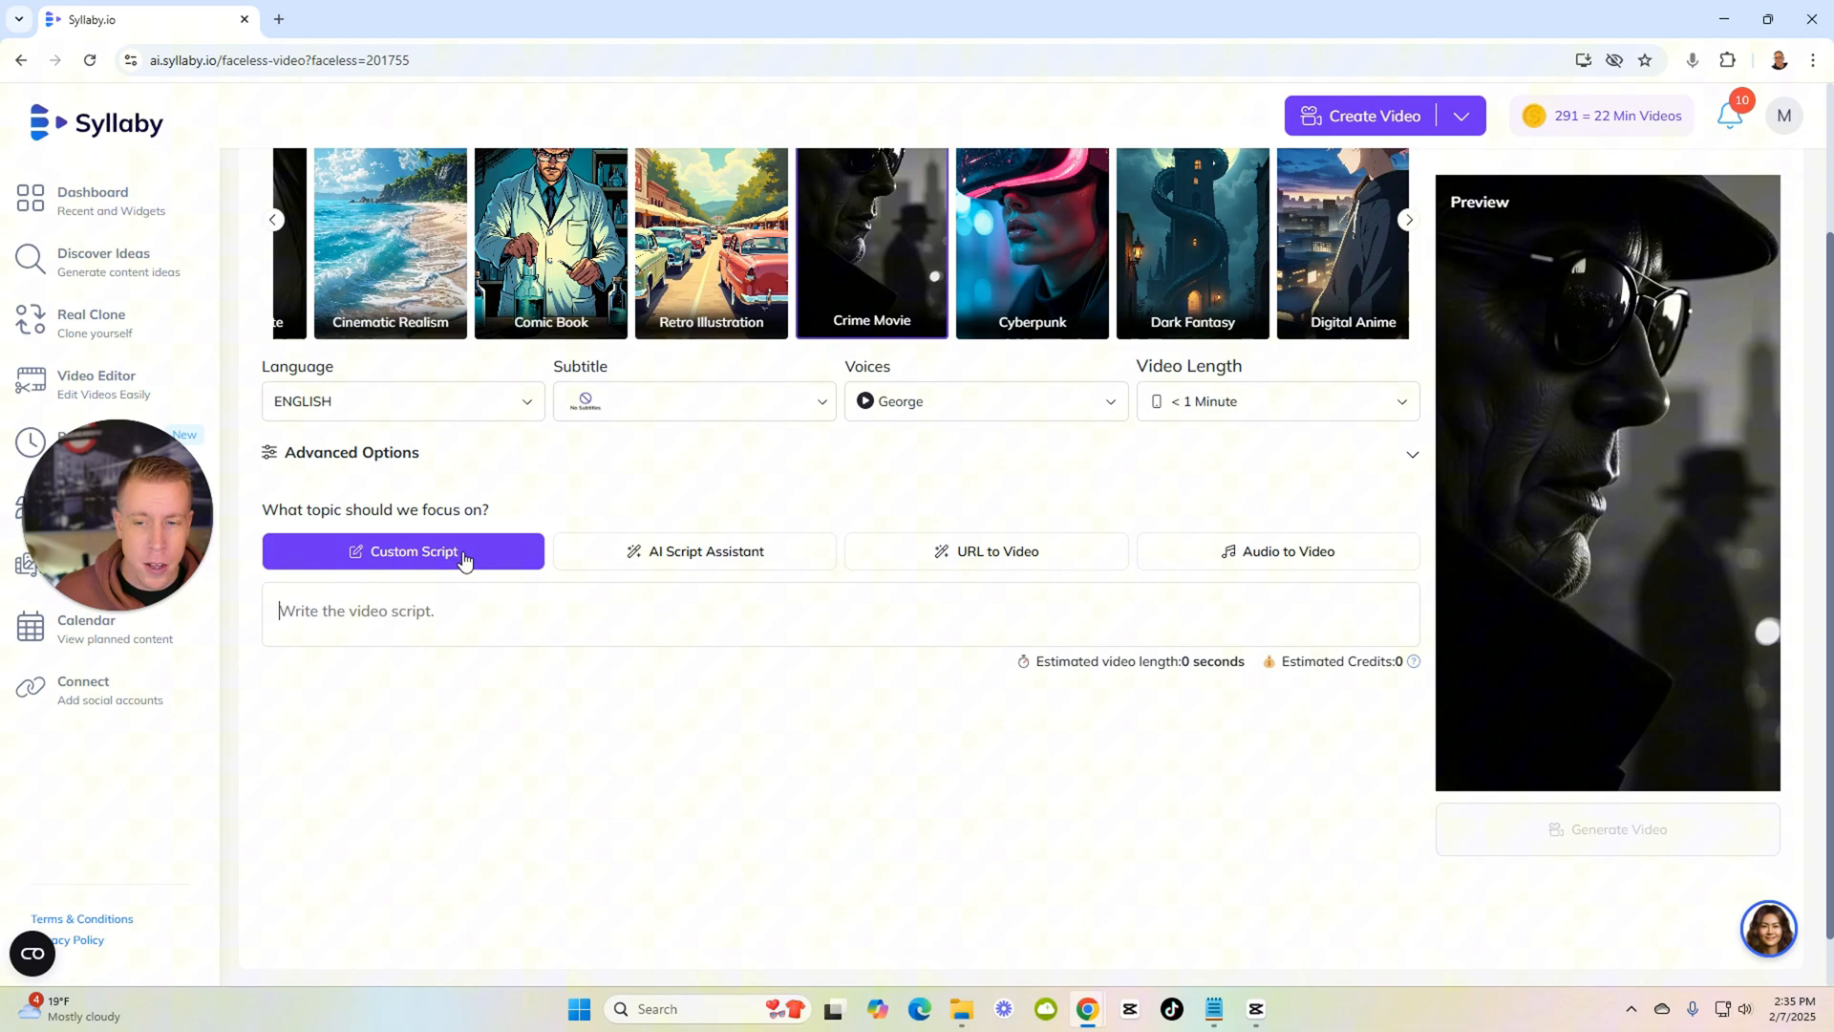
Switch the script source to AI topics and start a custom topic entry.
click(694, 550)
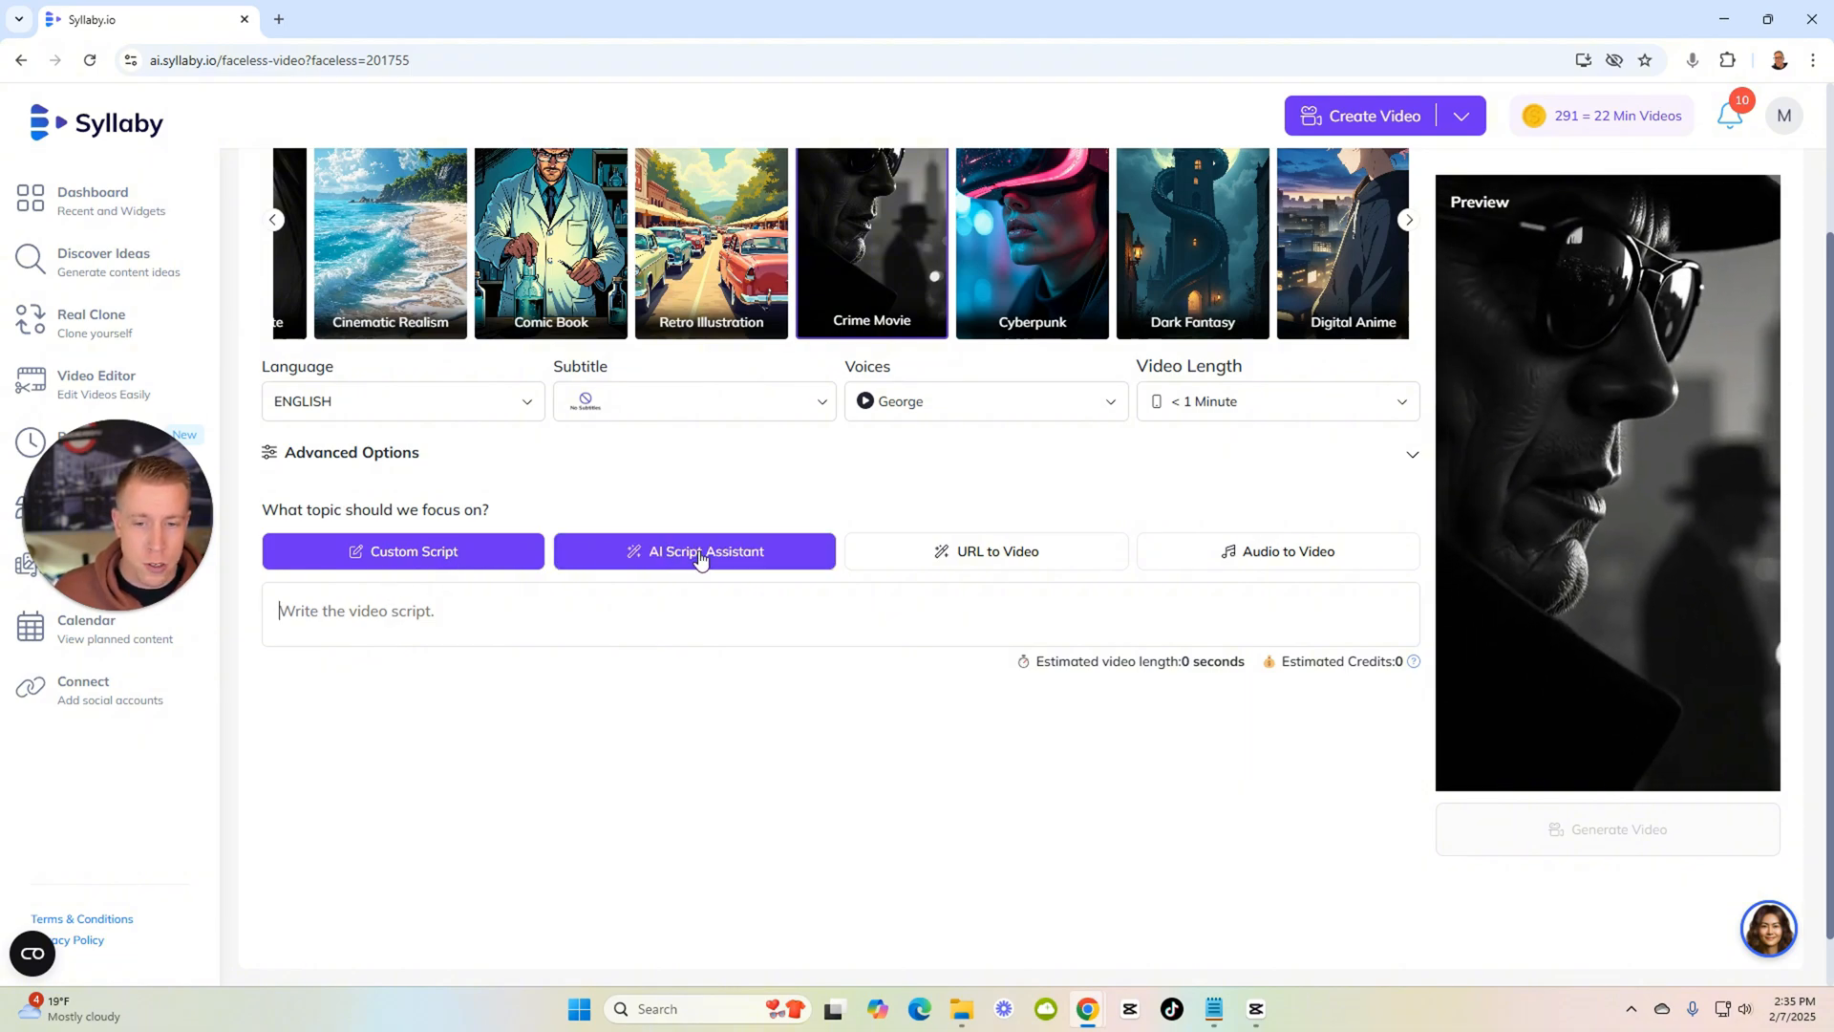
click(694, 550)
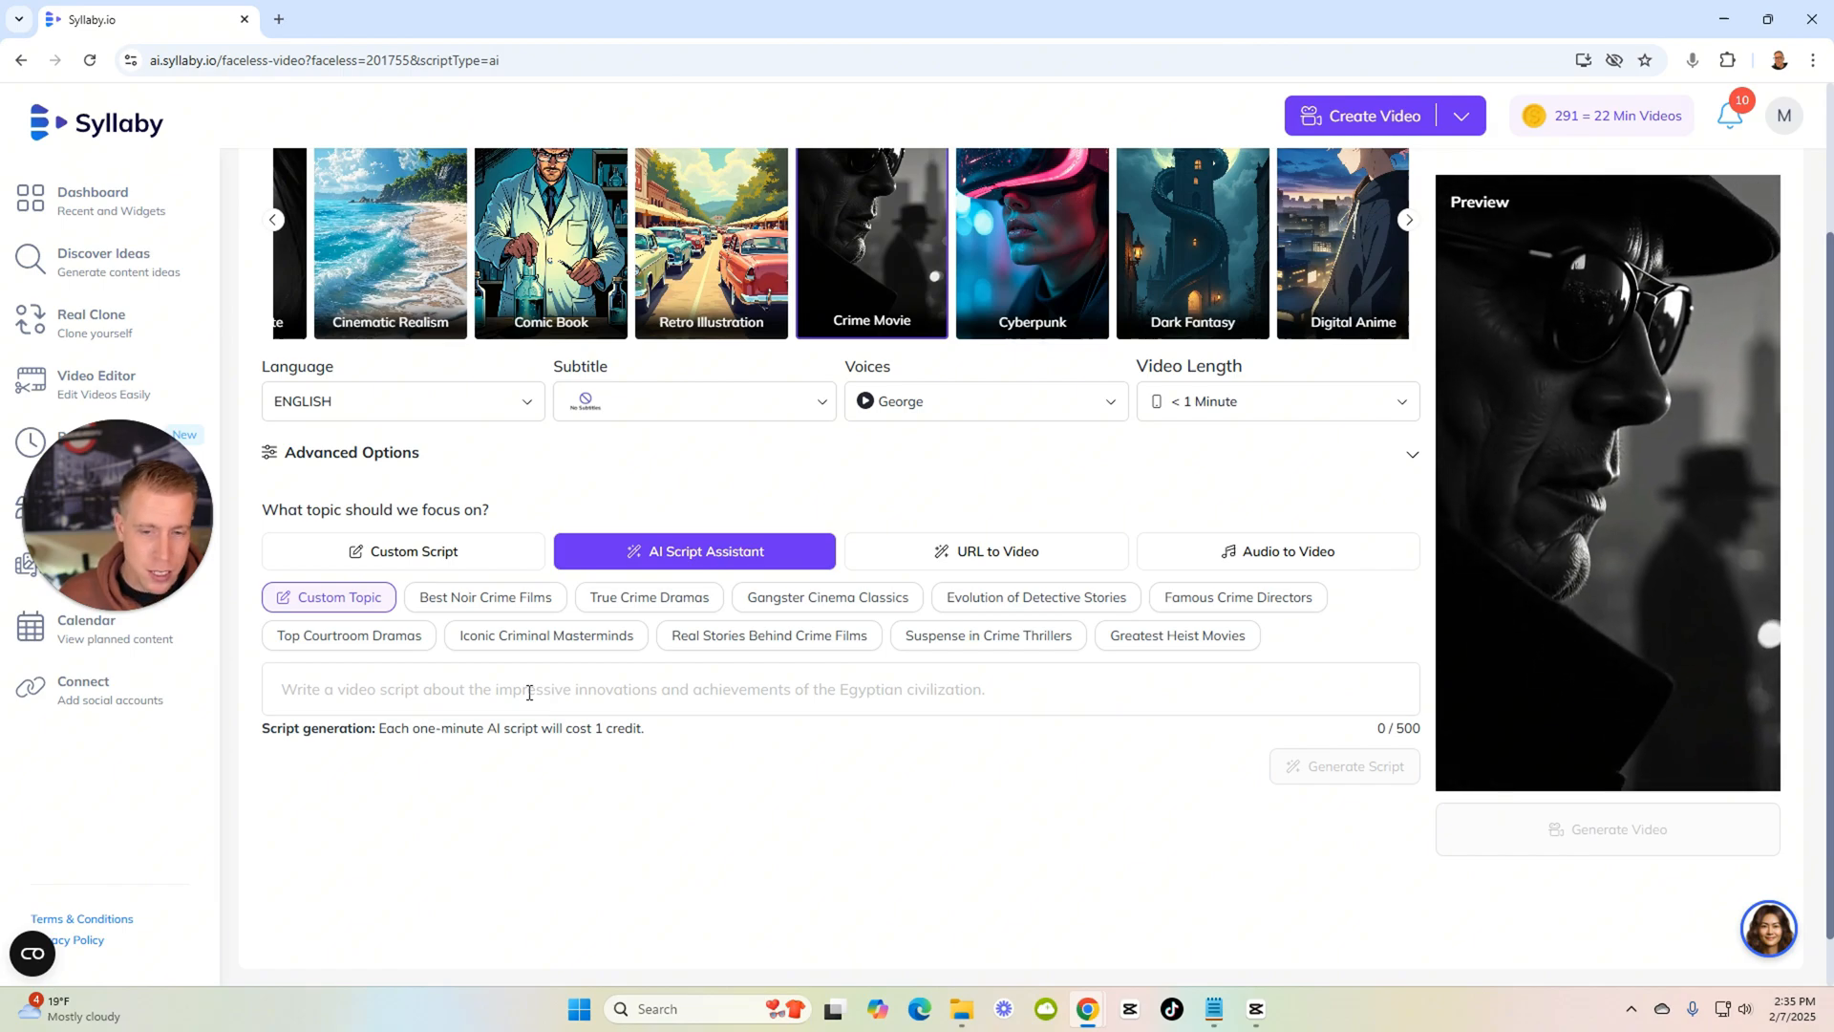
click(403, 550)
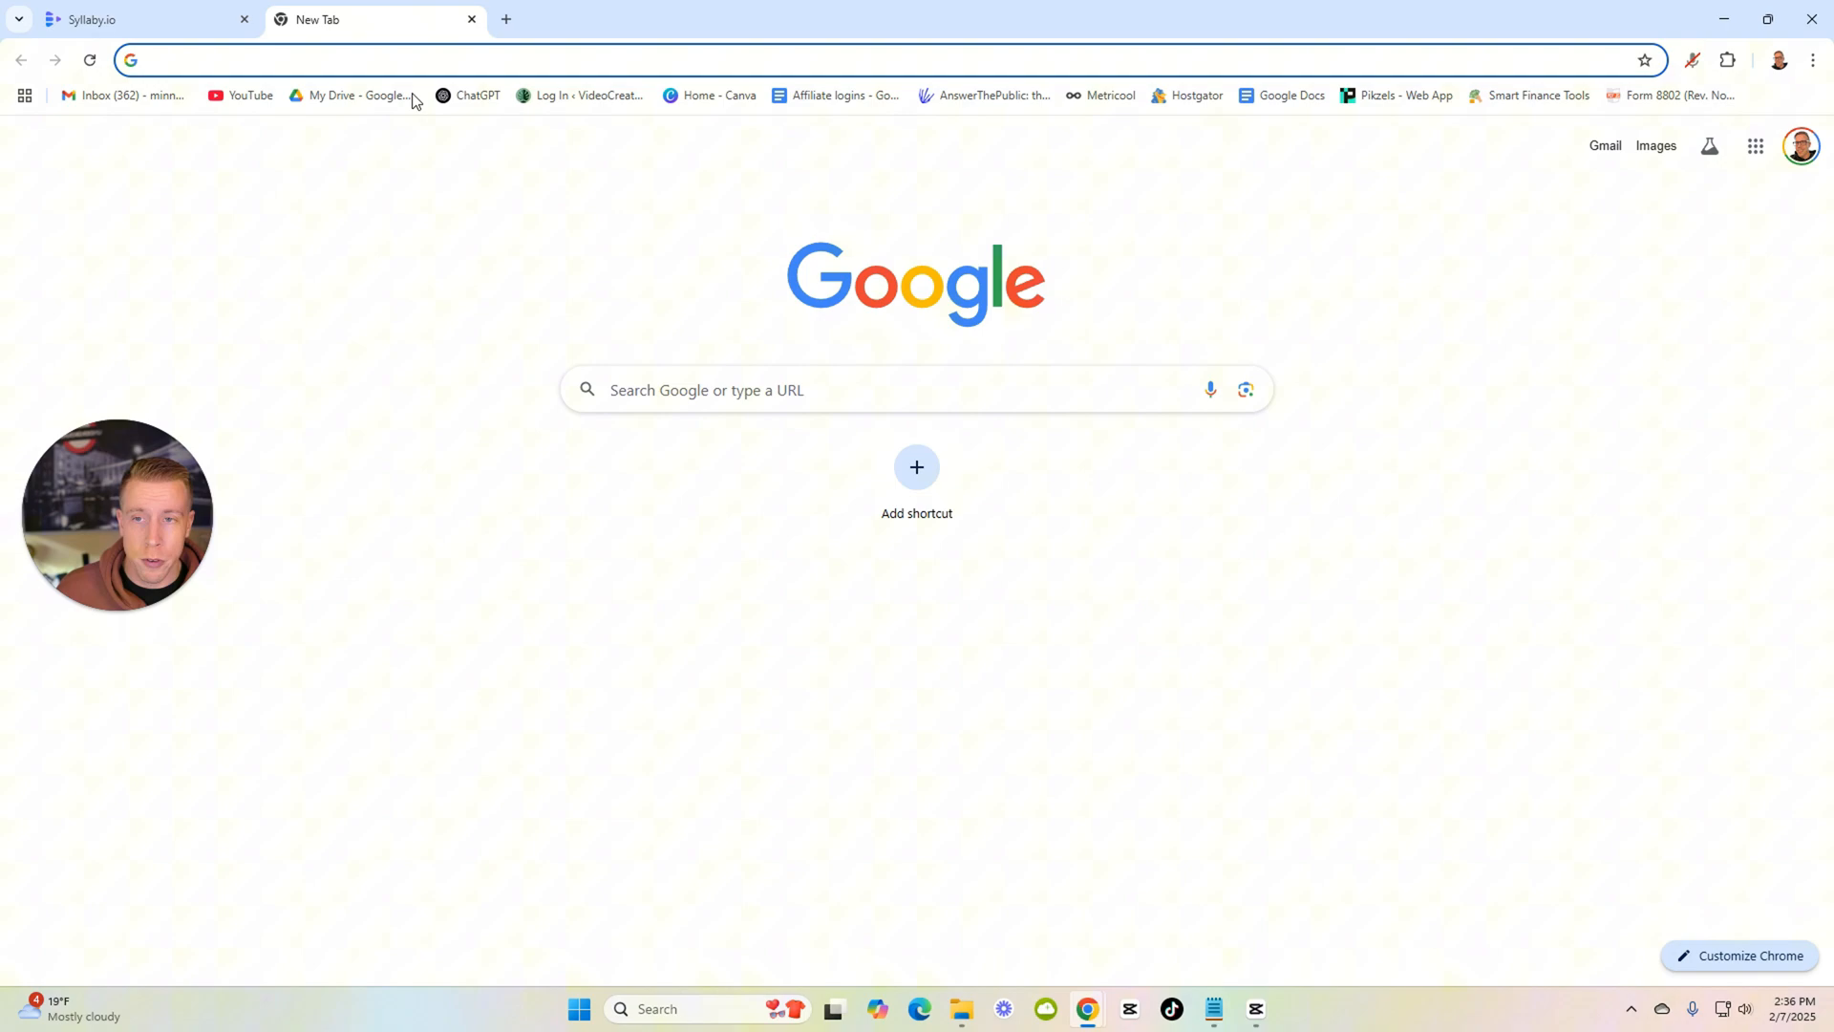
Open ChatGPT from bookmarks and start voice dictation of the script request.
click(466, 96)
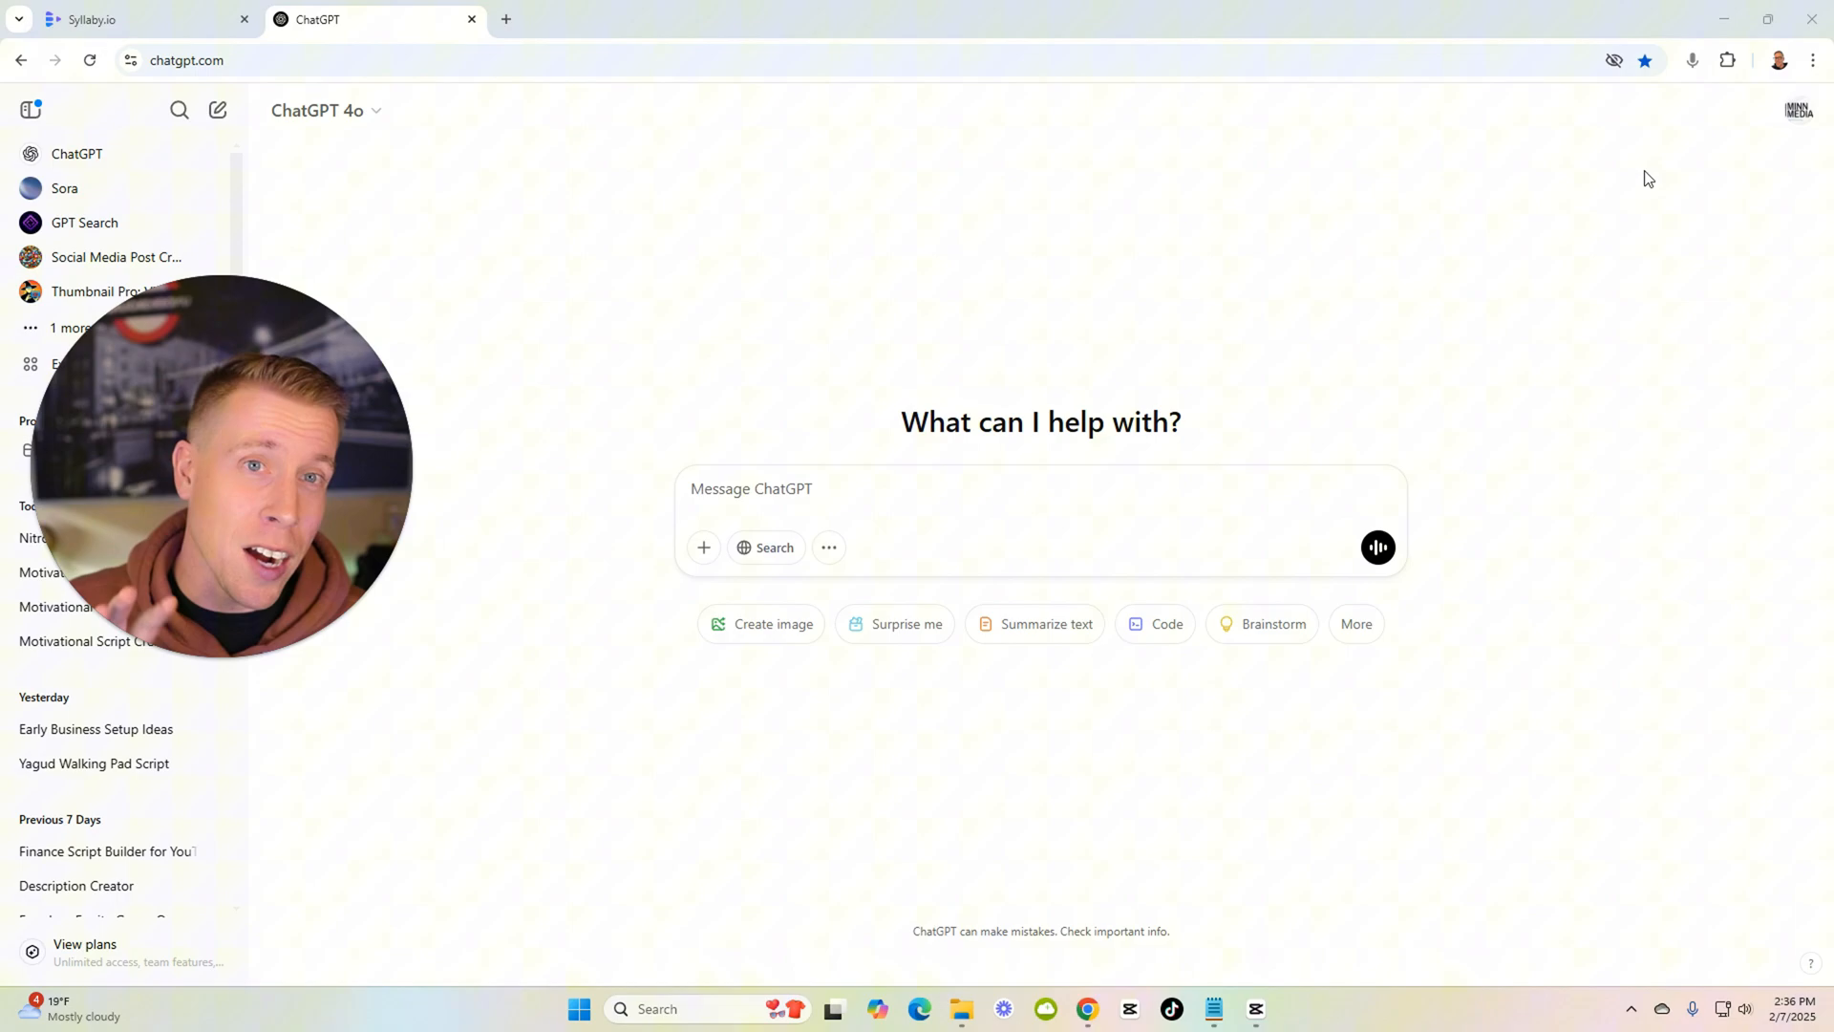
click(1691, 60)
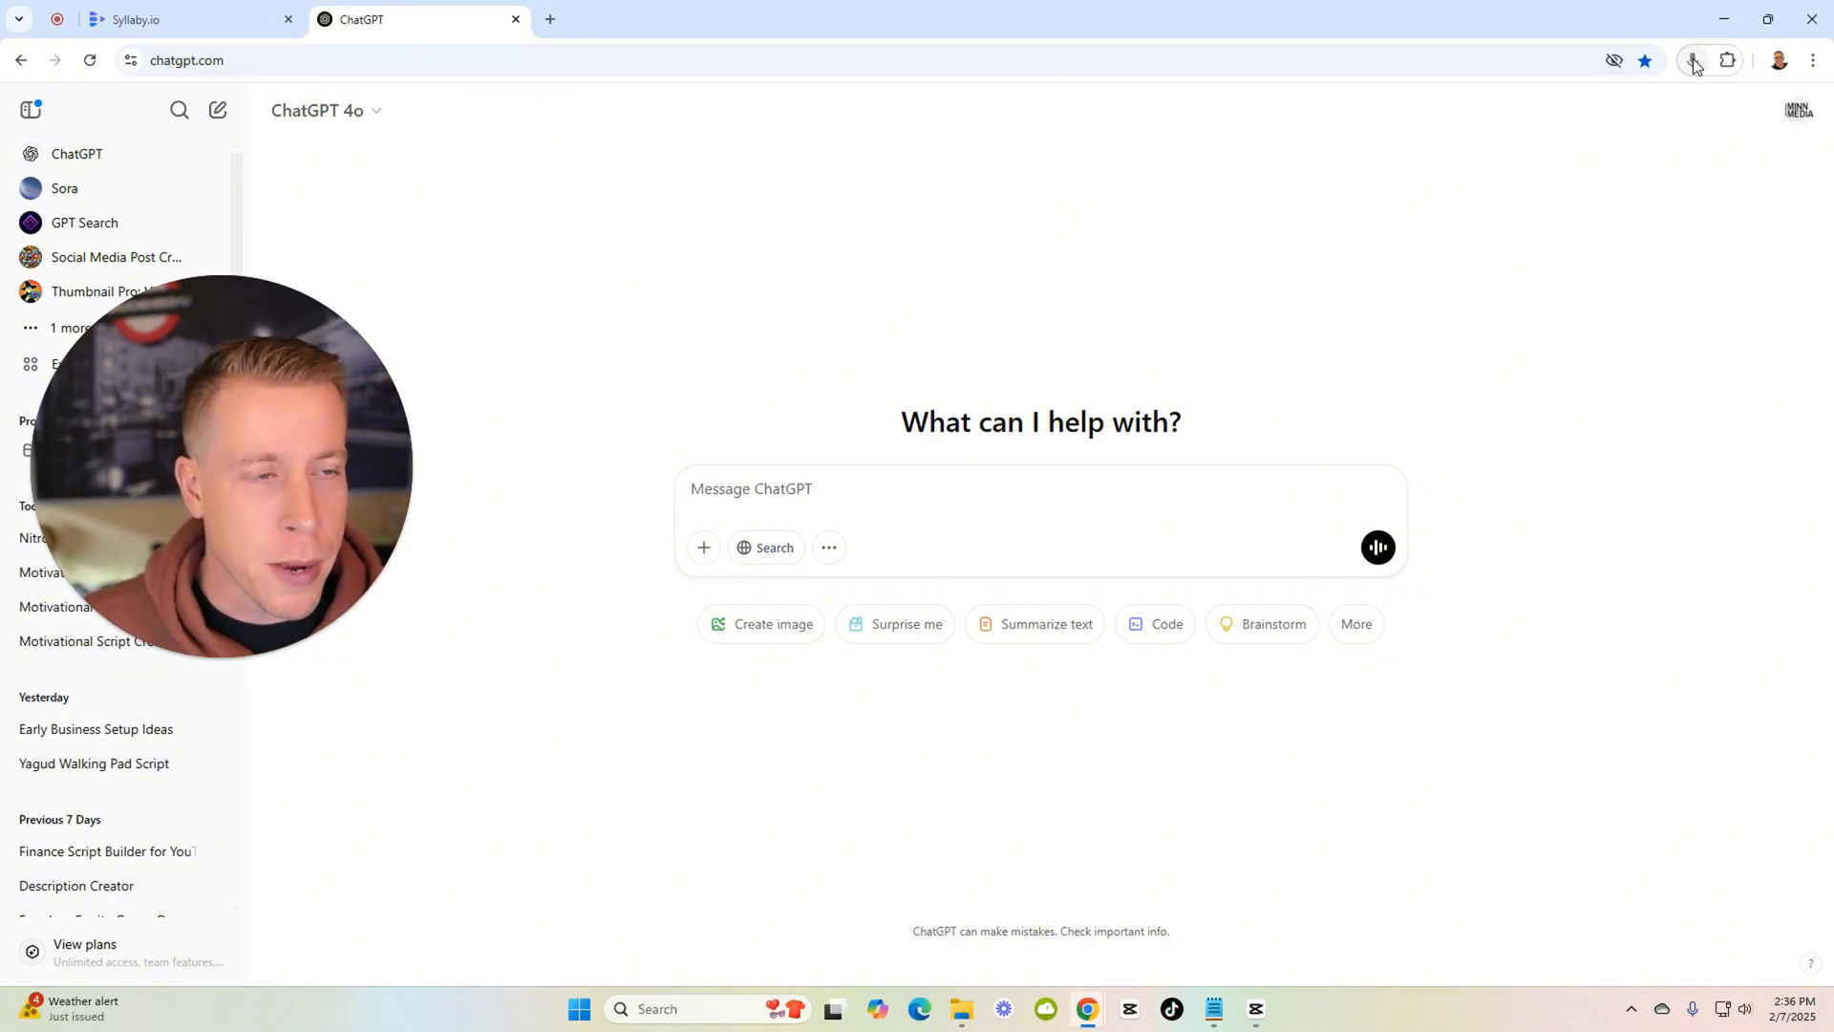
mouse_move(1693, 59)
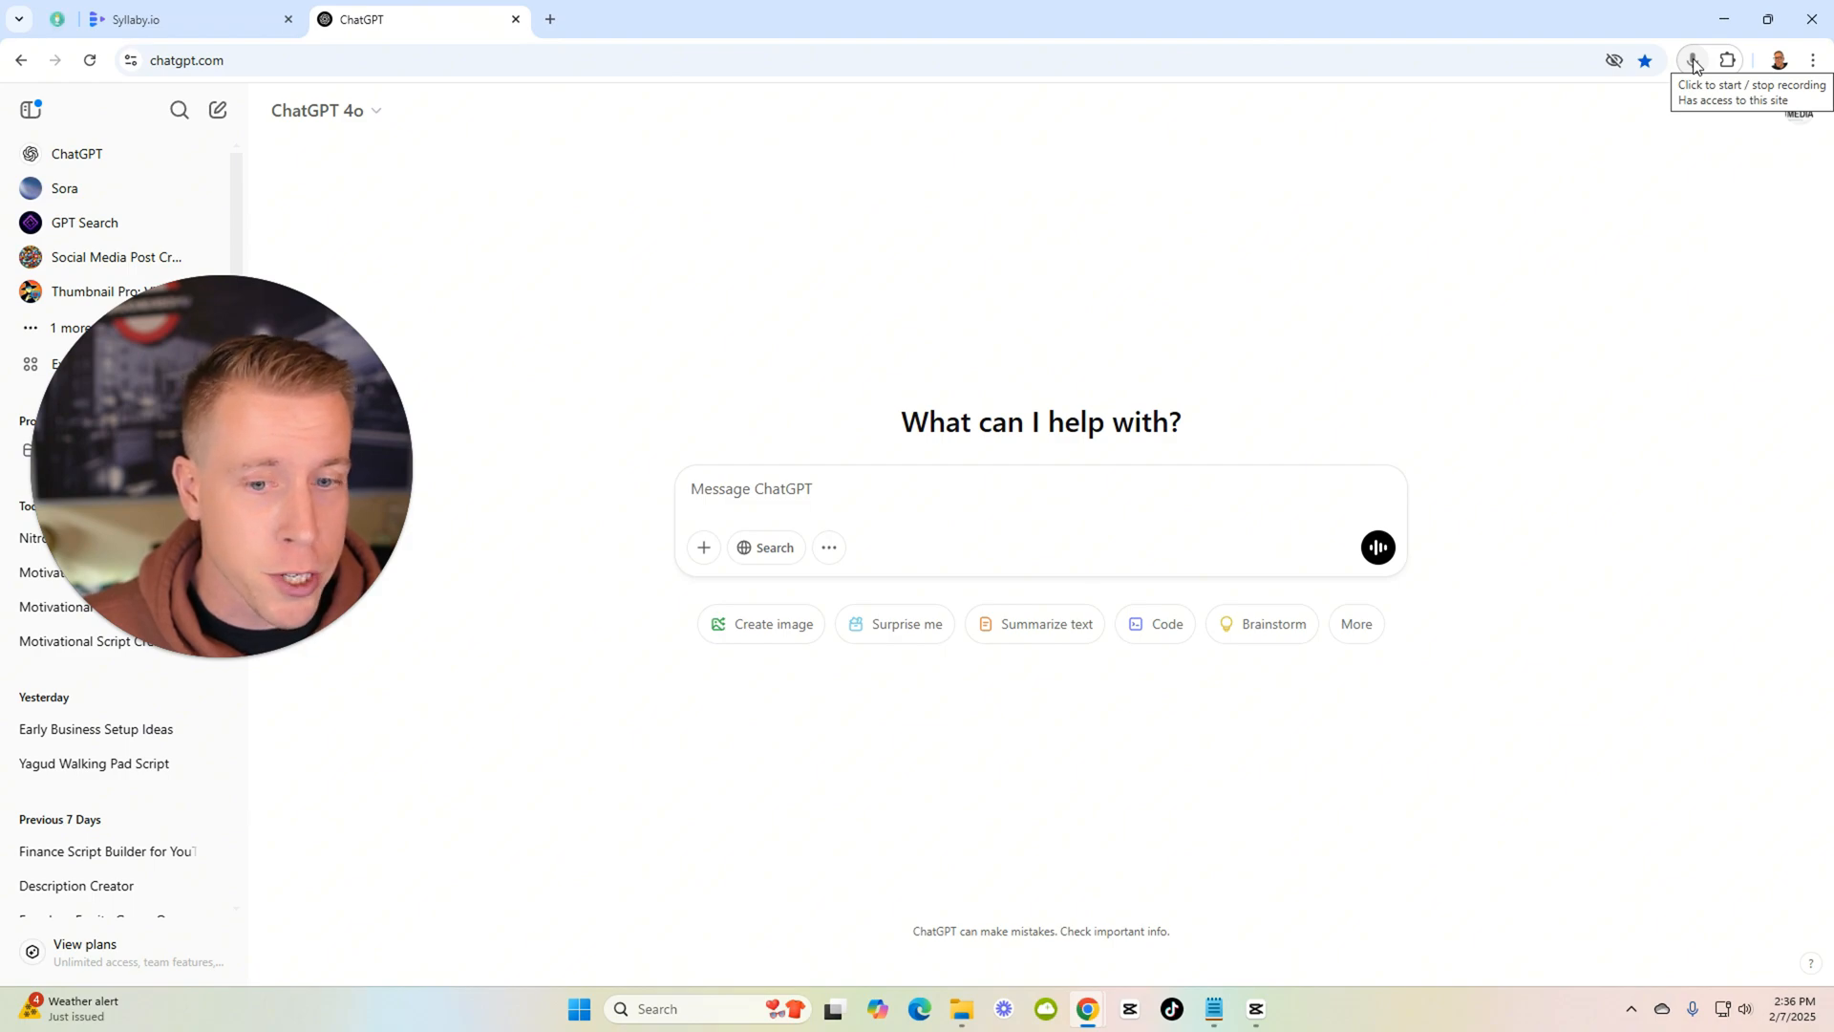
click(1690, 60)
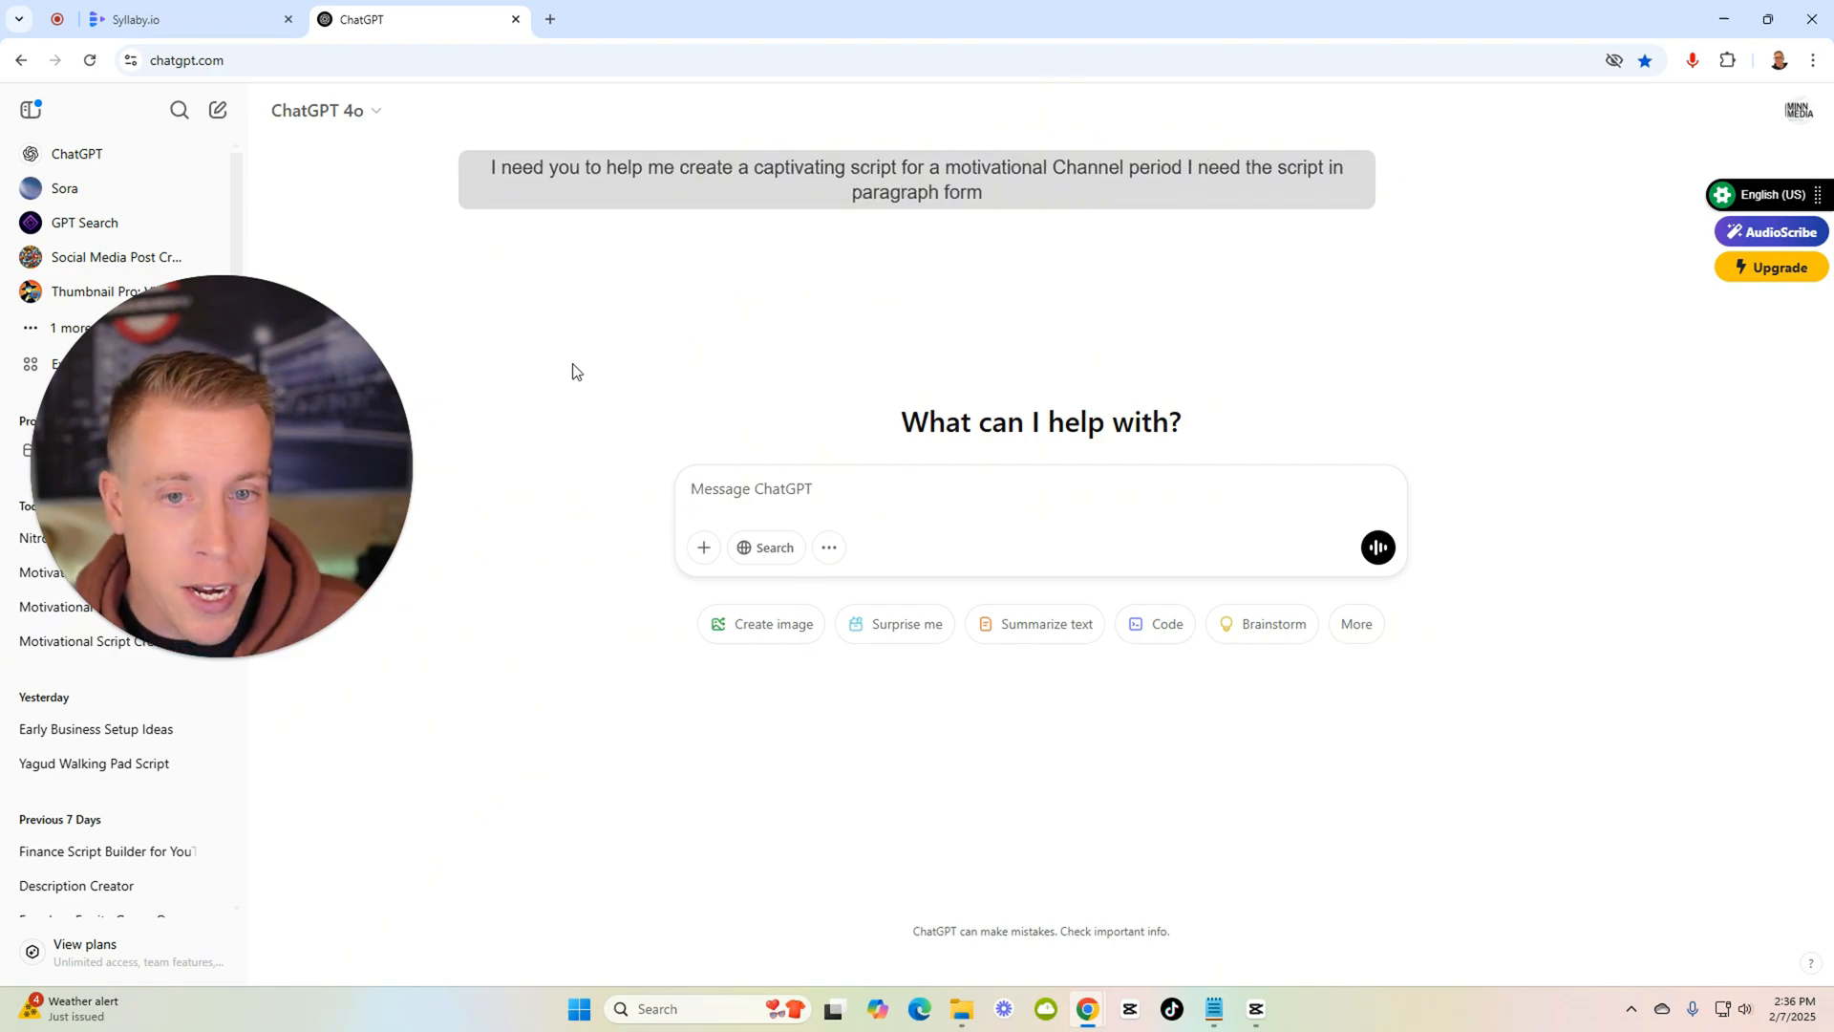
Dictate a request for a motivational script about a horrible day with a strong emotional hook.
text(and I need the beginning to have a)
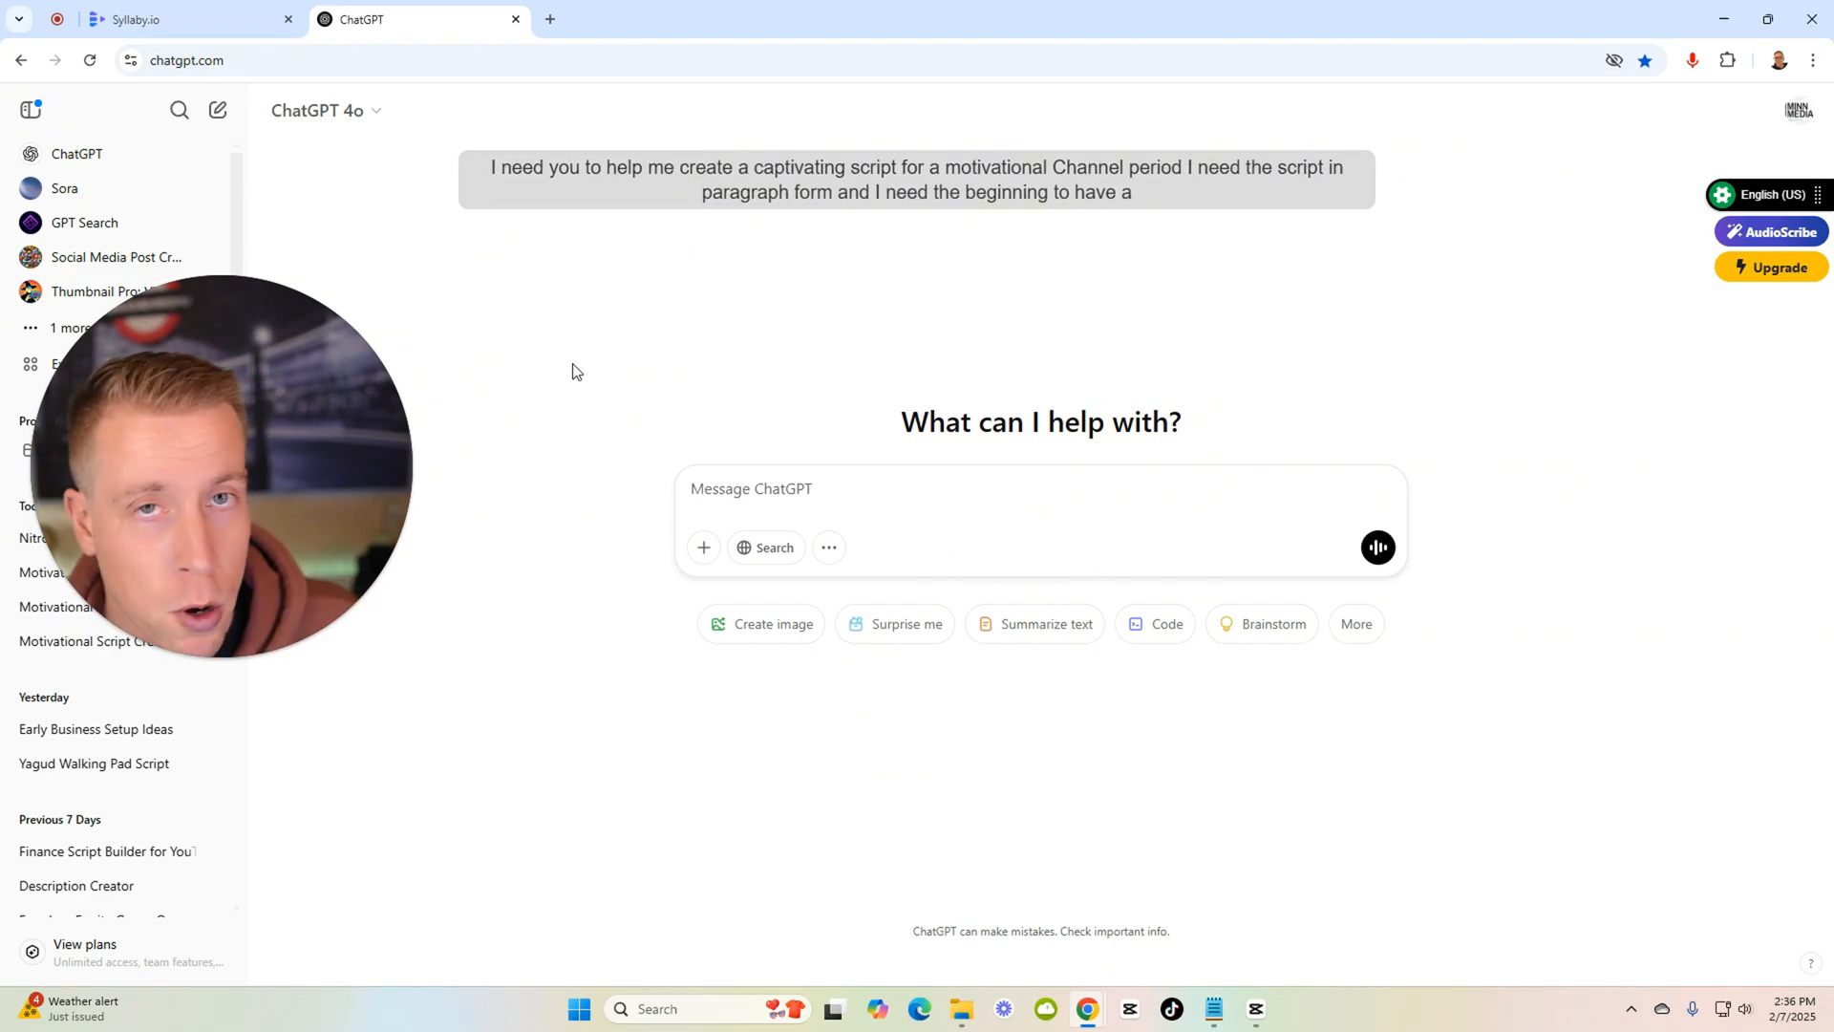
text(strong emotional hook that people connect with and)
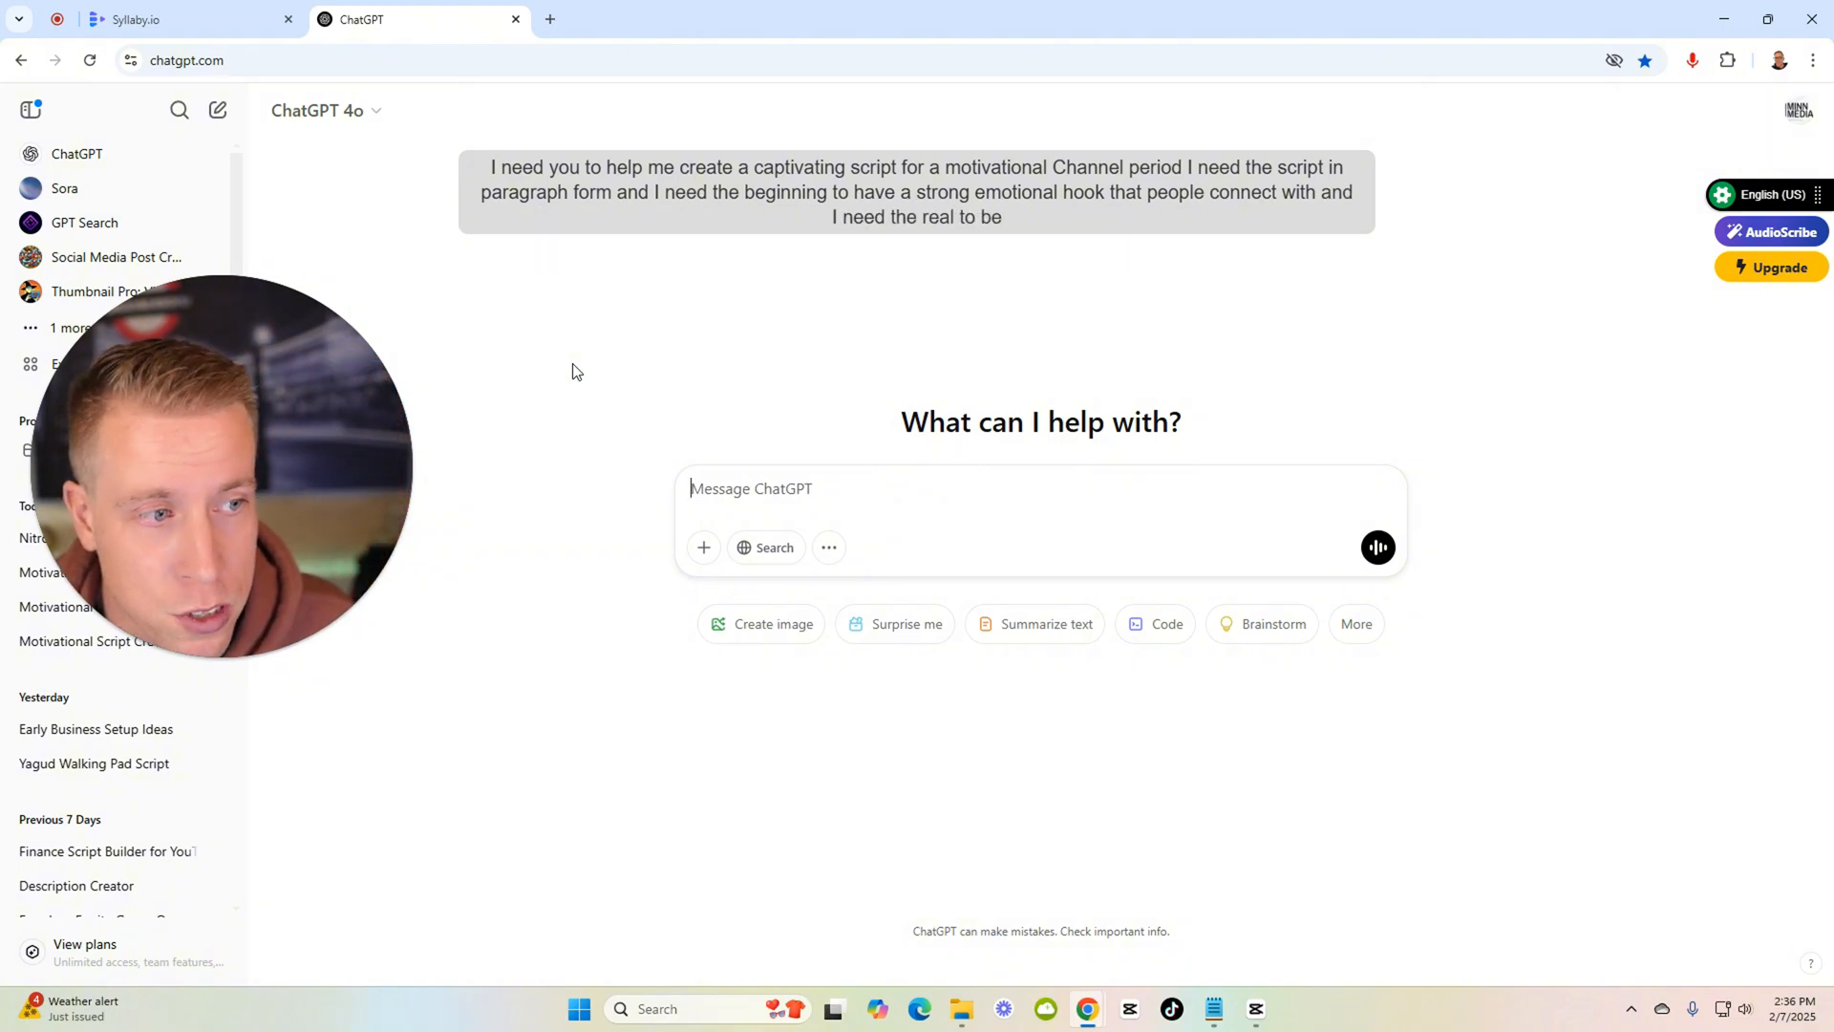
text(about someone having a horrible day or struggling to get through the day)
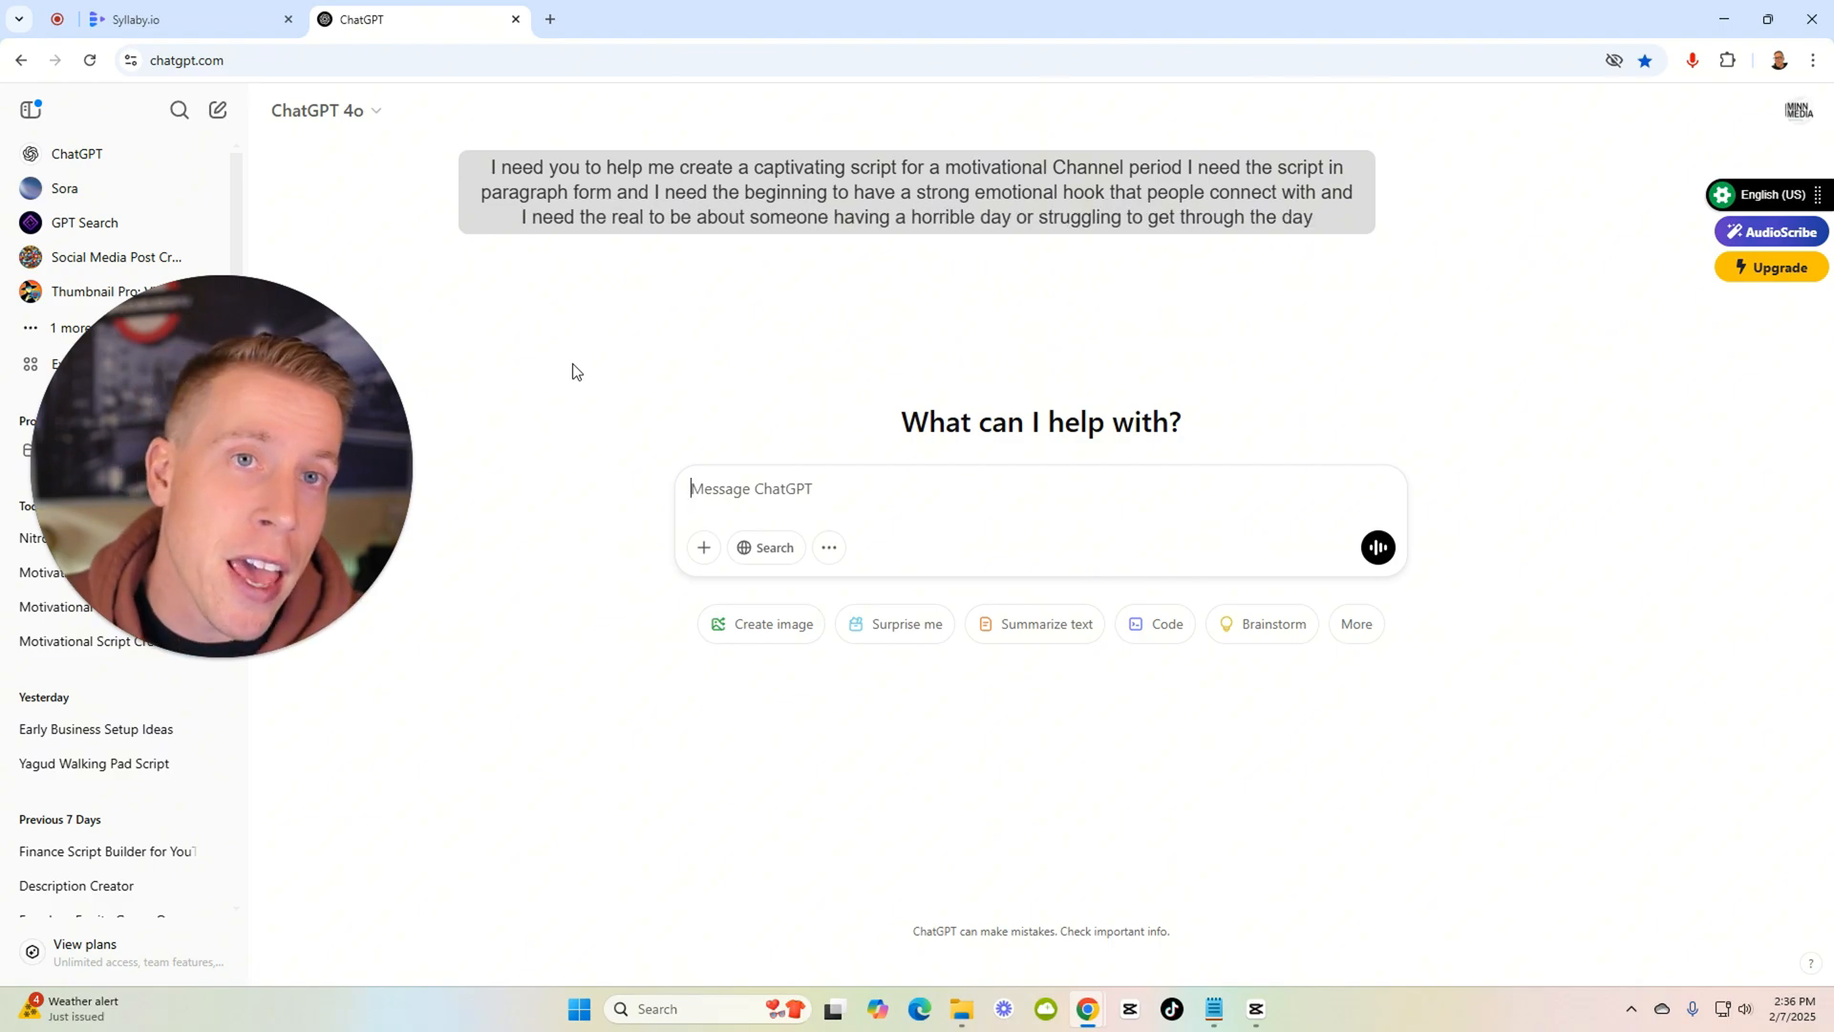
text(and give them some advice to get)
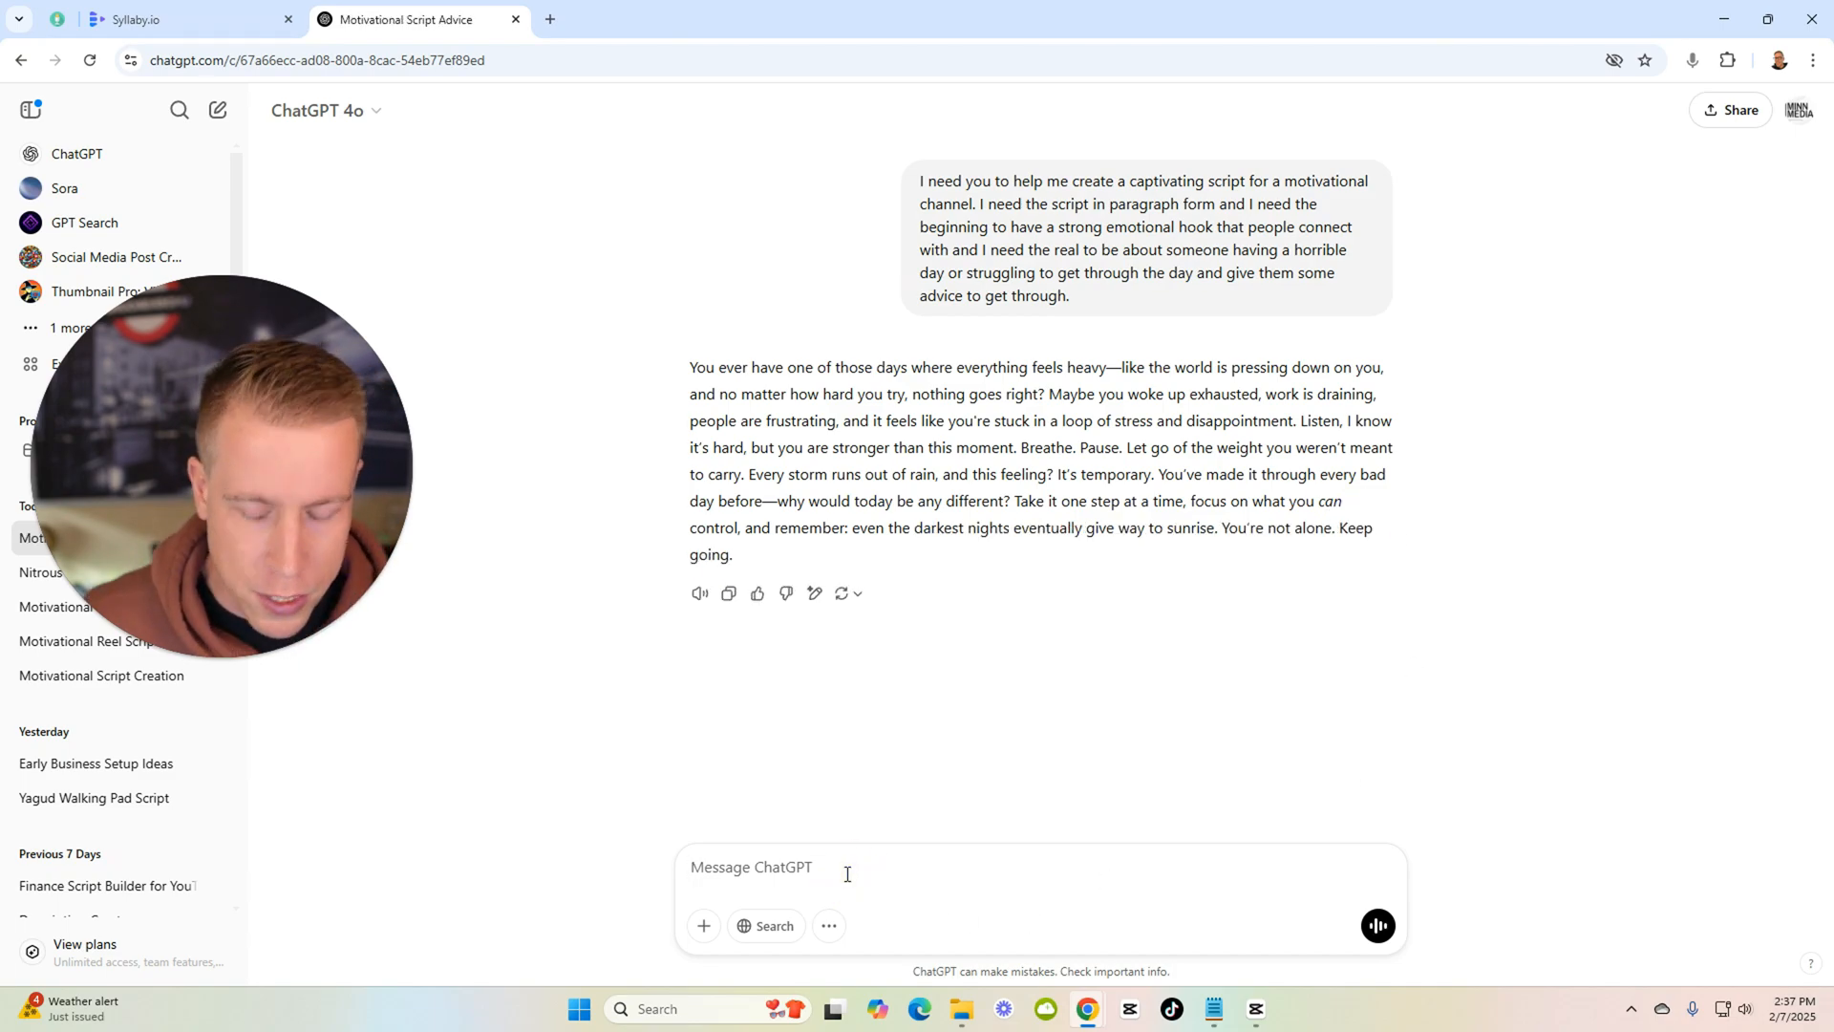
text(lets have a)
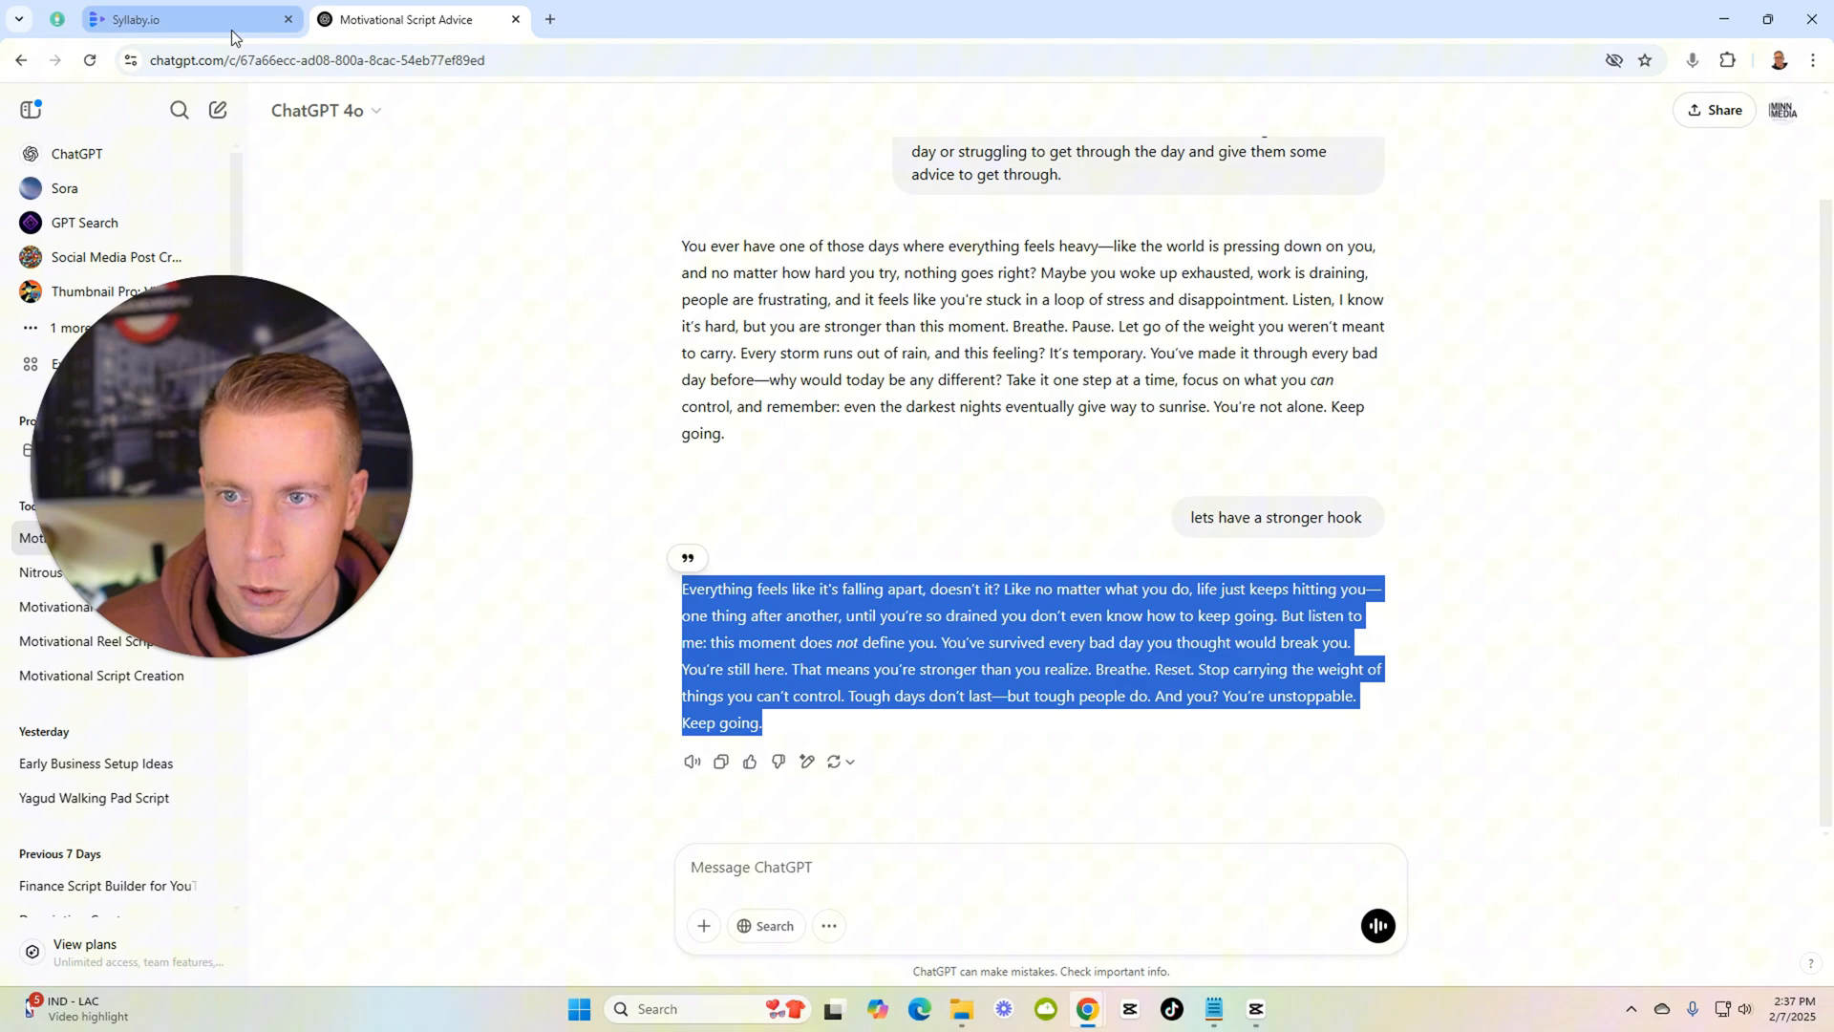
Generate the Syllaby video from the pasted script and return to My Videos.
click(187, 19)
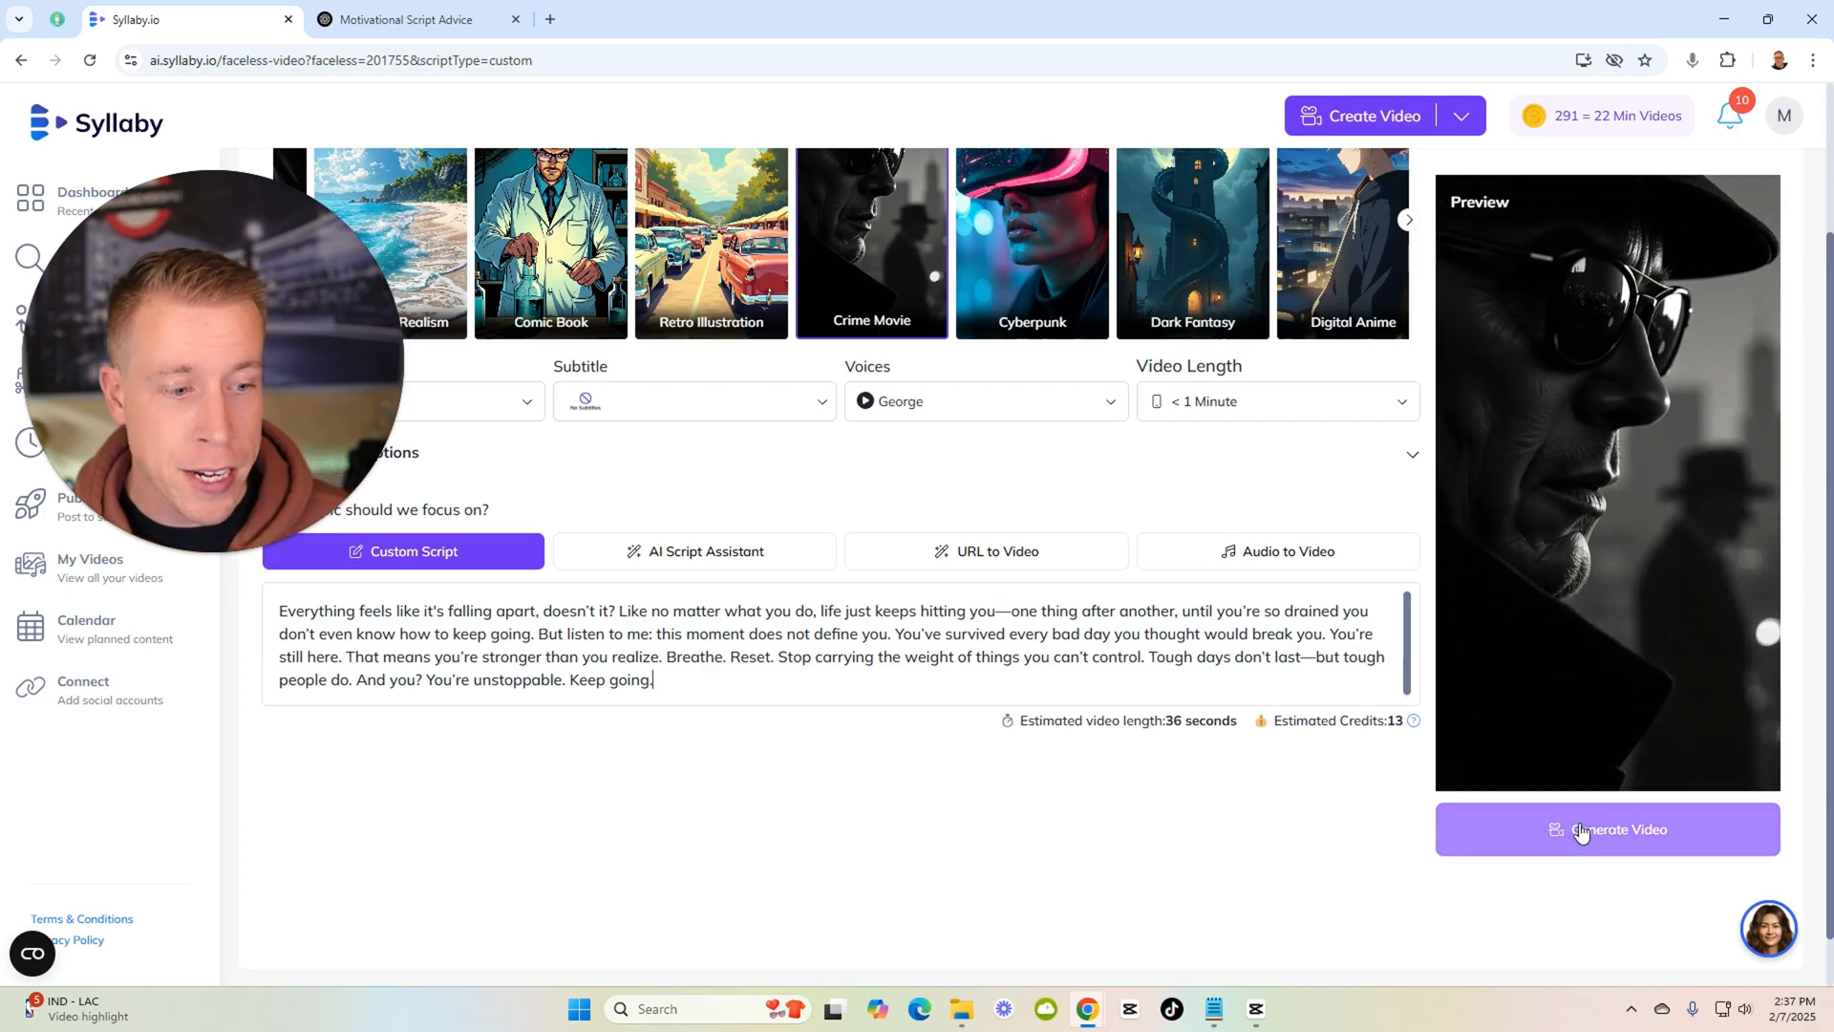
click(1607, 828)
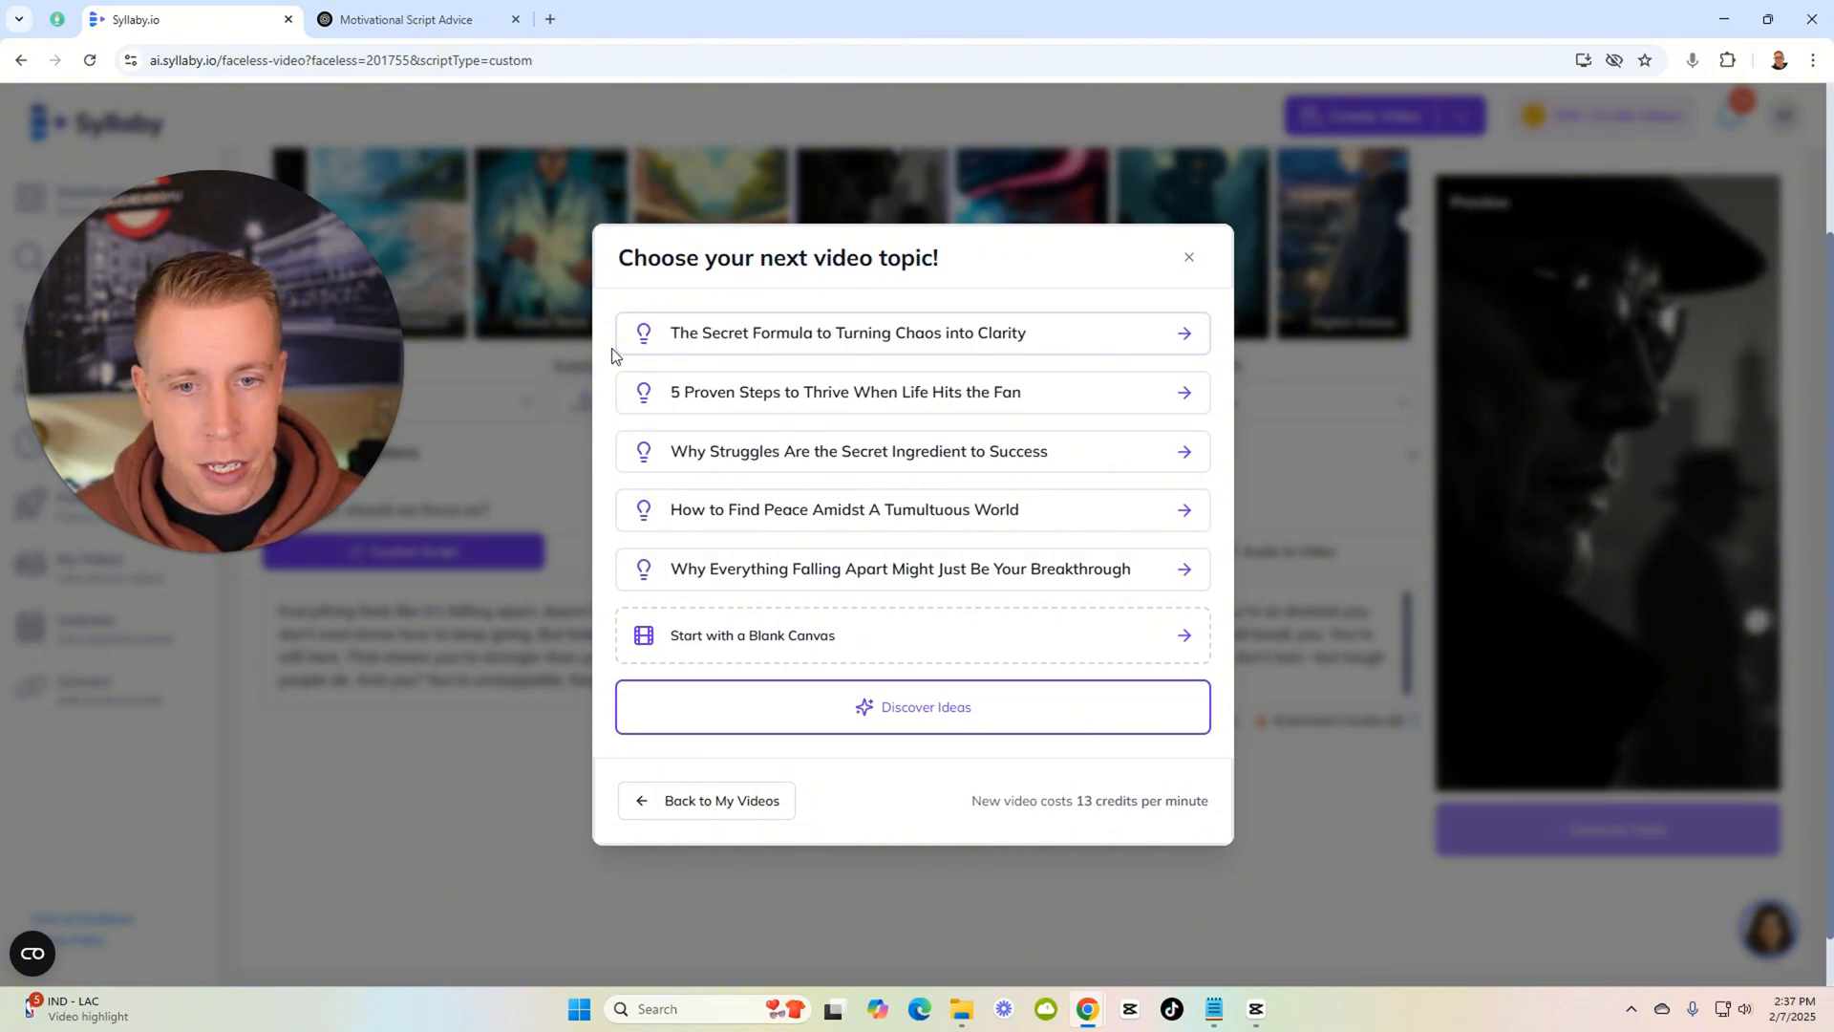
mouse_move(795, 392)
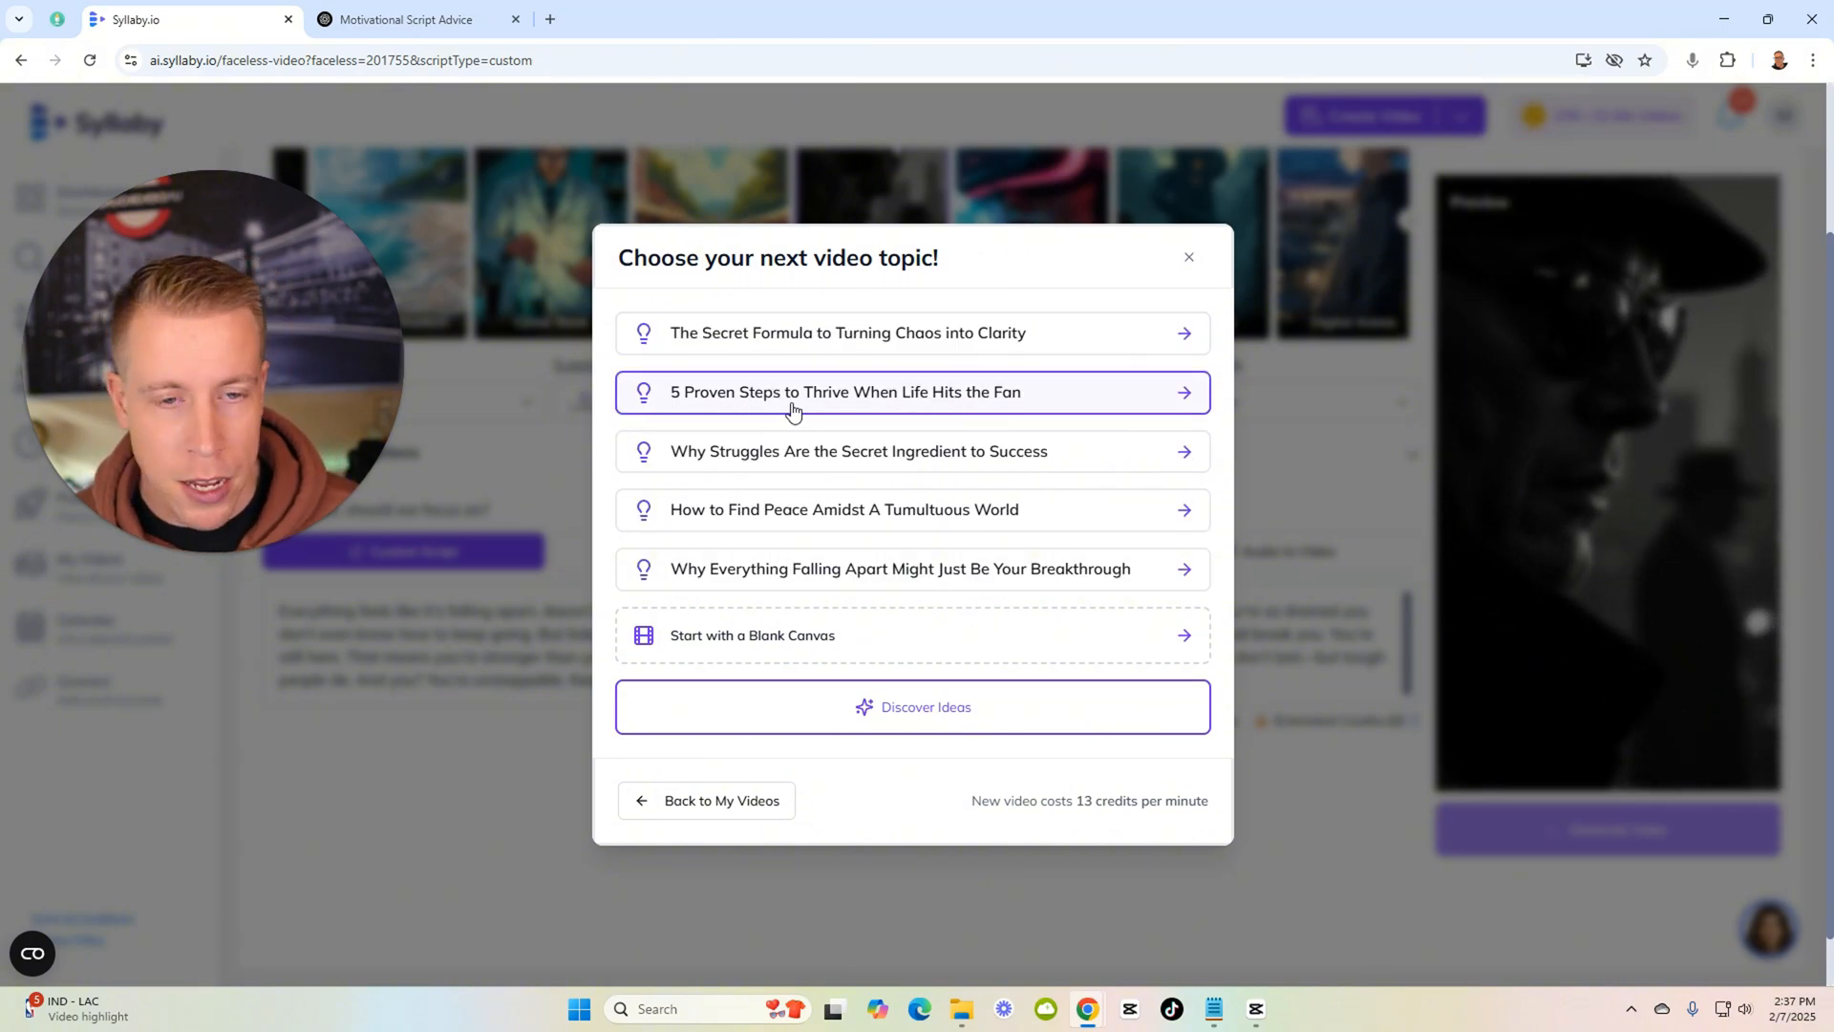
mouse_move(705, 816)
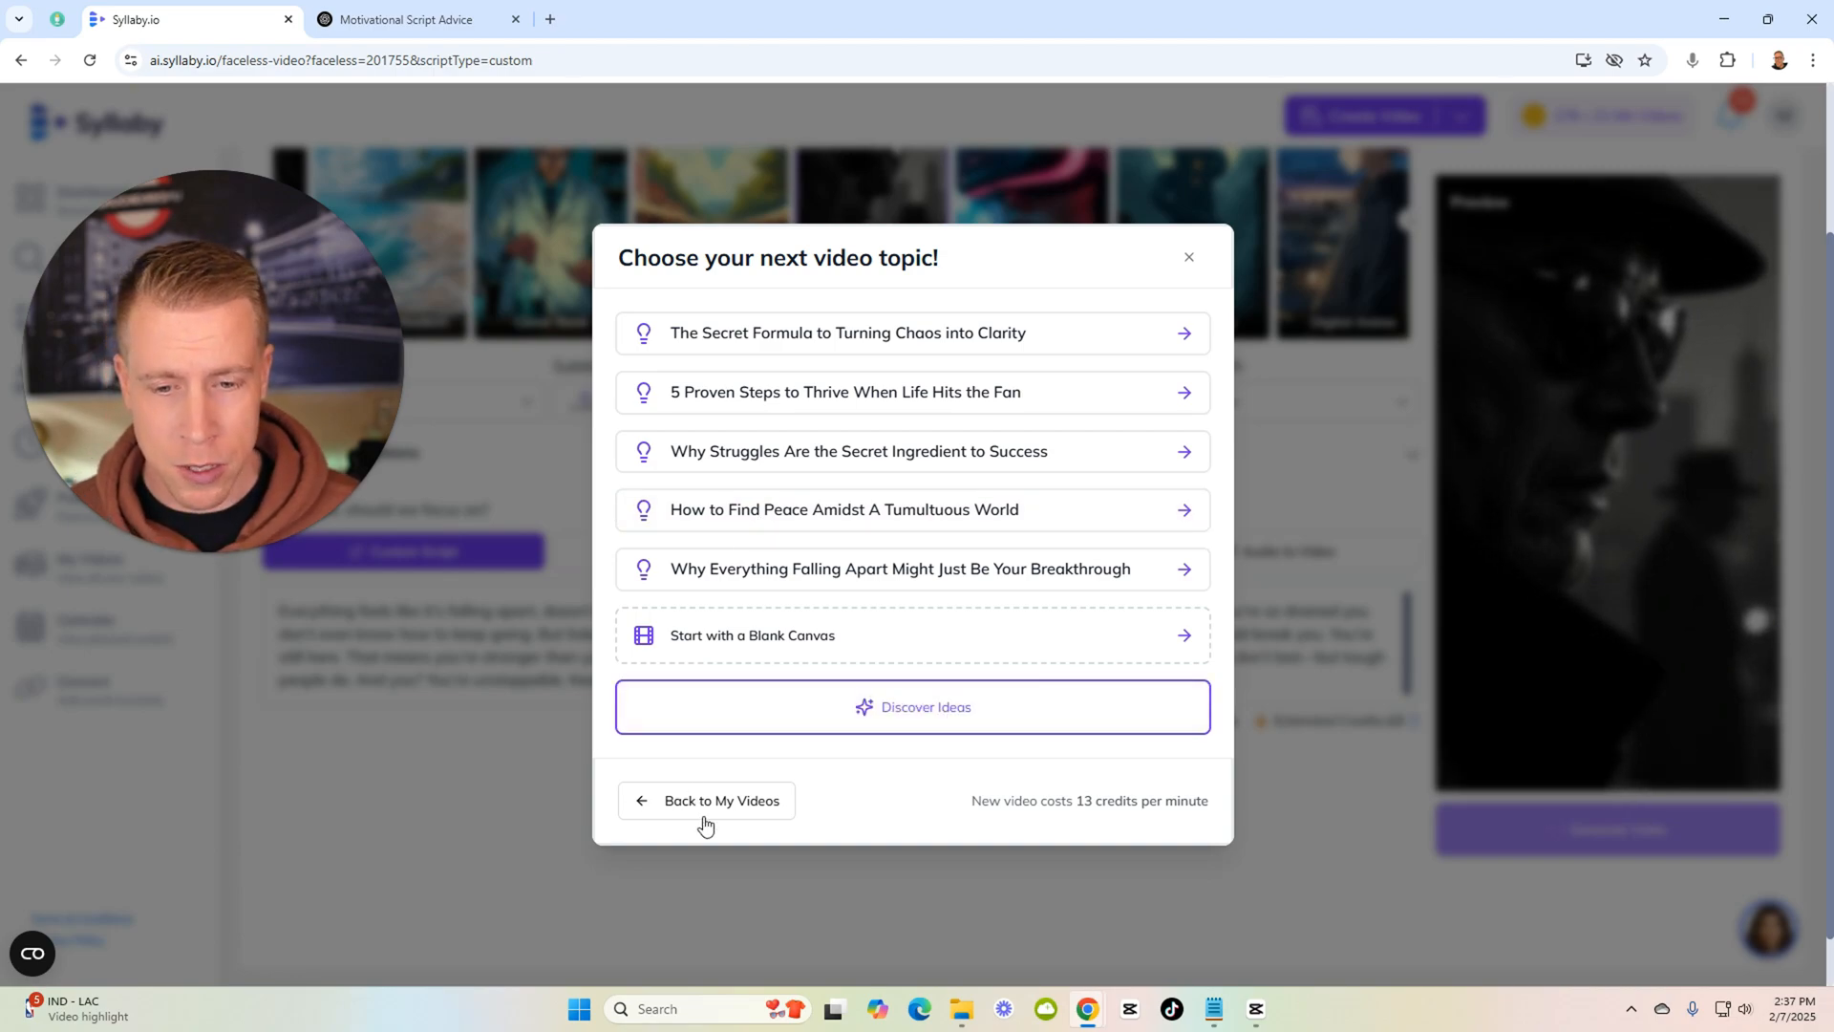
click(707, 800)
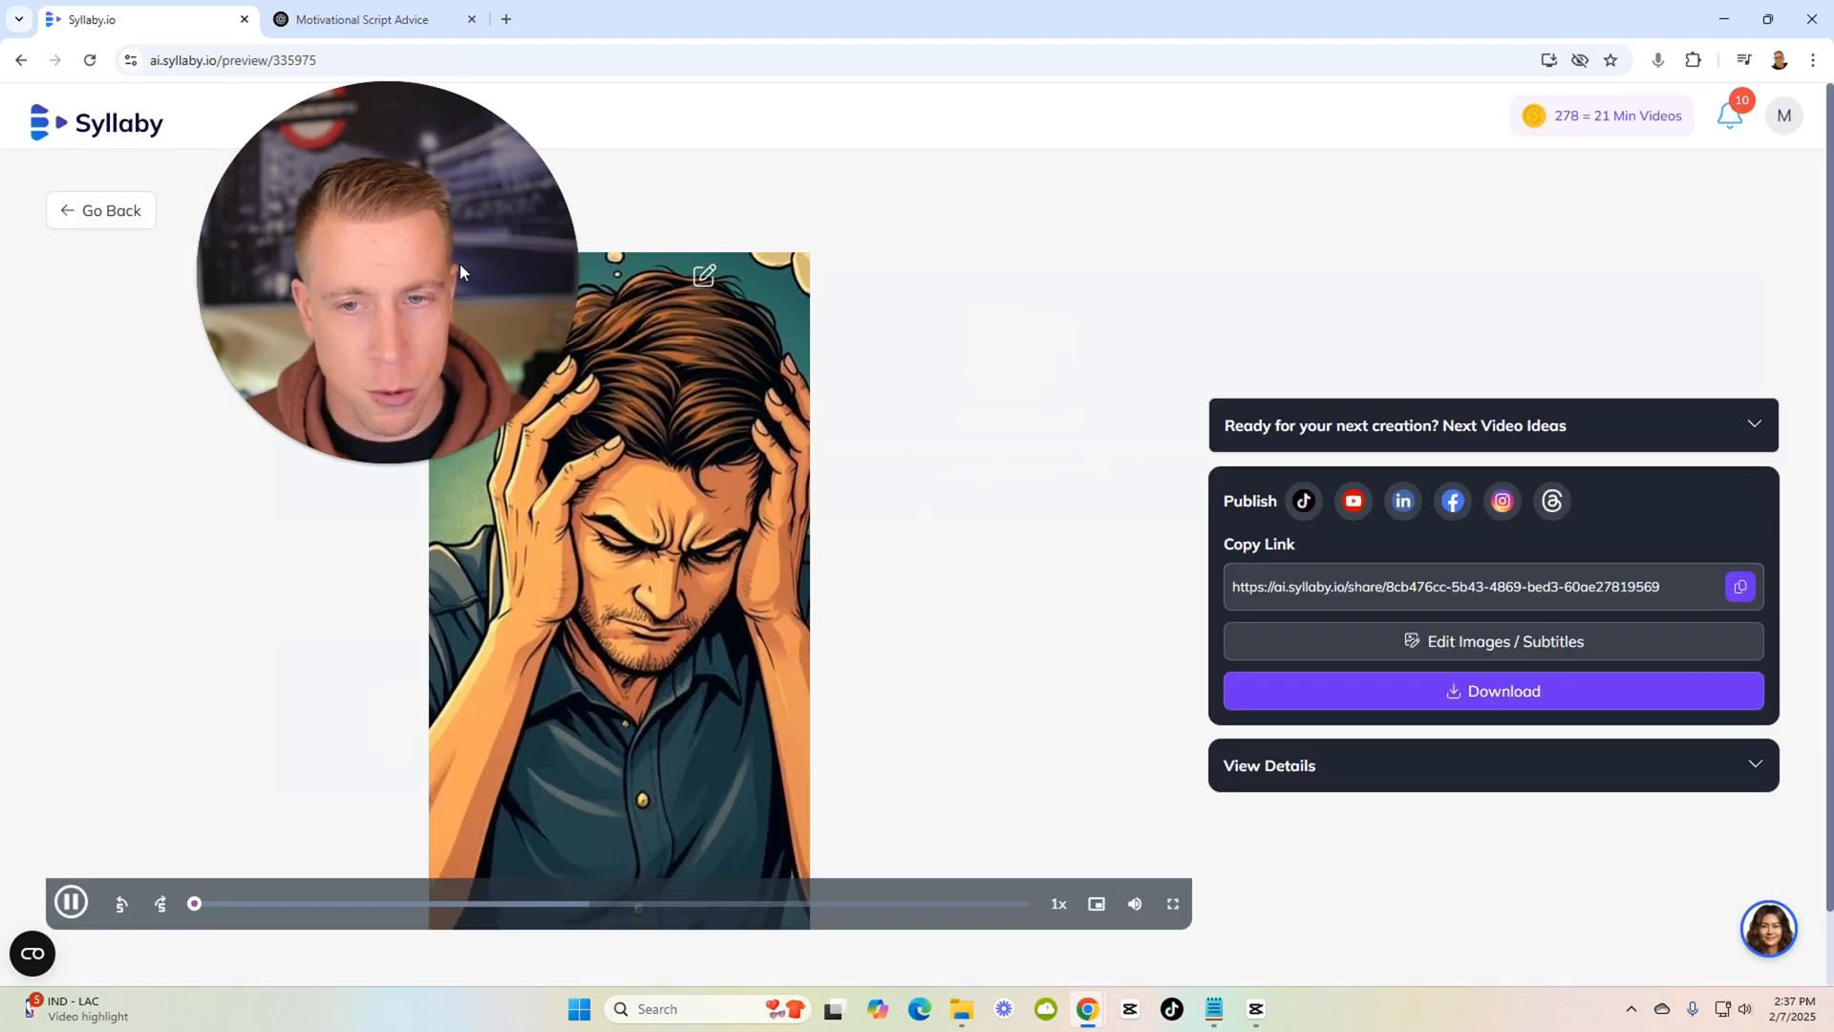
Watch the preview full screen, then play an earlier completed video's preview.
click(1172, 903)
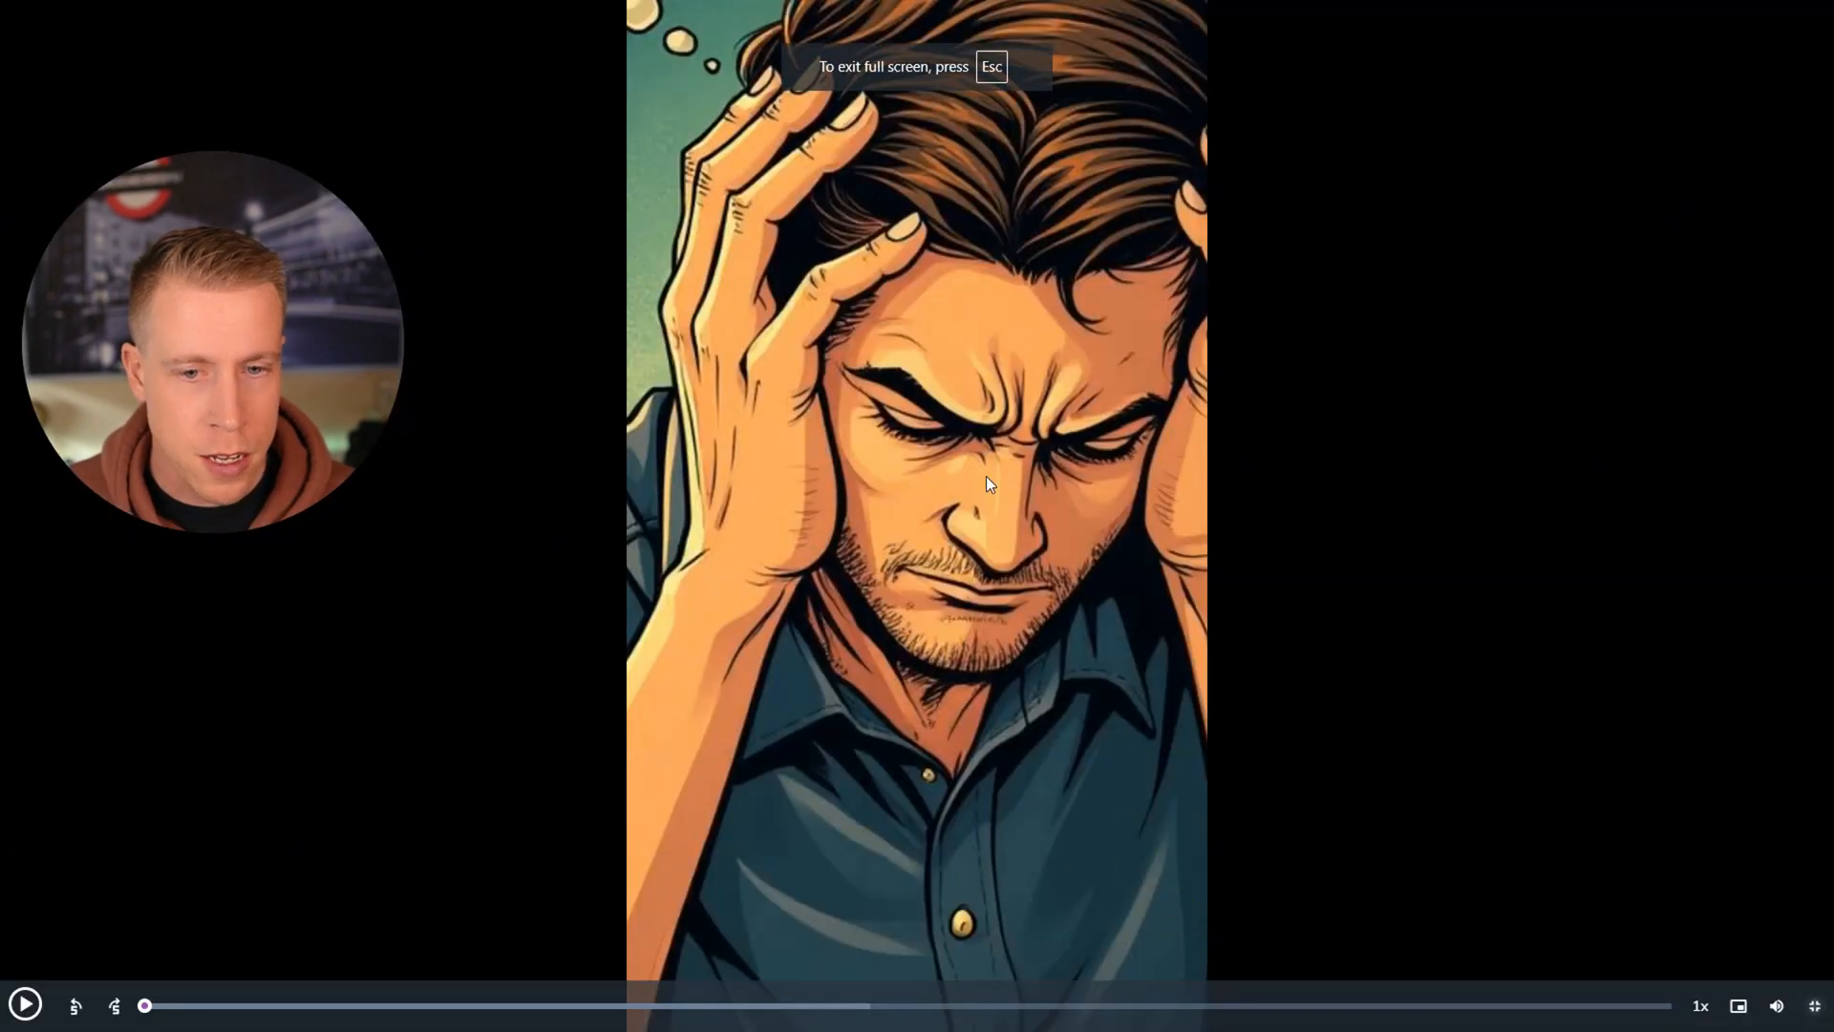
click(23, 1003)
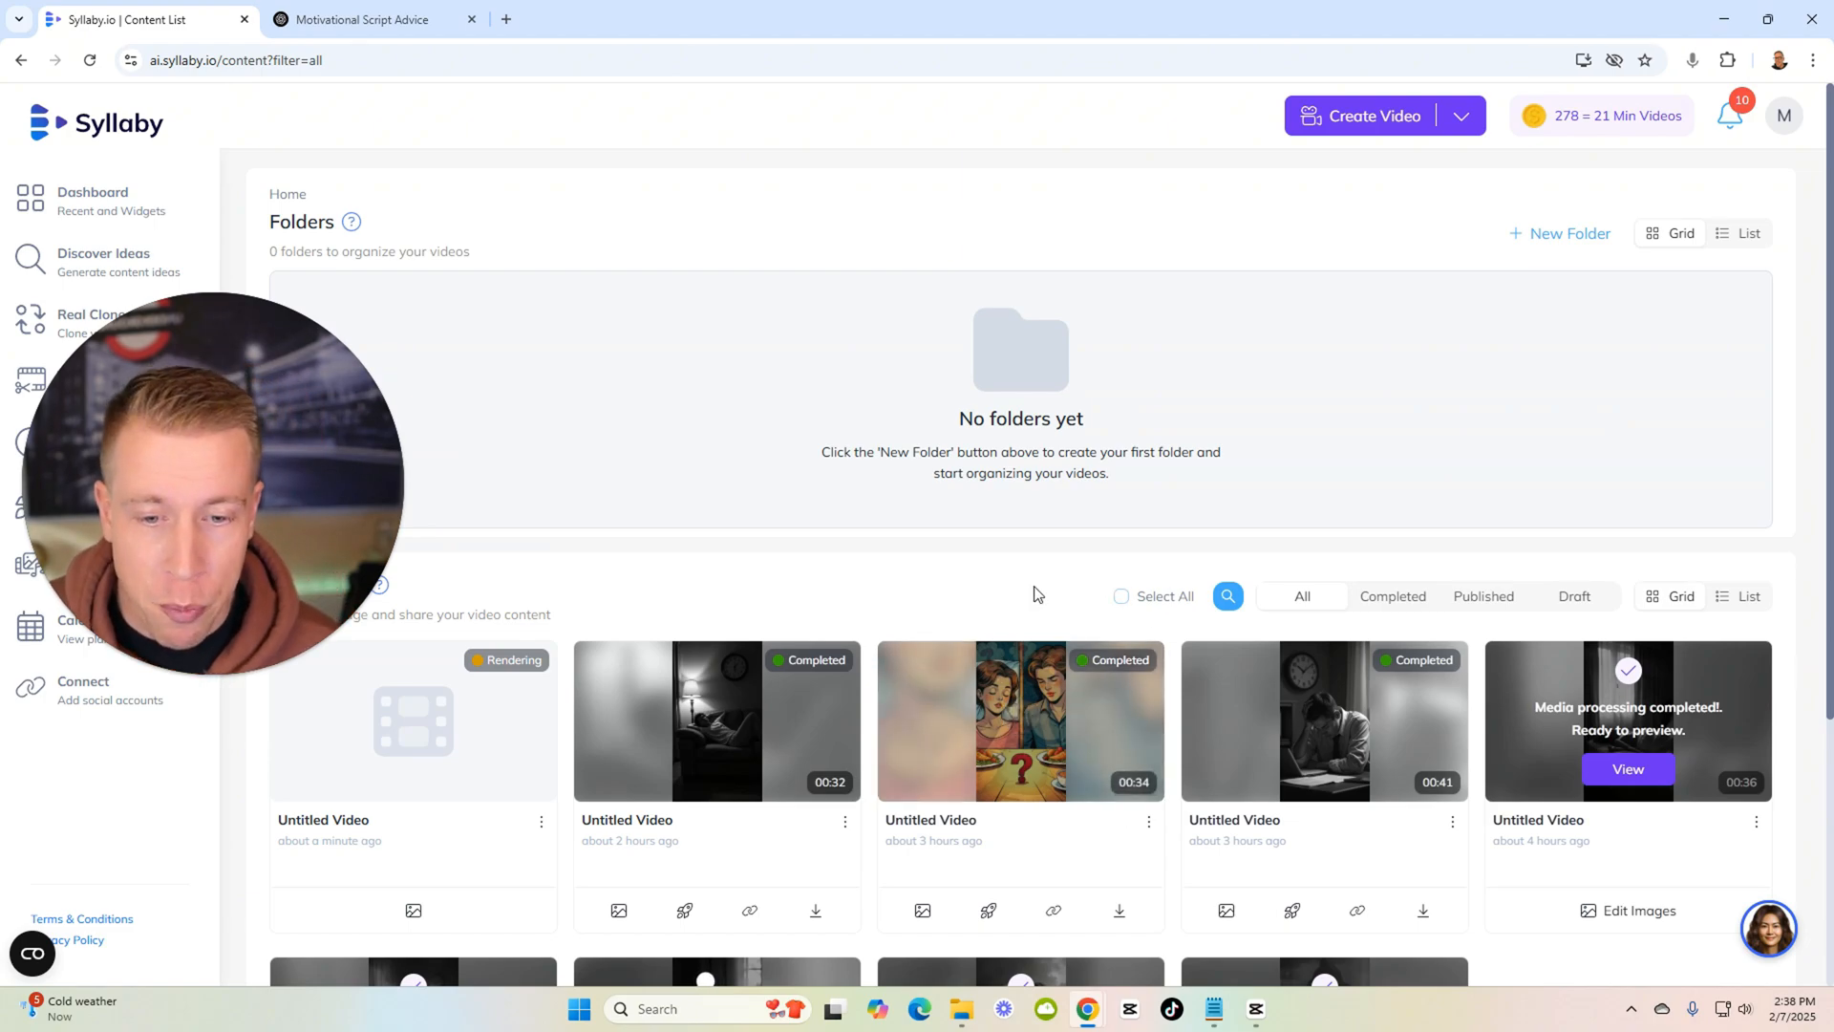
click(1628, 781)
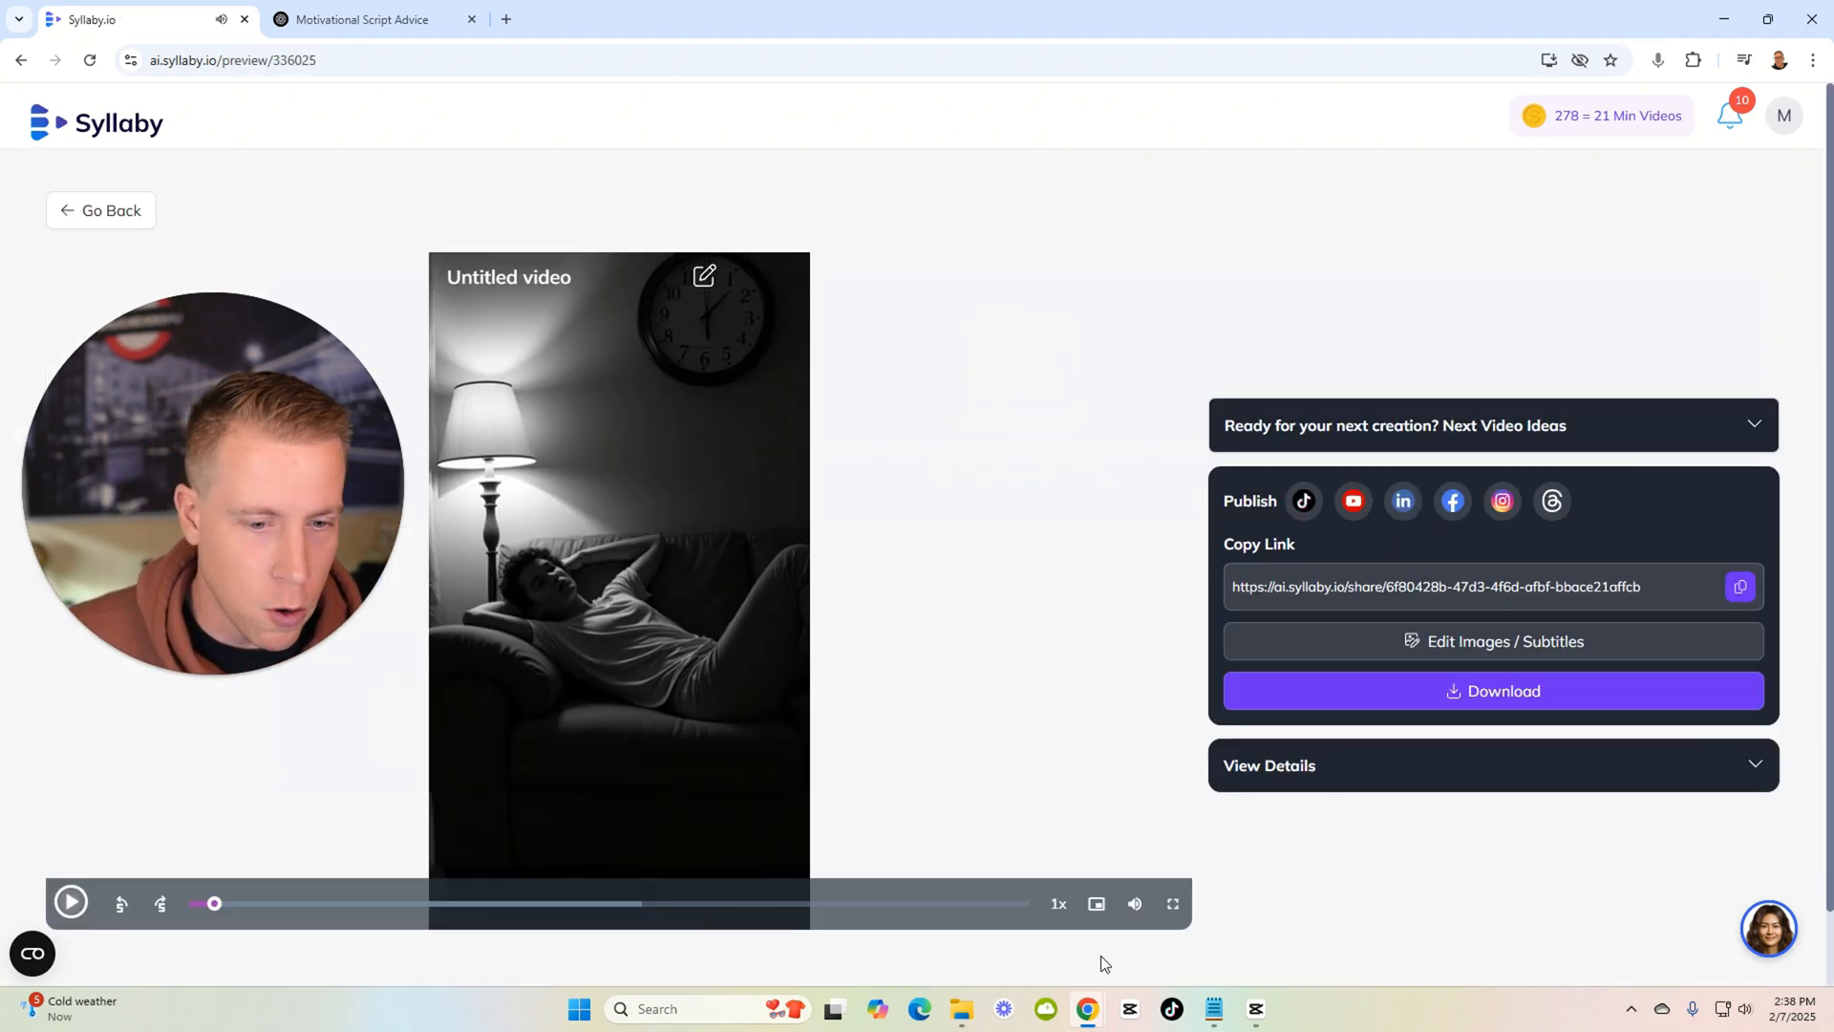
click(1172, 902)
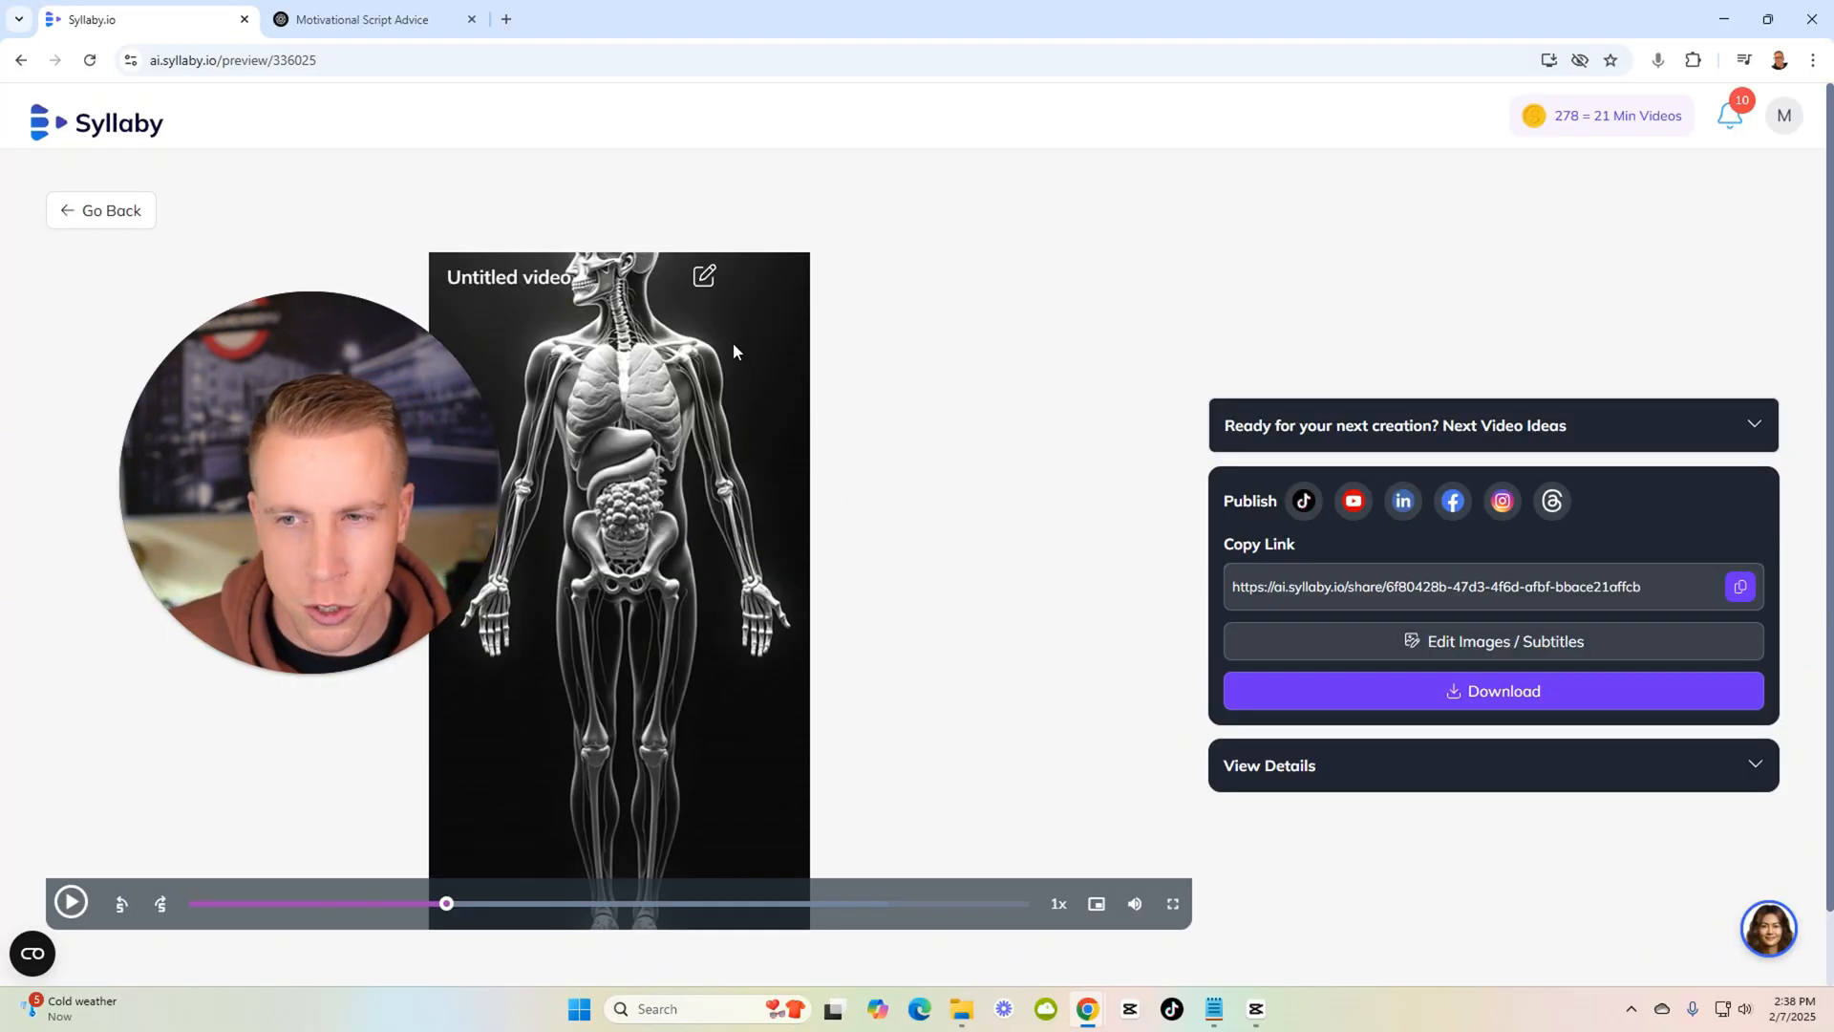
mouse_move(113, 218)
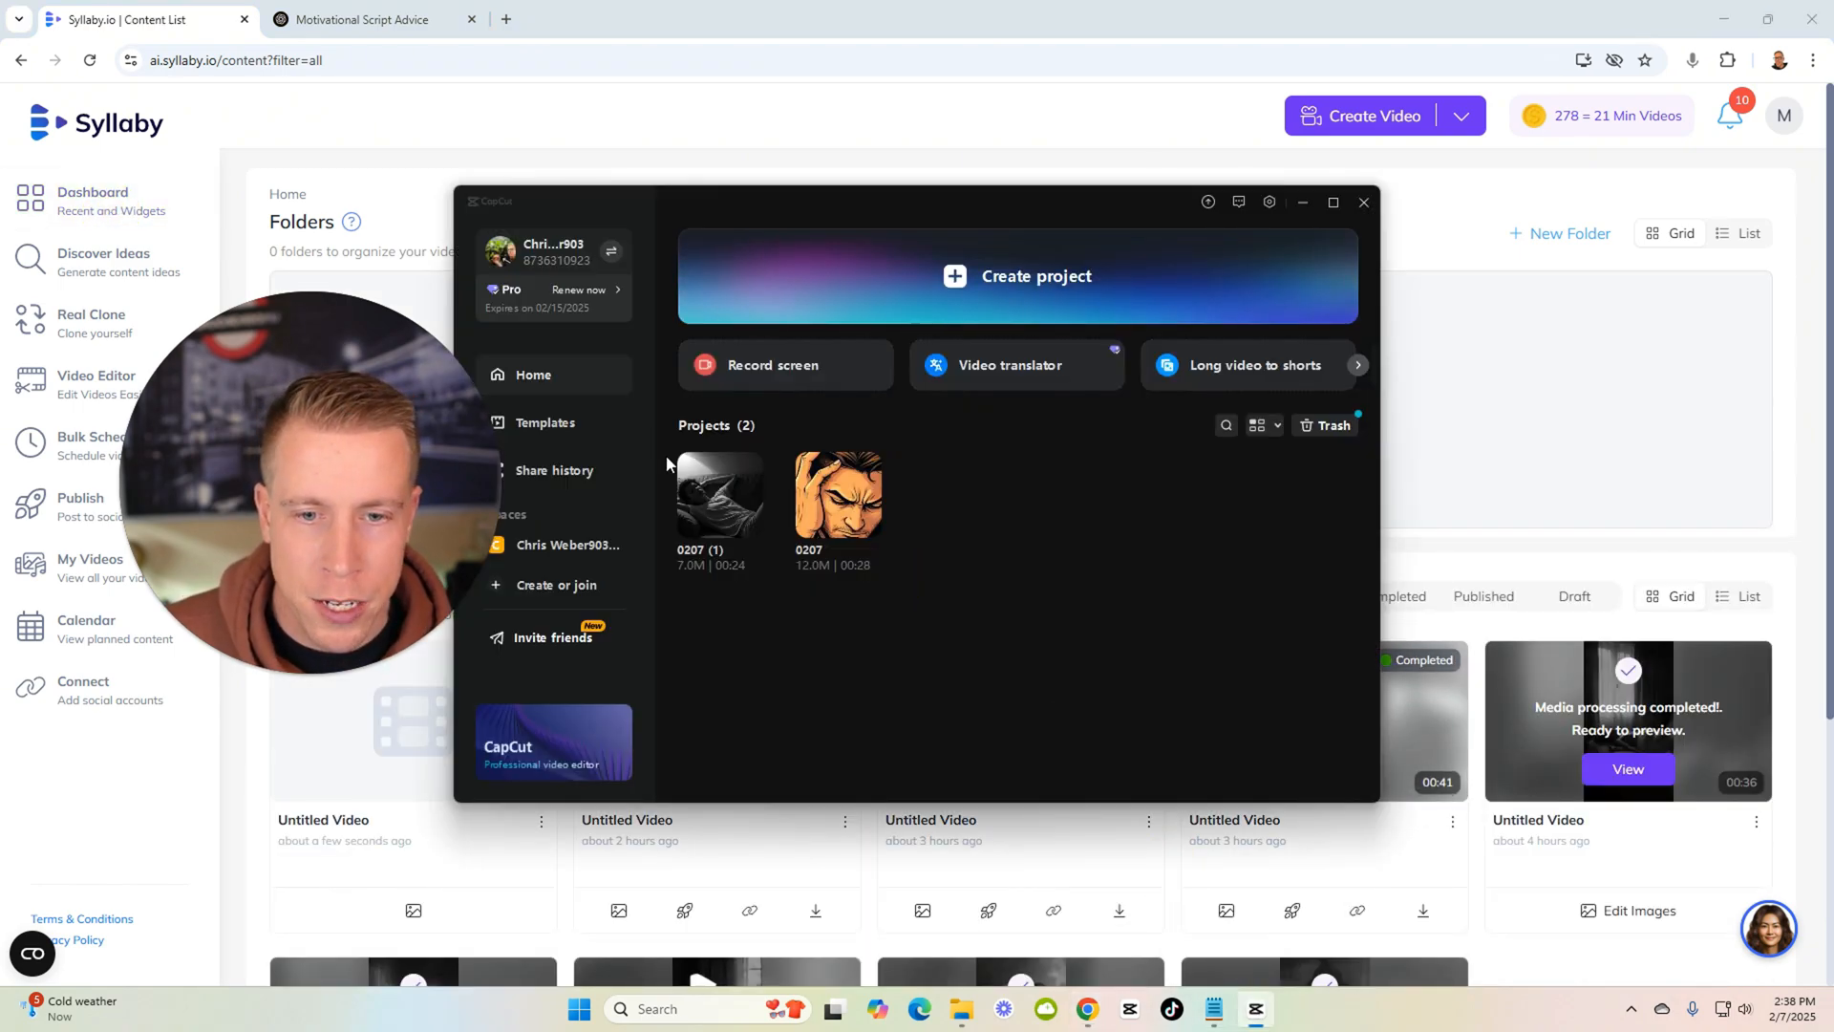
Review the 0207 (1) project's edited video full screen, then minimize CapCut.
click(1362, 200)
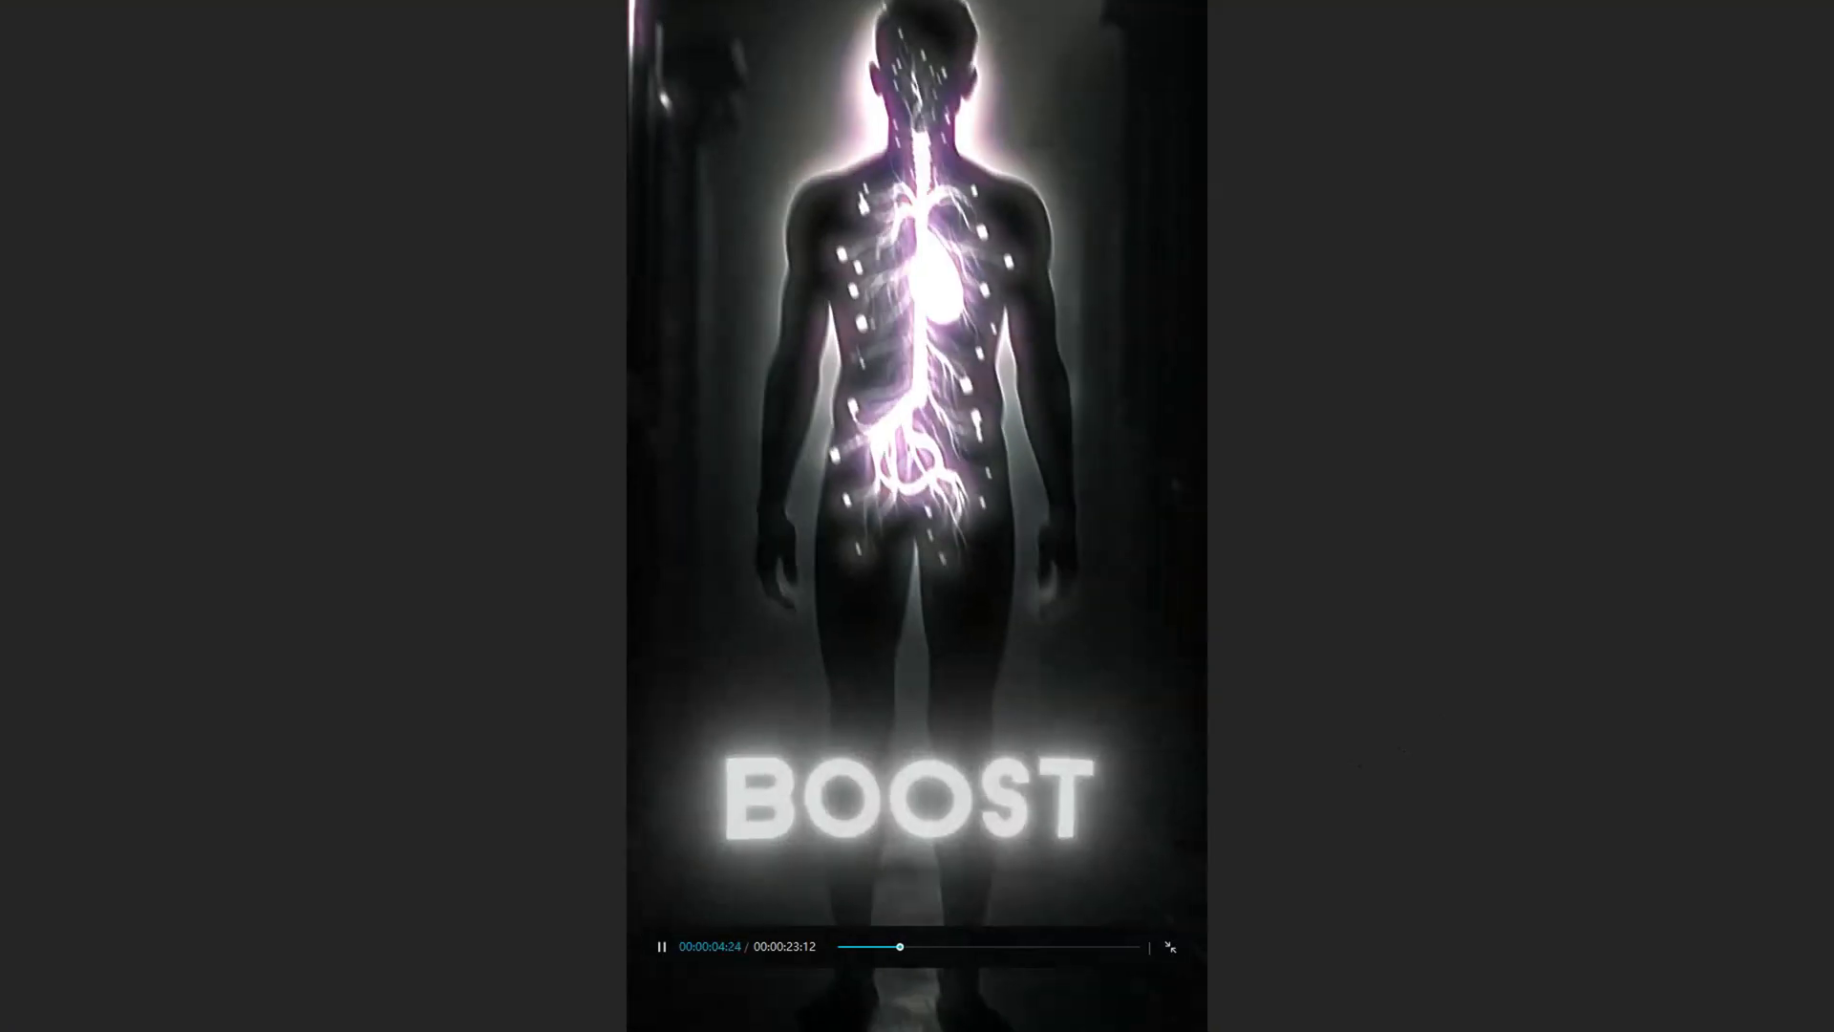
click(1170, 946)
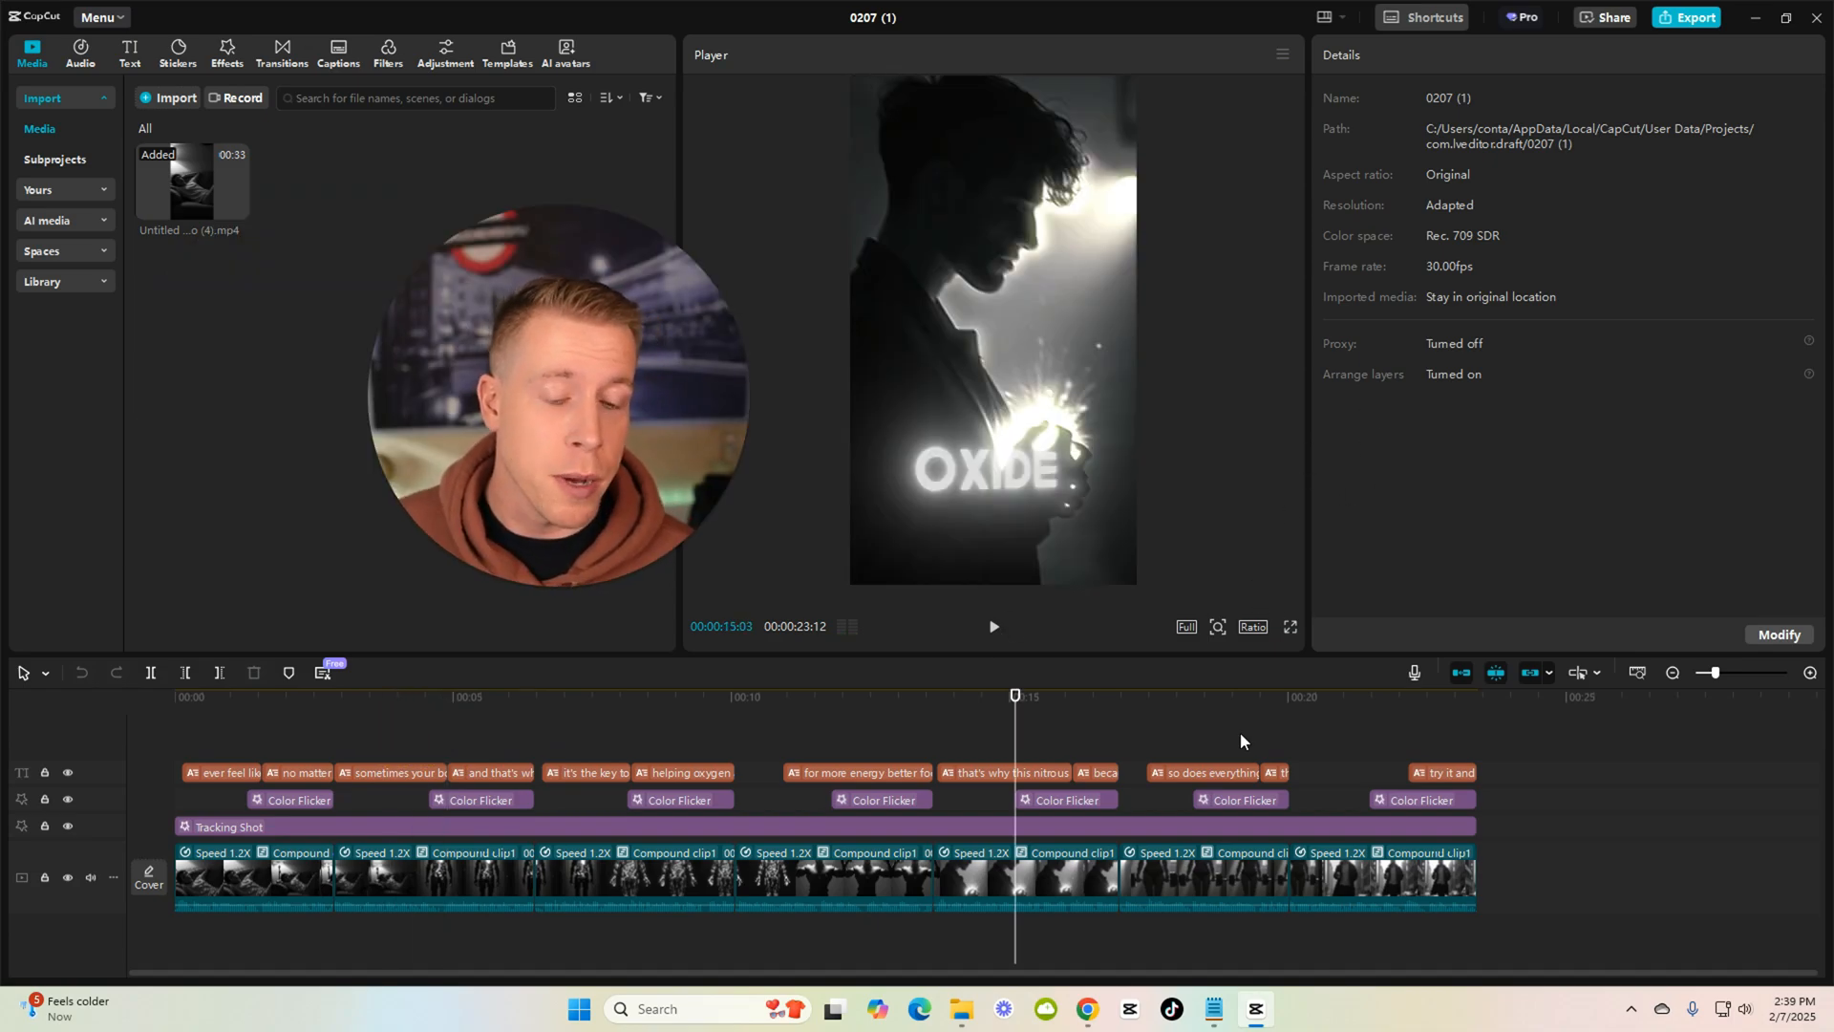
click(1085, 1009)
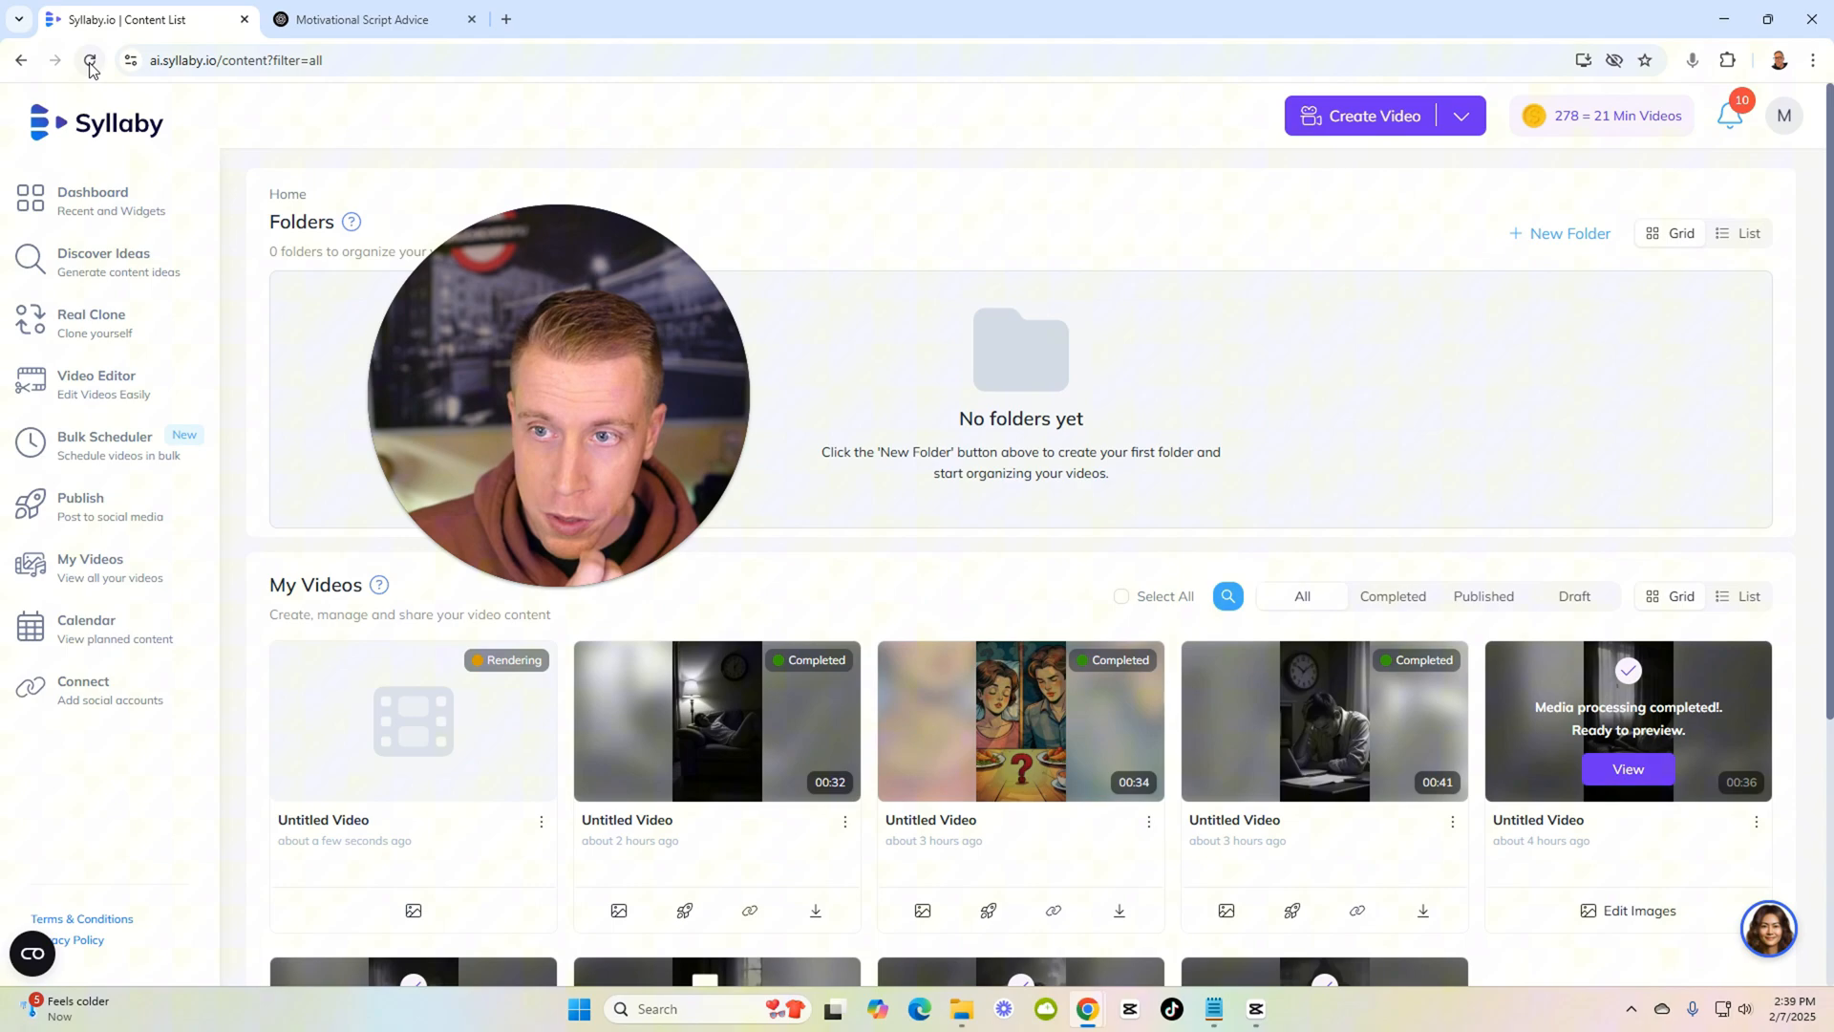
Download the finished Syllaby video and place it on the new CapCut timeline.
click(90, 59)
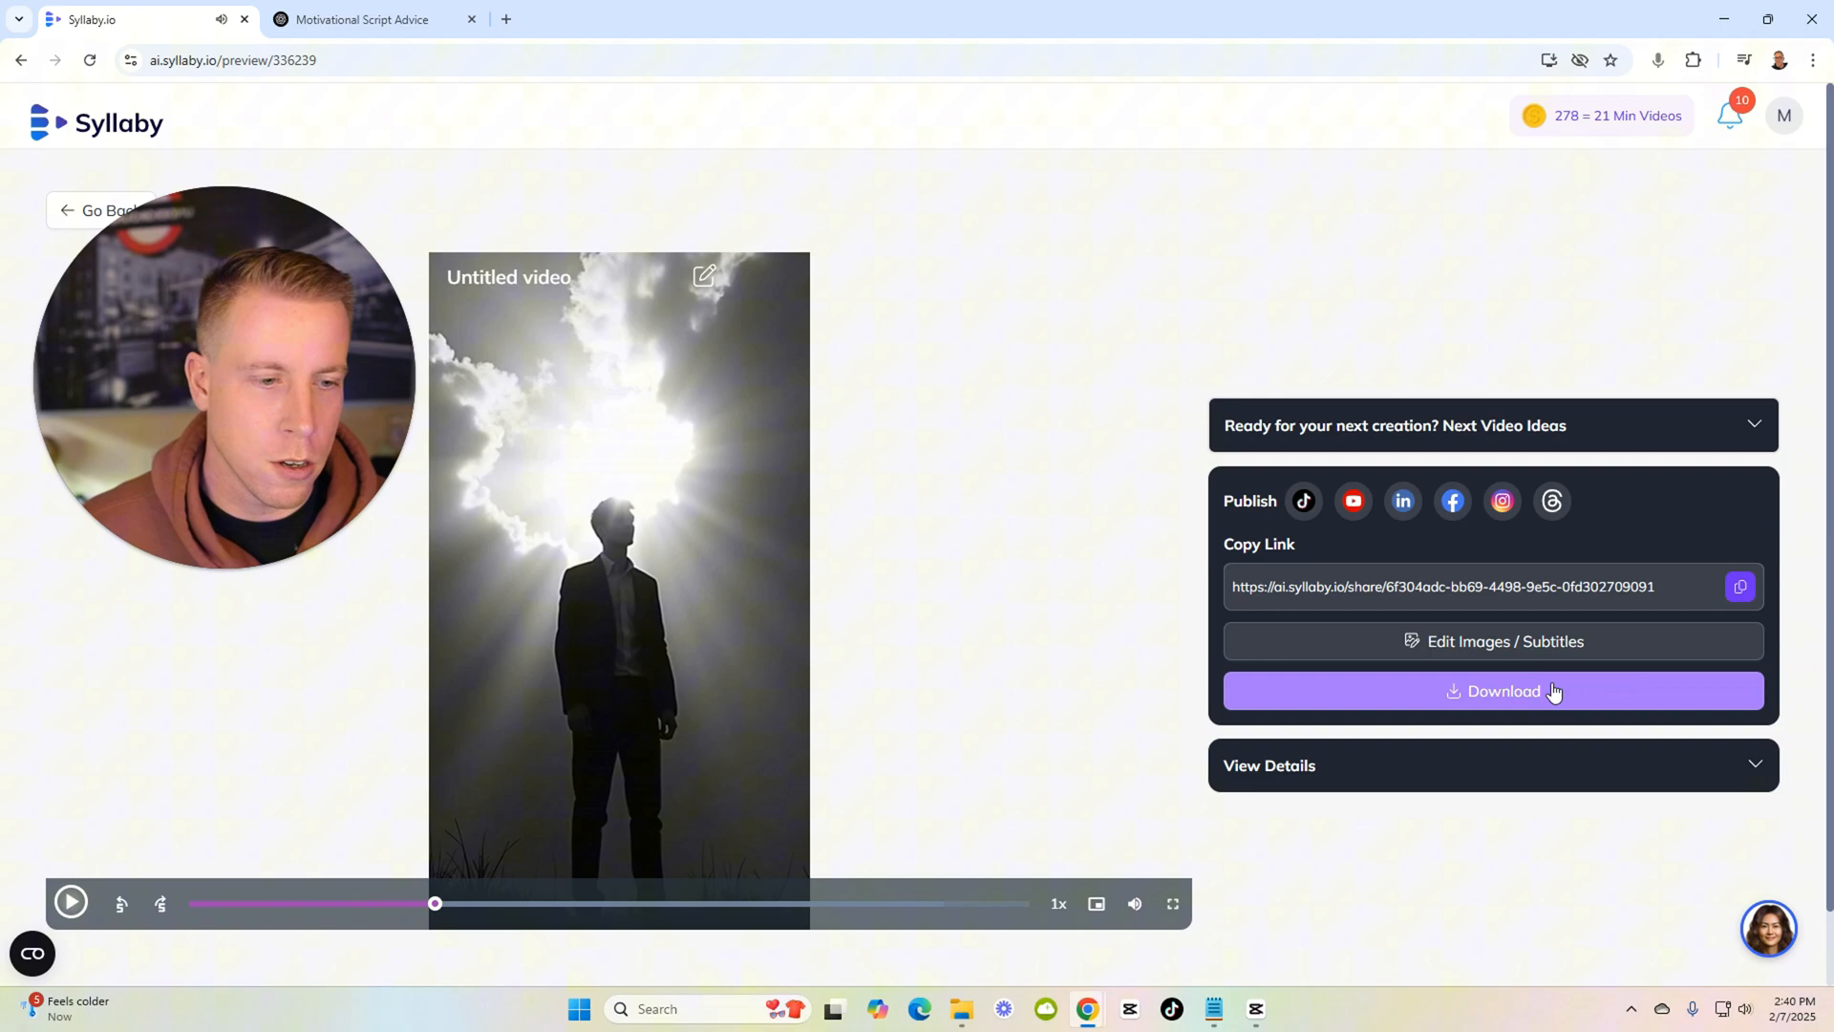
click(1502, 689)
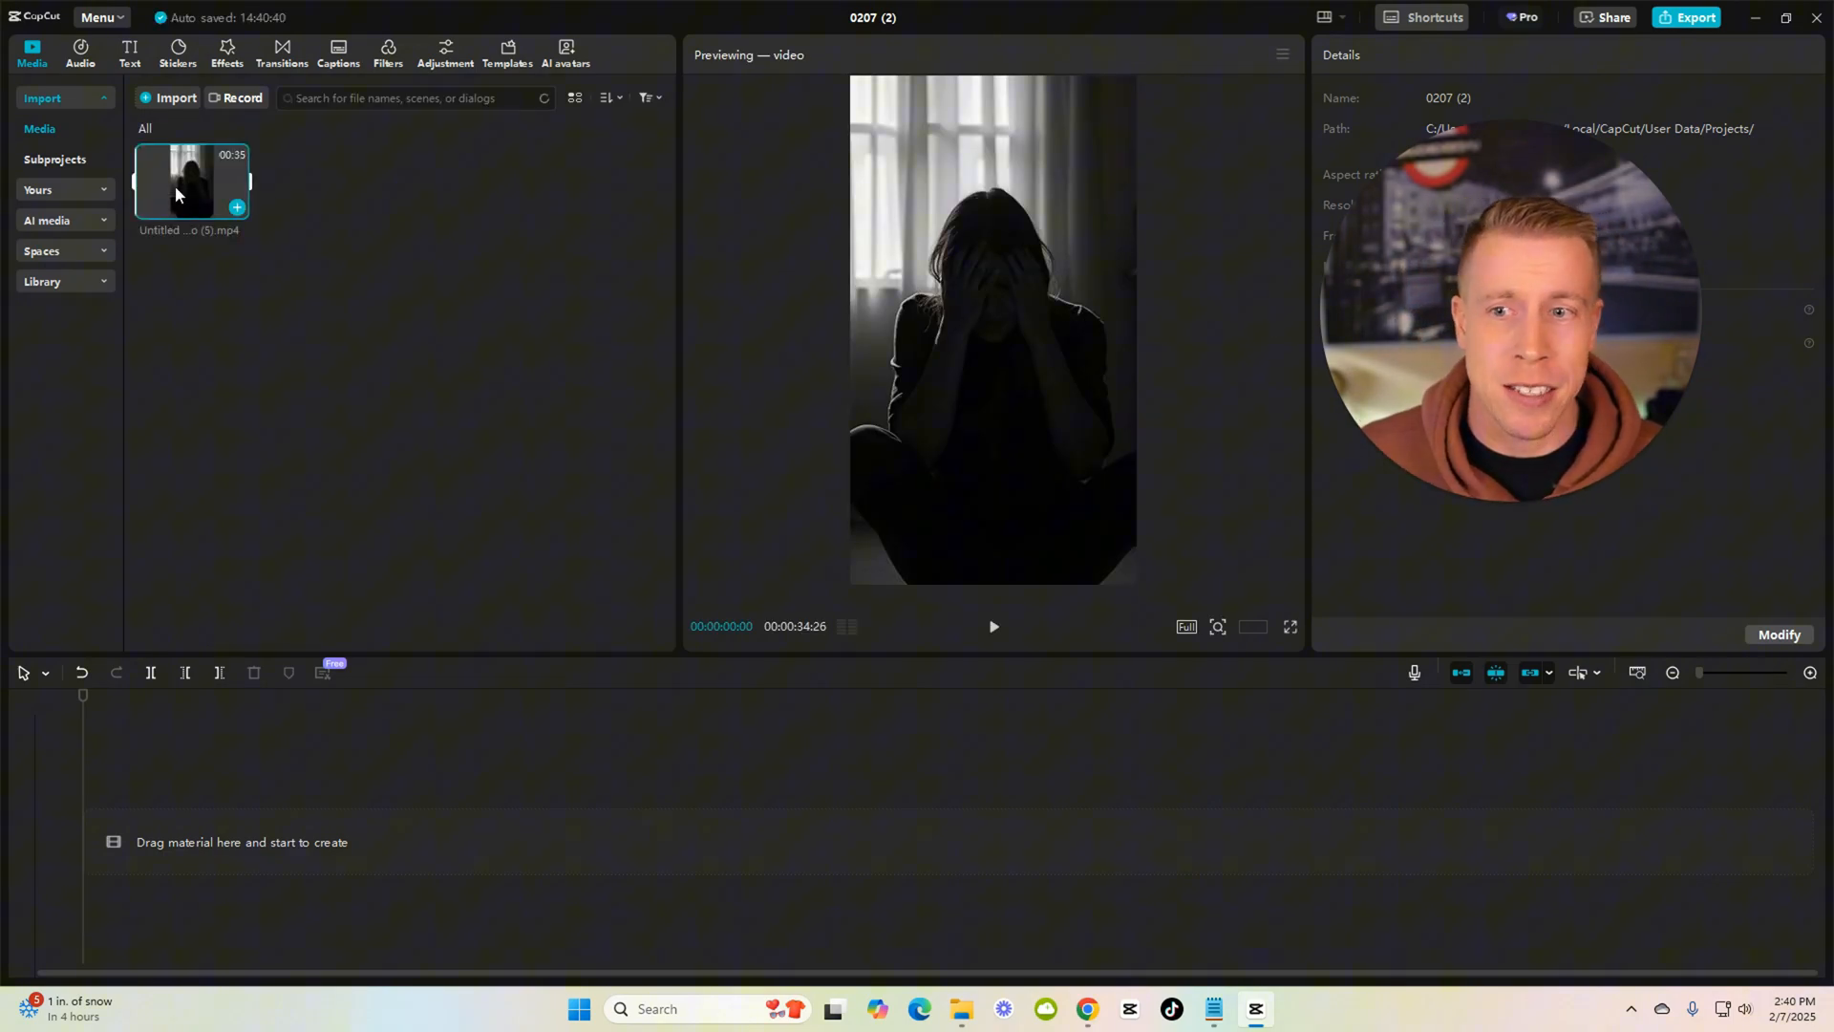
drag(191, 182, 468, 733)
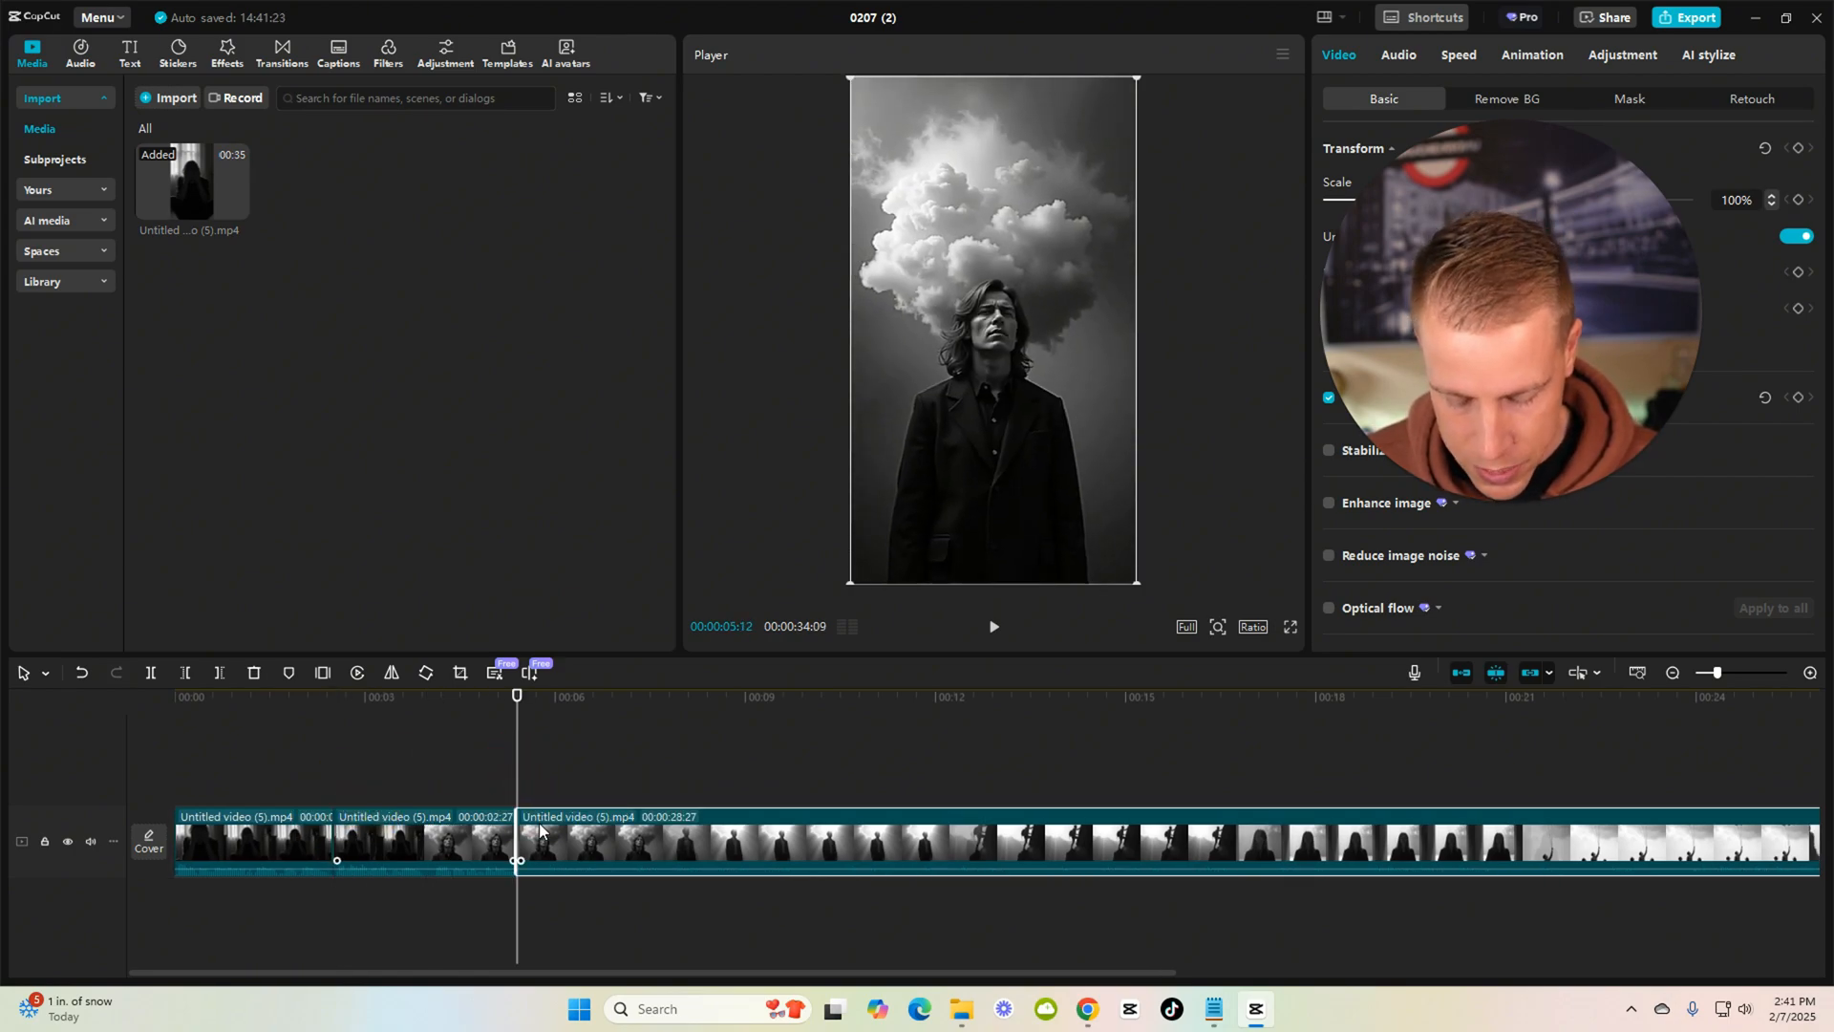
Trim out two silent pauses between lines in the early clips.
drag(517, 837, 545, 837)
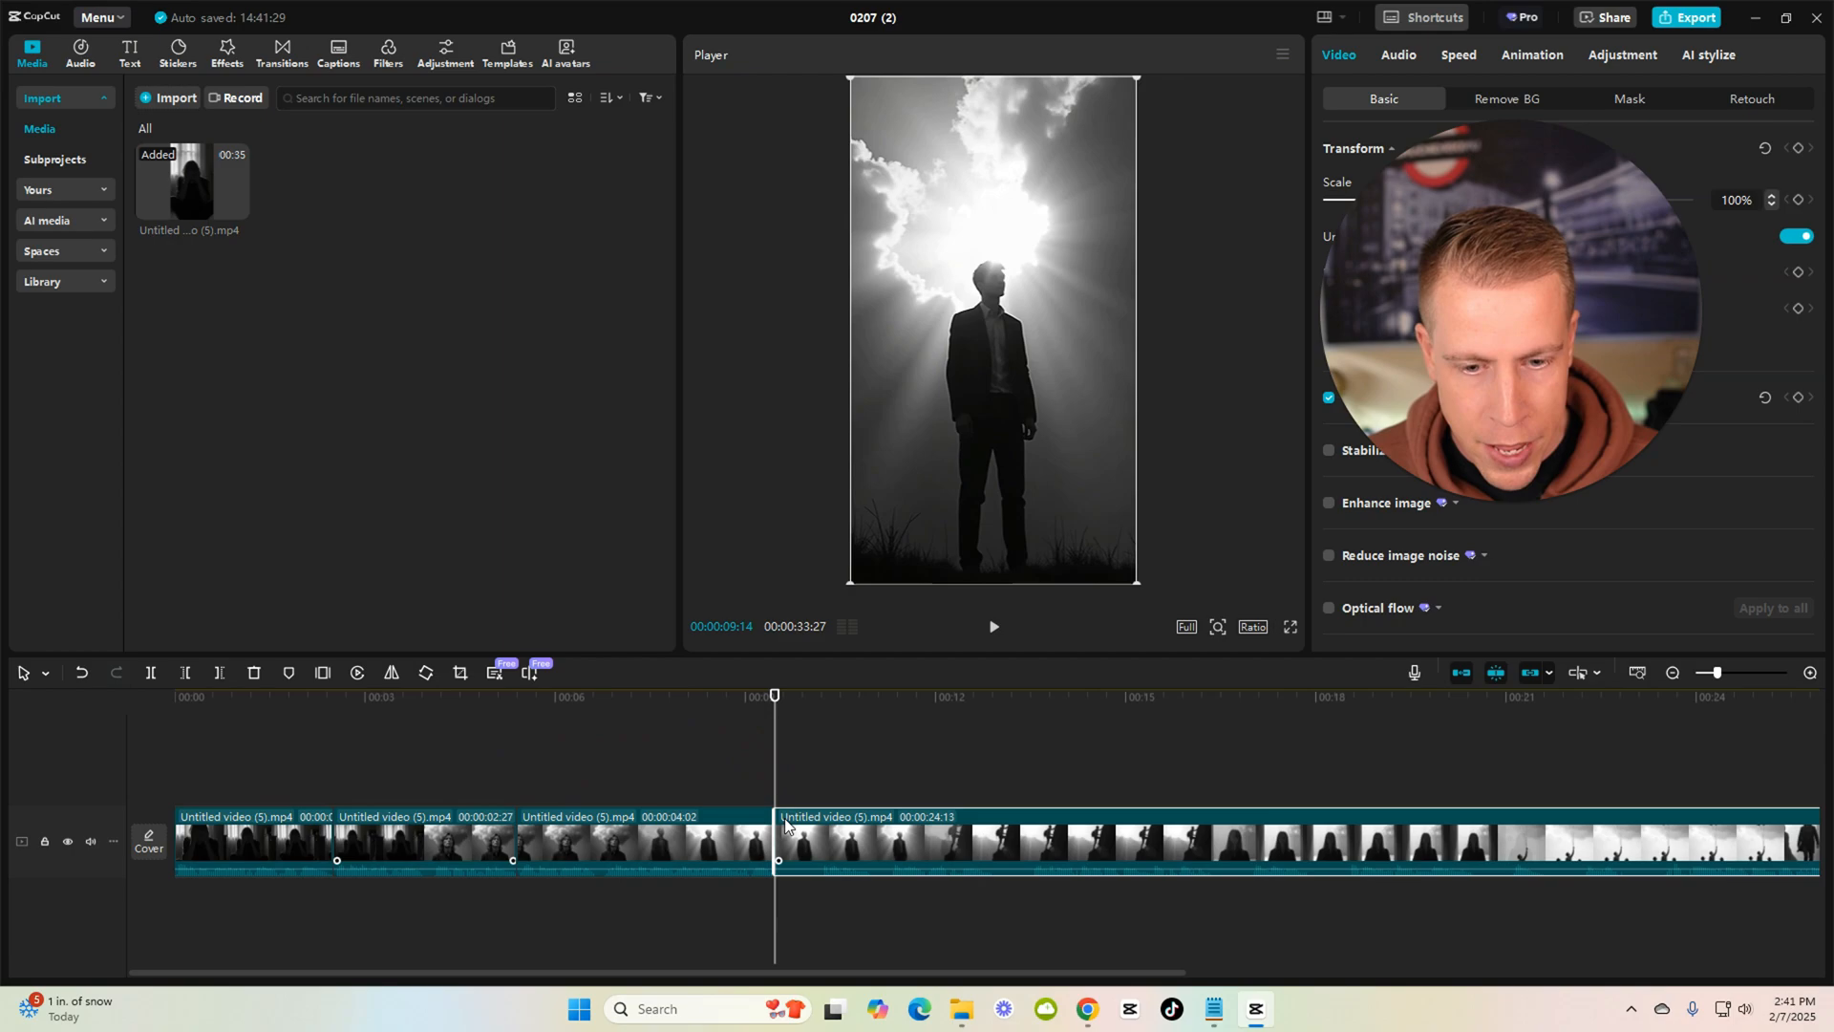
drag(778, 841, 819, 841)
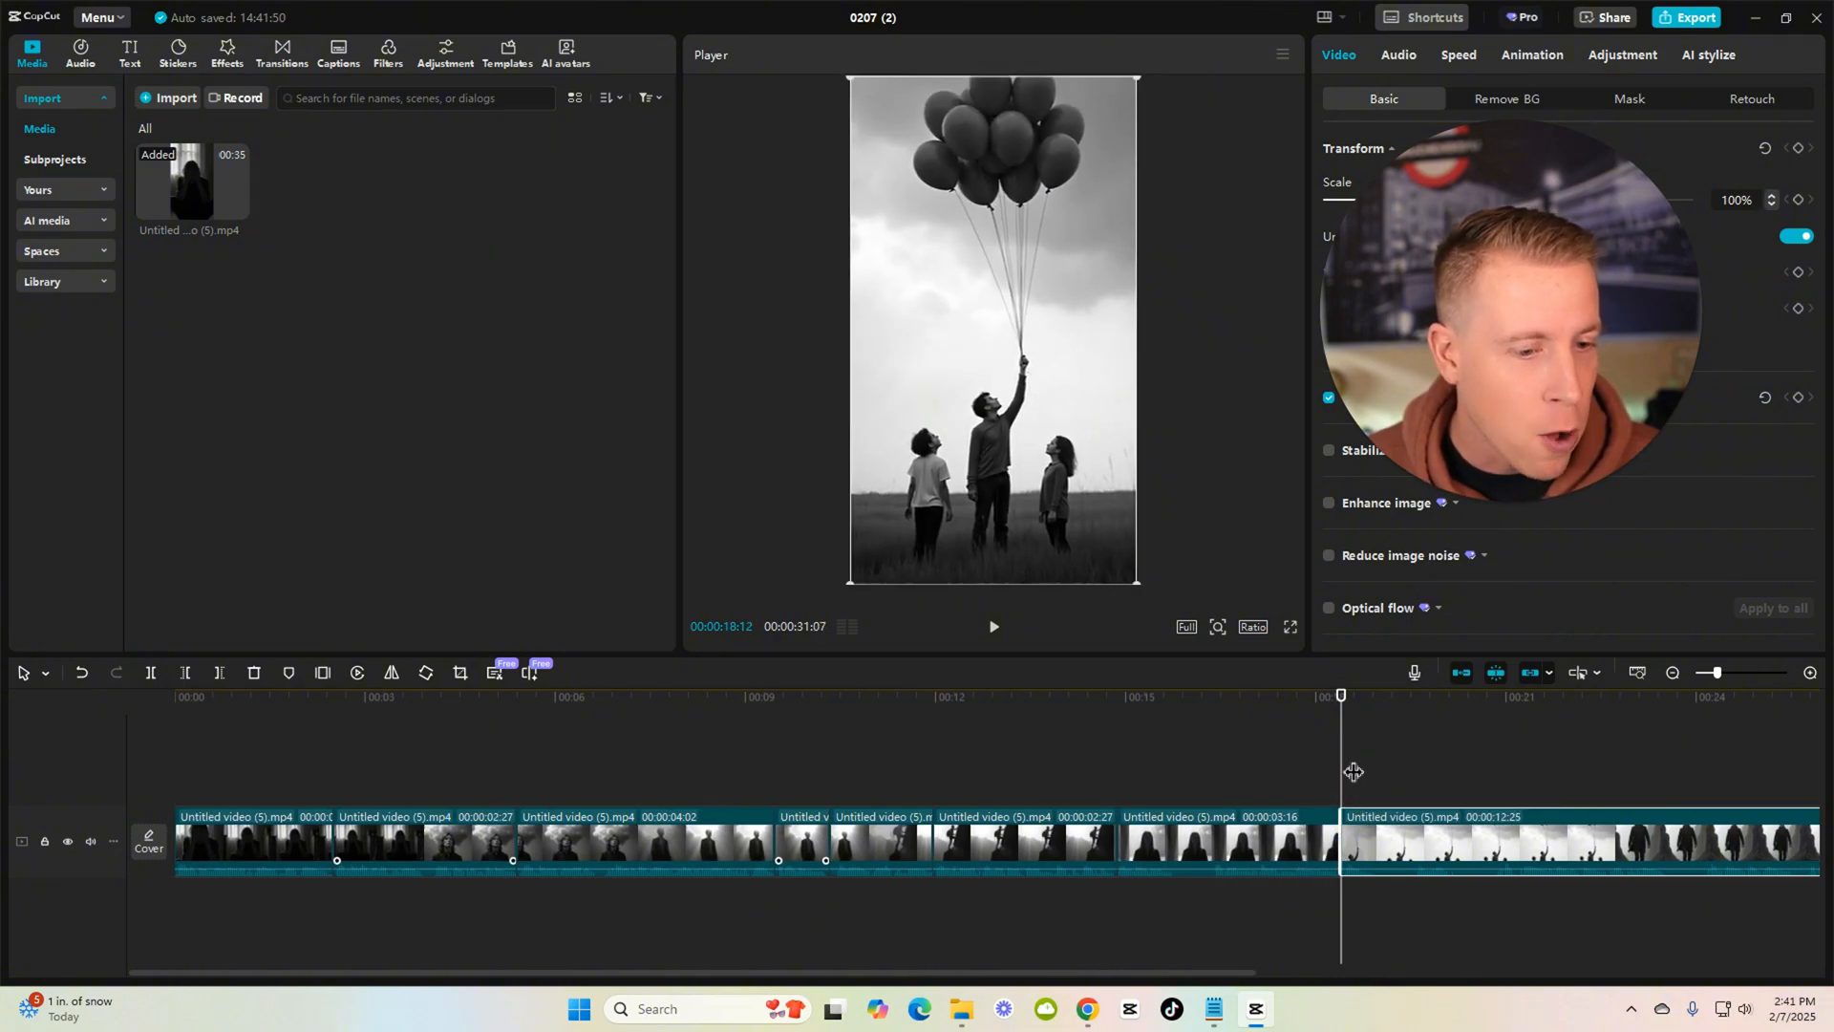
Trim the later dead spots and the pause near the end, then play back from the start.
drag(1341, 693, 1368, 694)
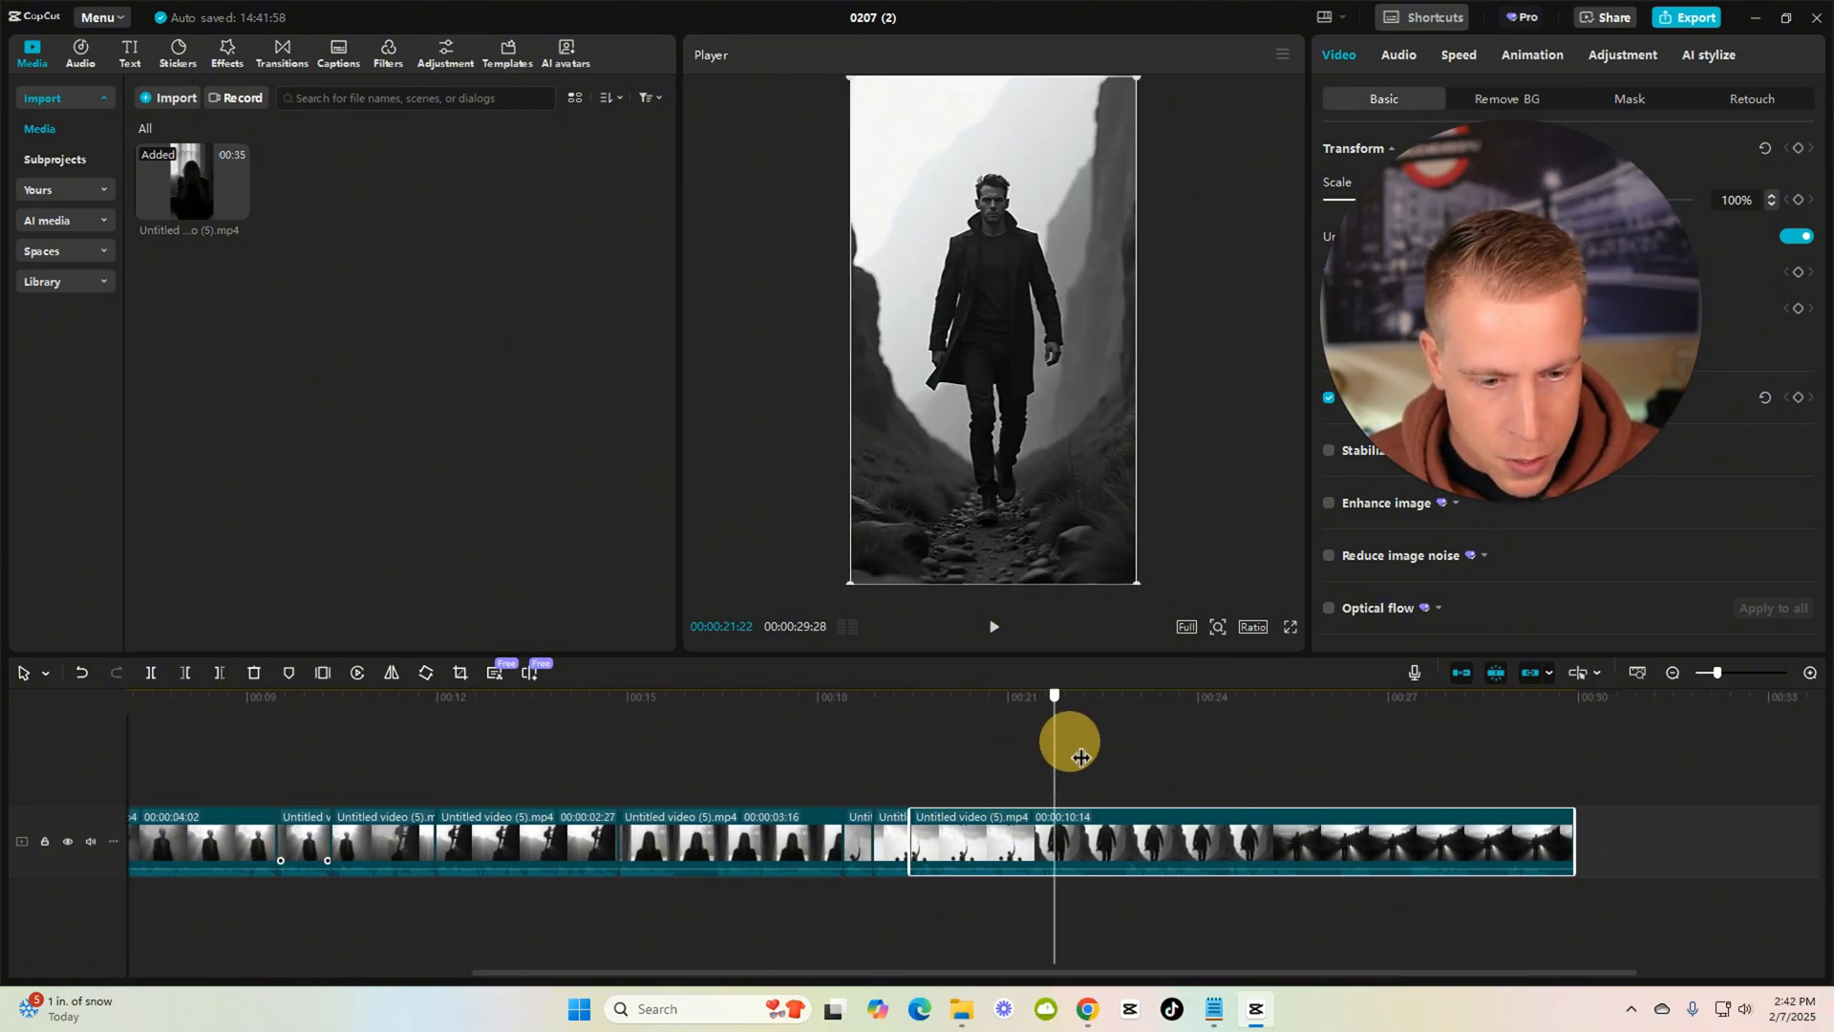
drag(1066, 742, 1242, 753)
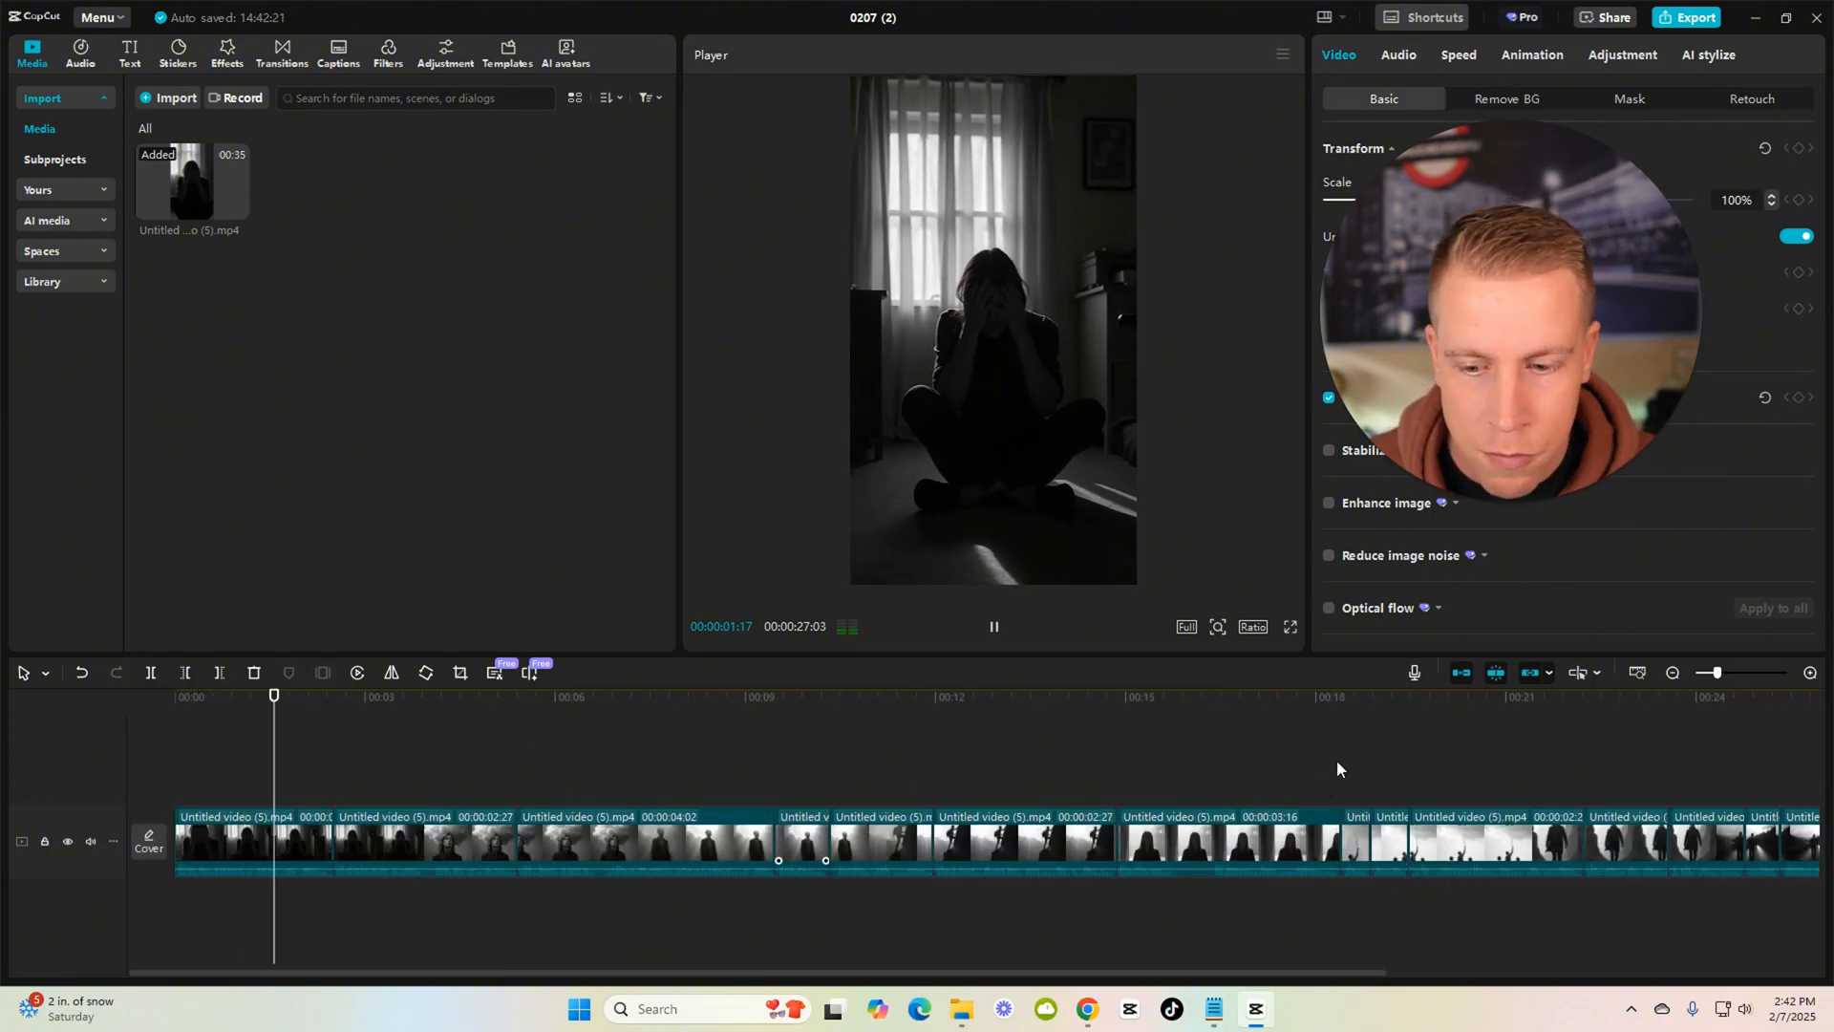
click(399, 695)
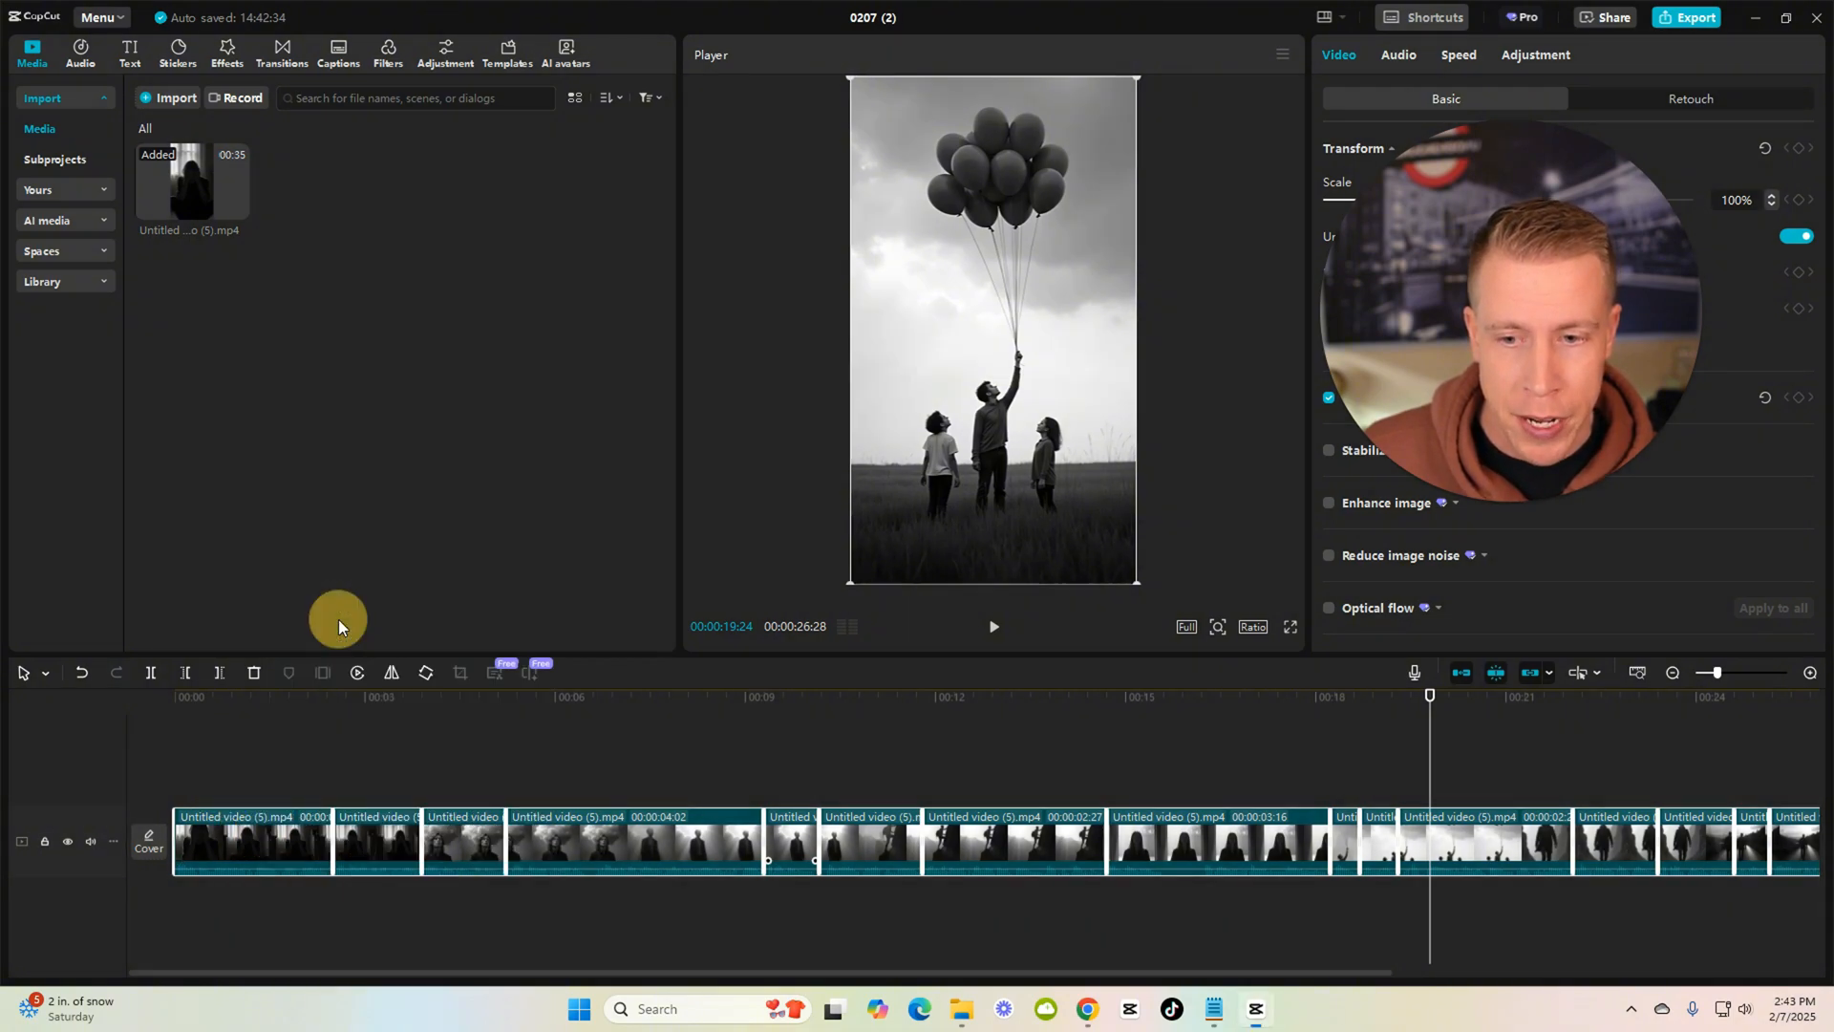
Raise the clip's playback speed to 1.2x and preview the sped-up result.
click(1457, 53)
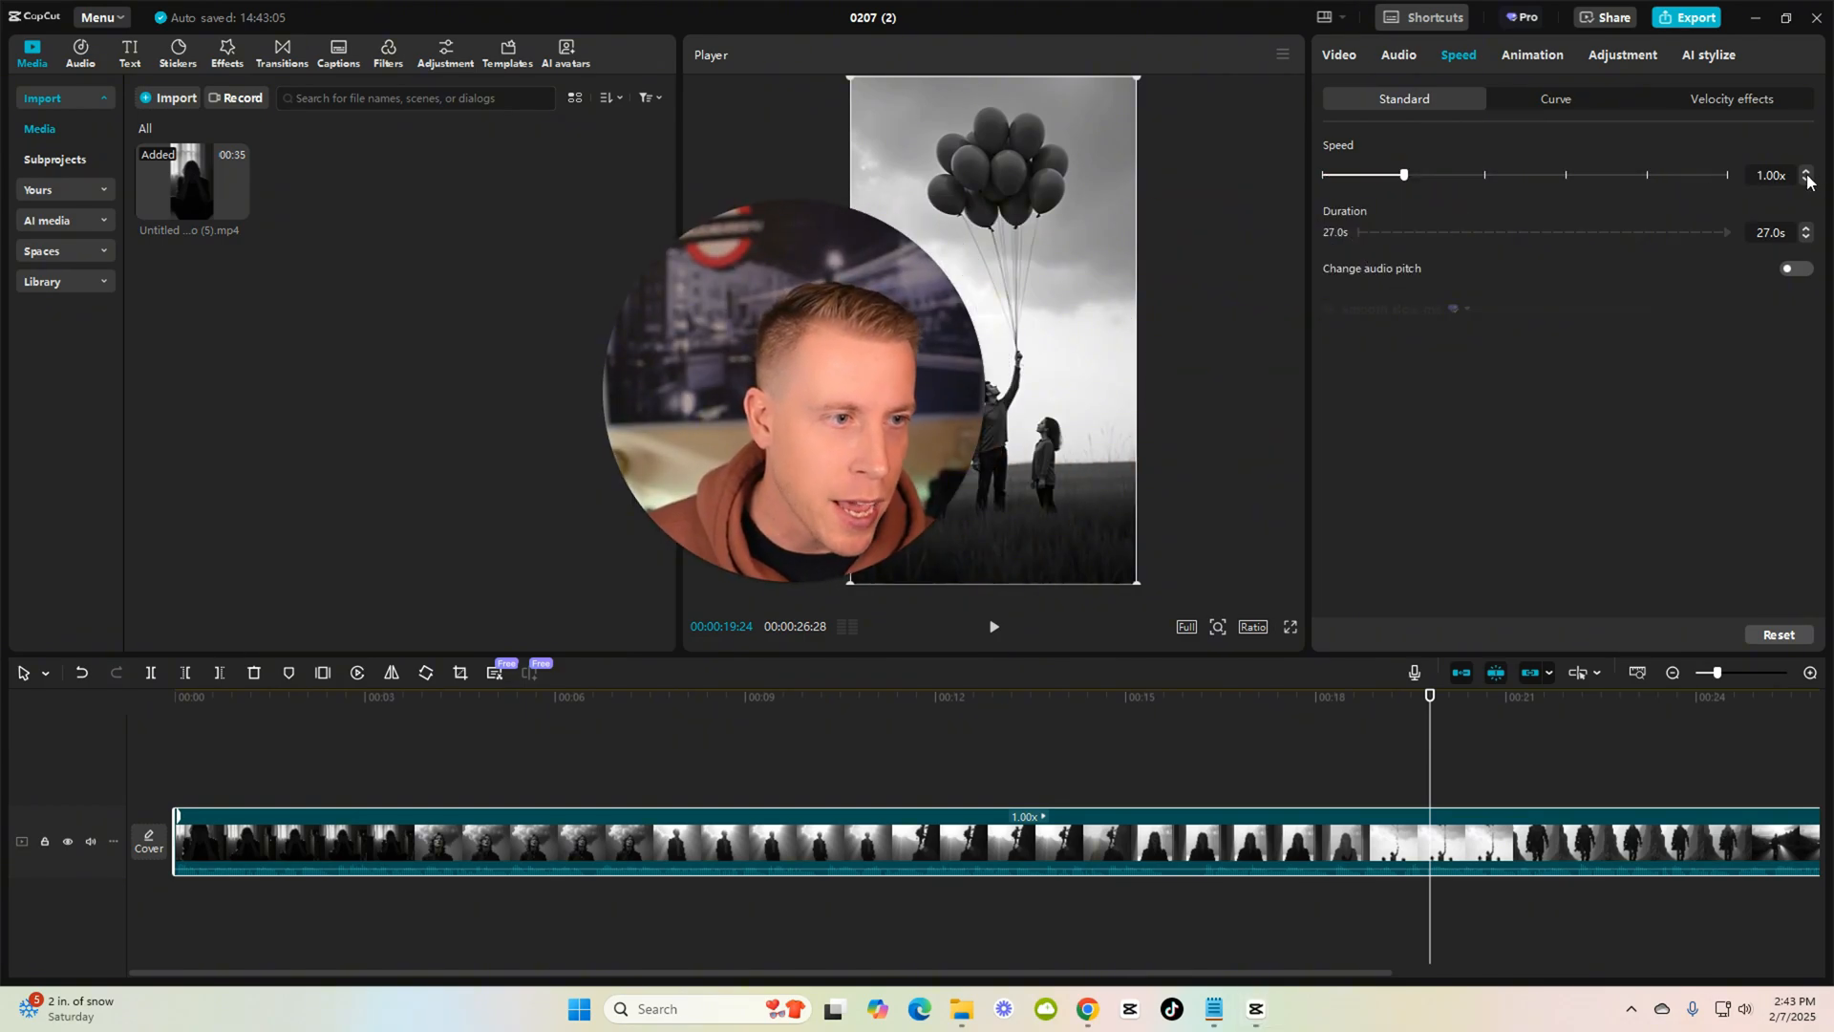
click(1805, 170)
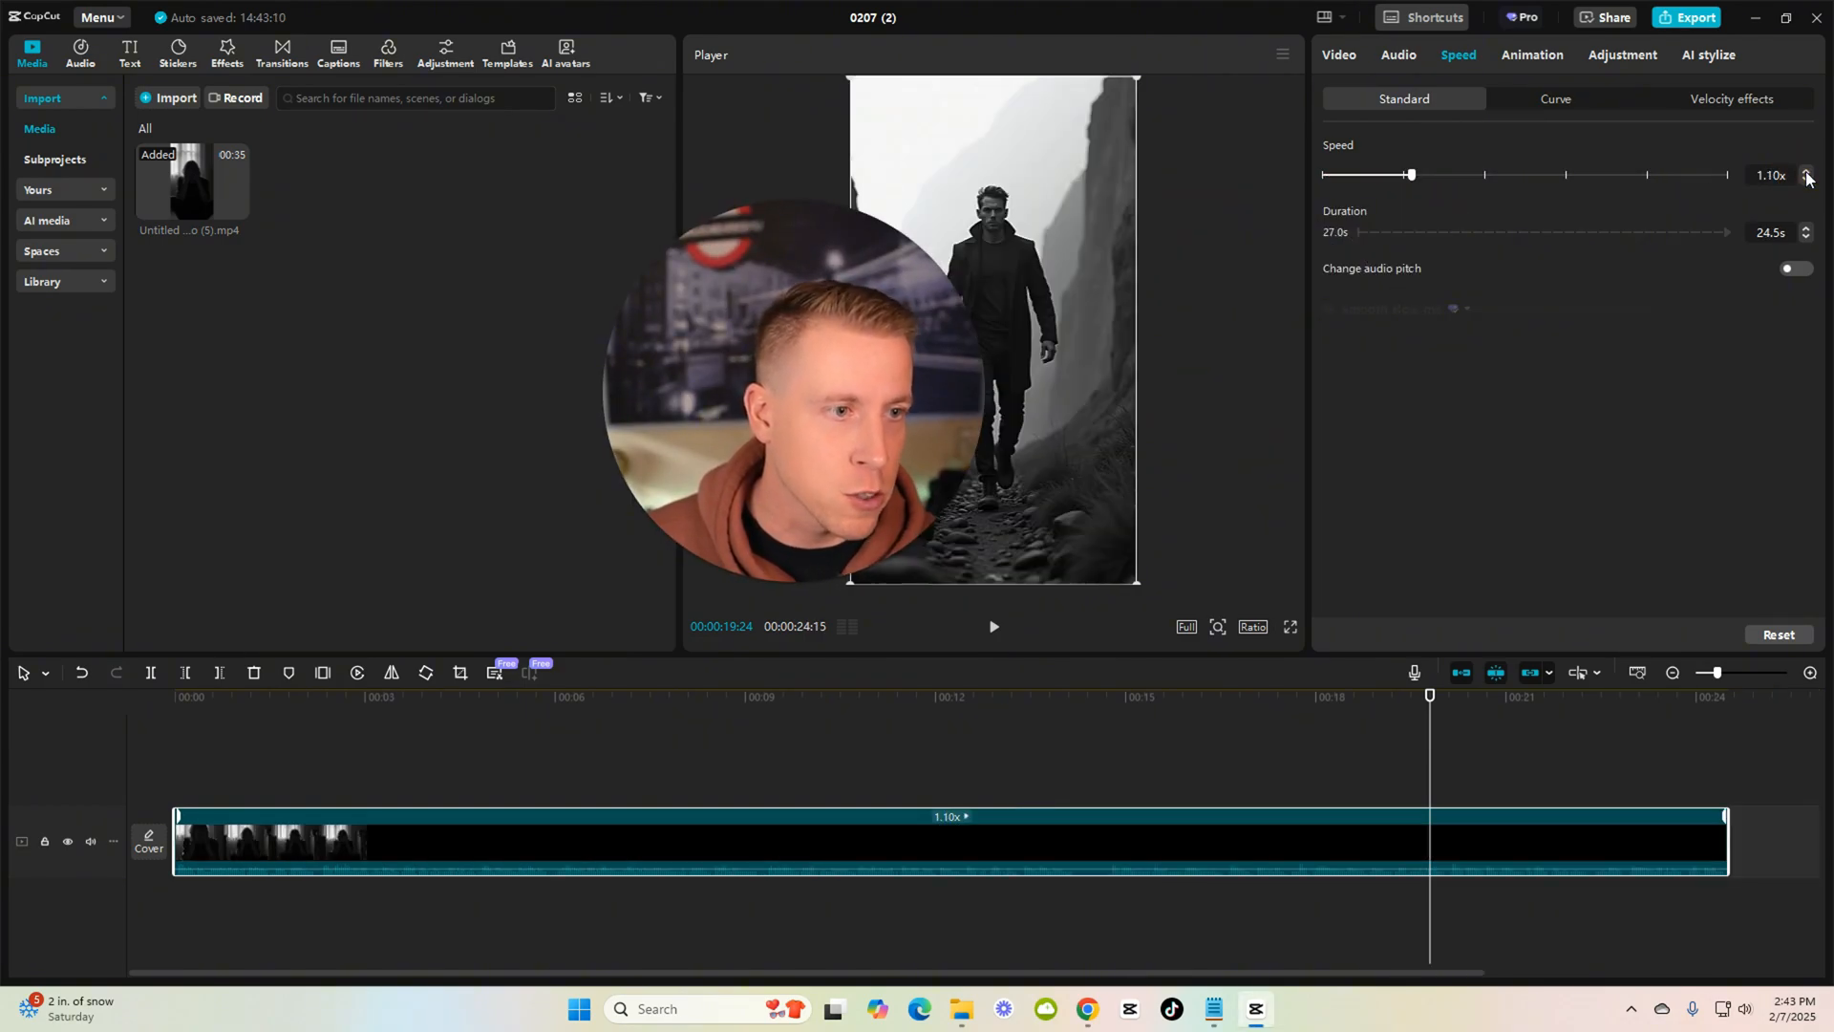
click(1806, 170)
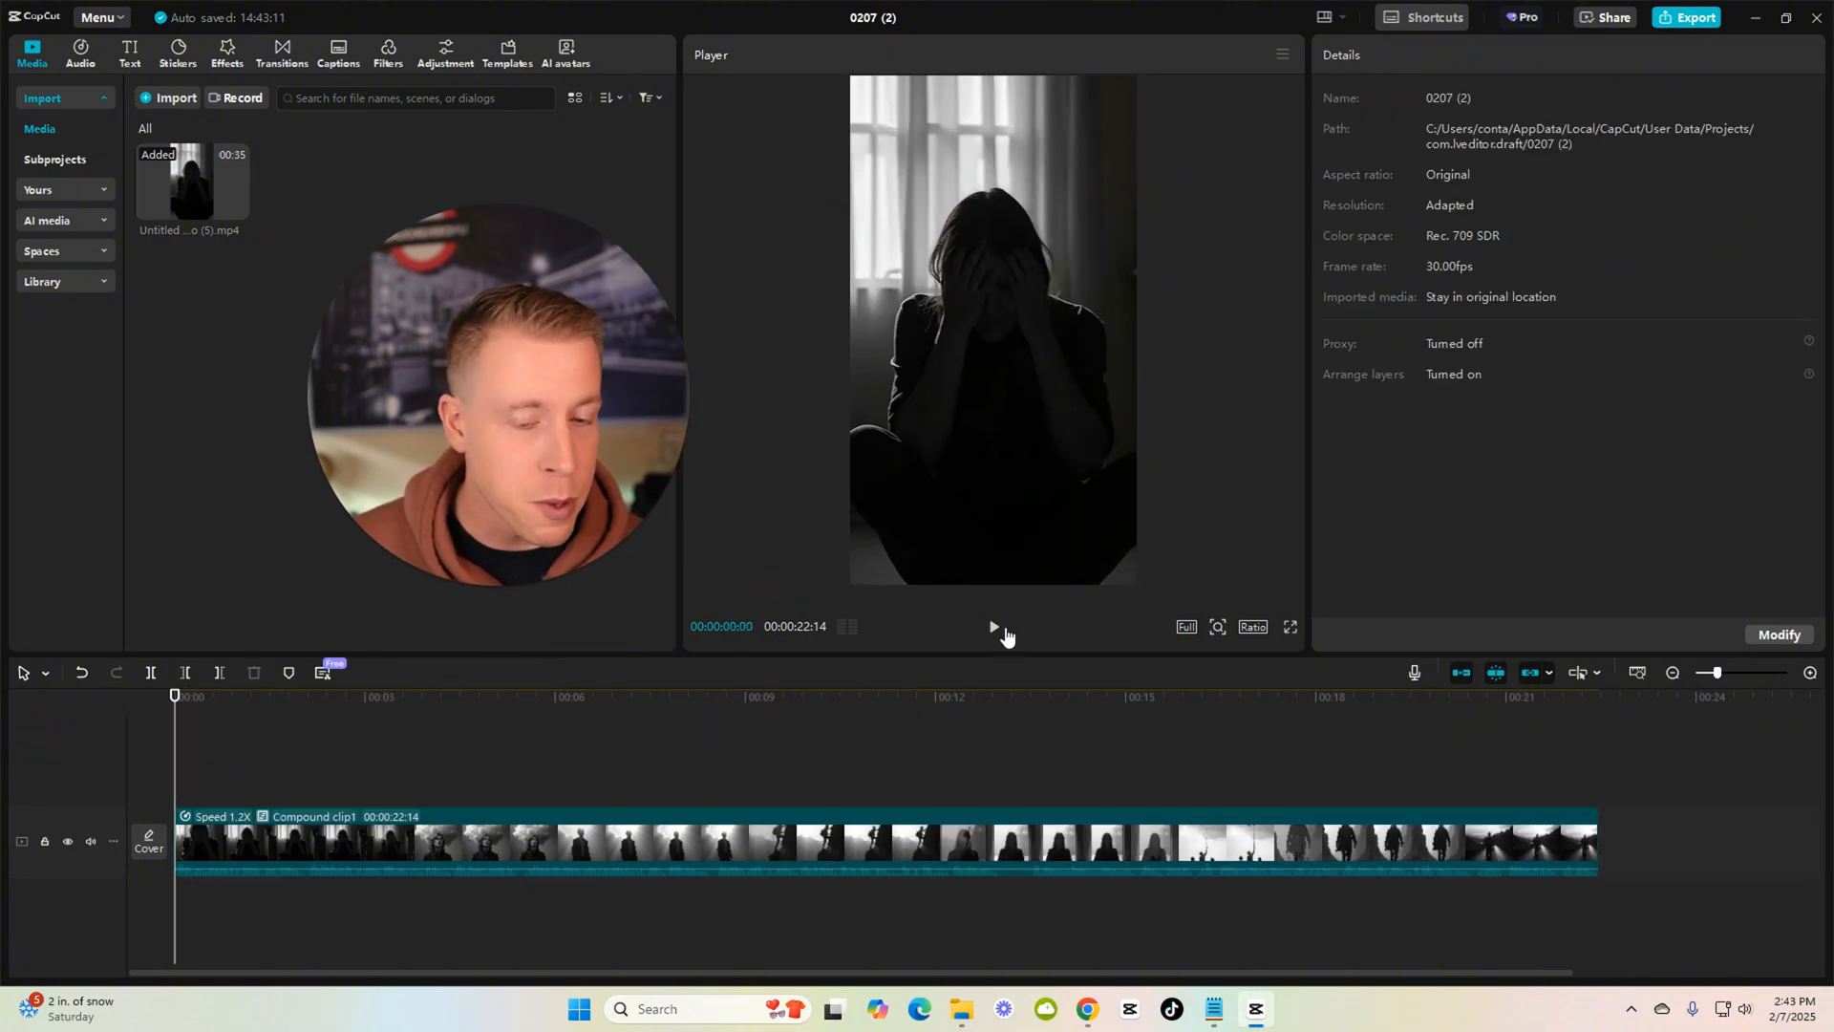
click(994, 627)
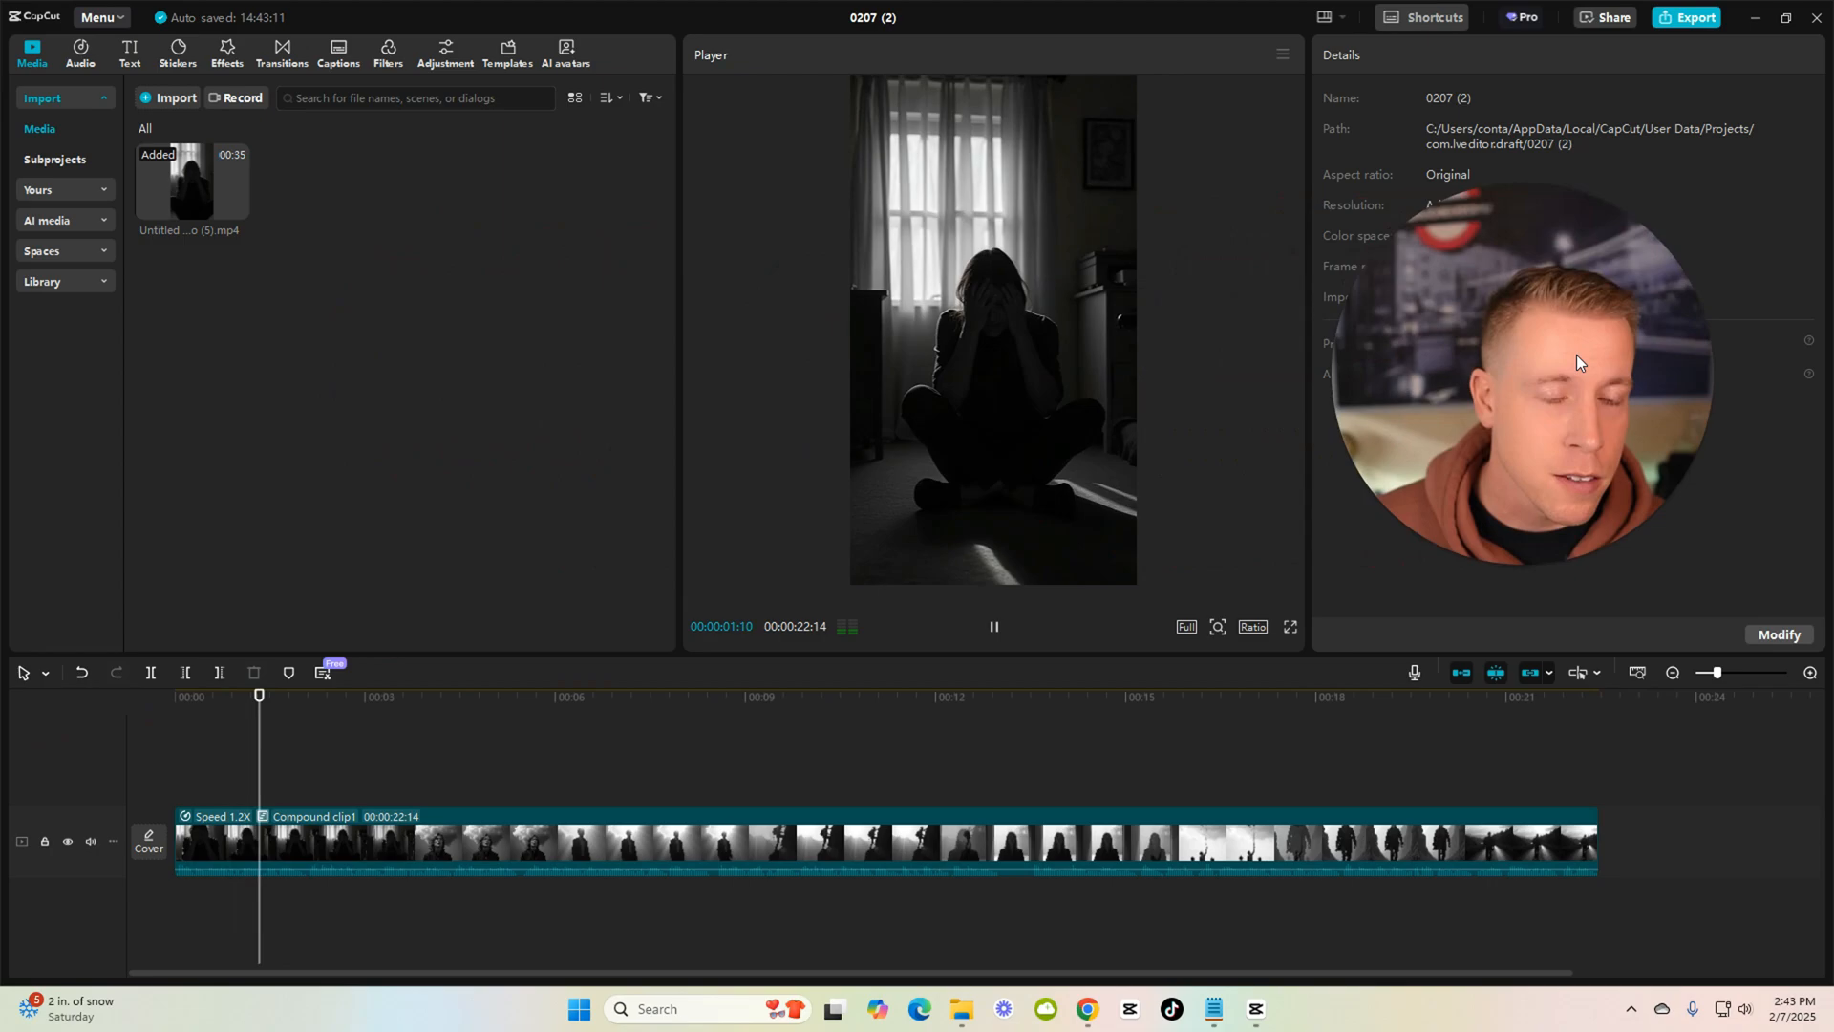
click(386, 696)
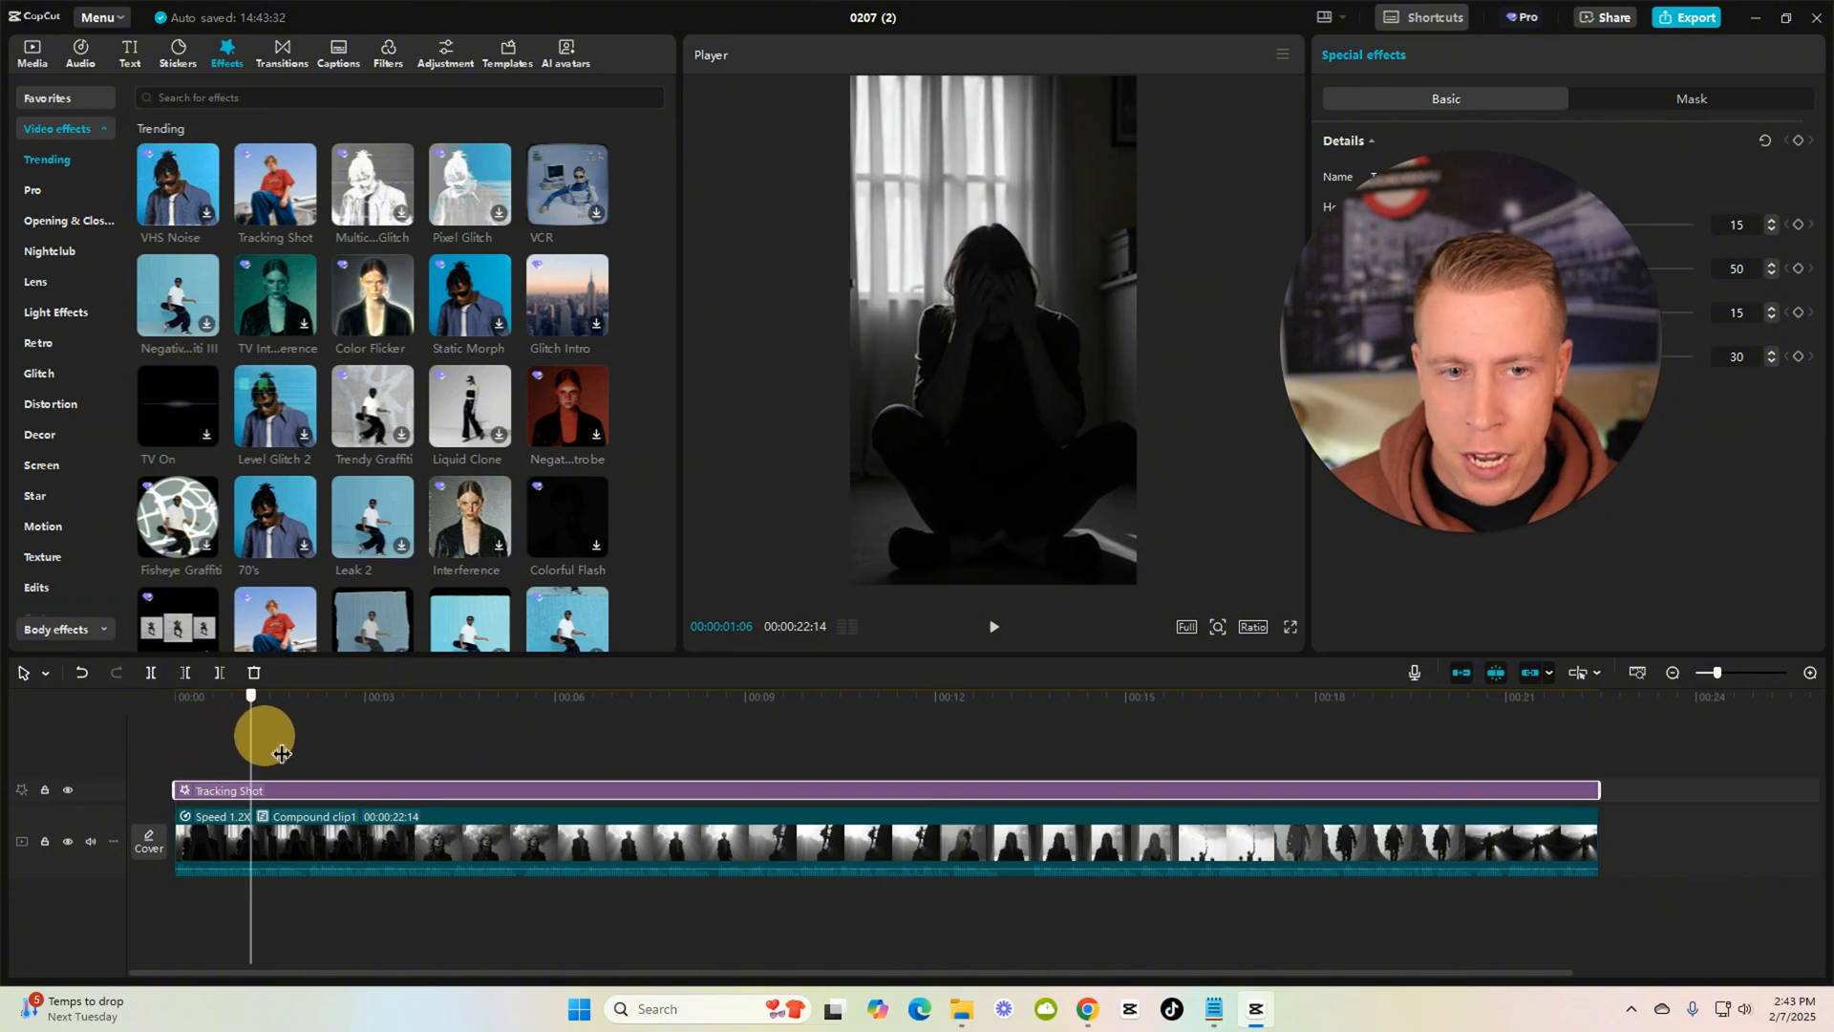
Rewind to the start and pick the glowing style from the caption templates.
drag(250, 695, 174, 696)
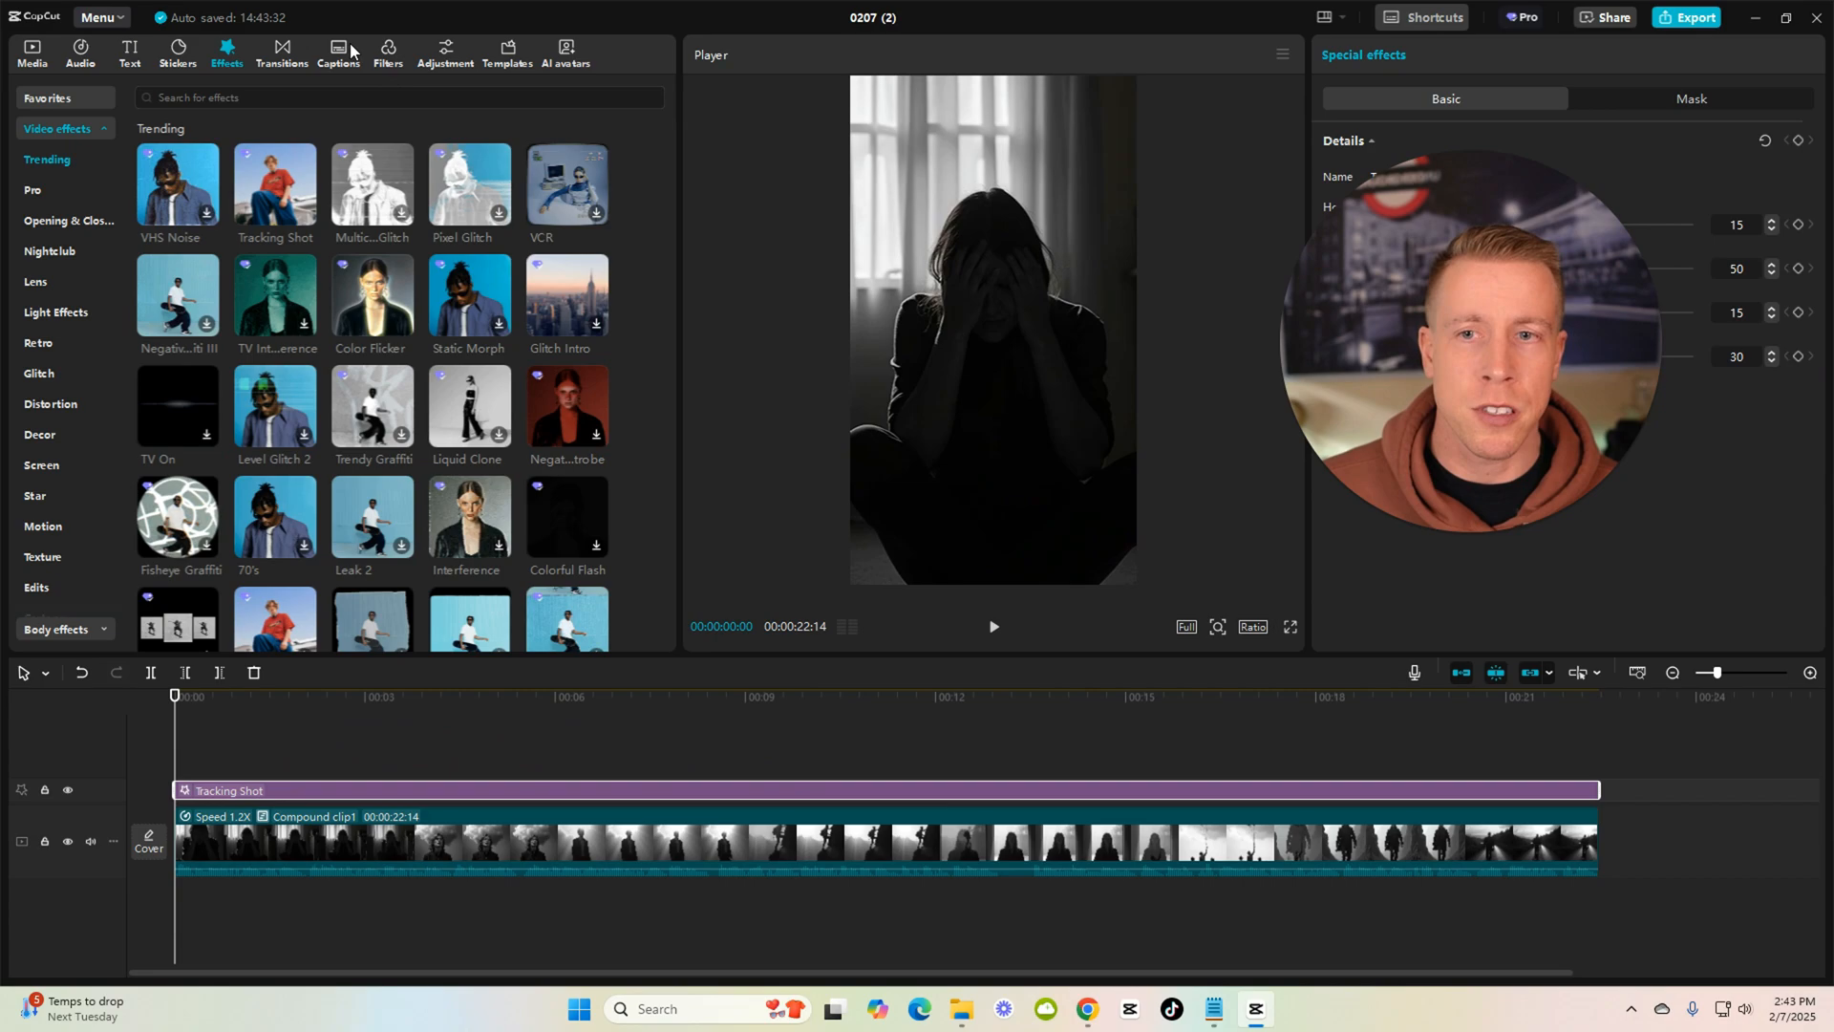
click(338, 50)
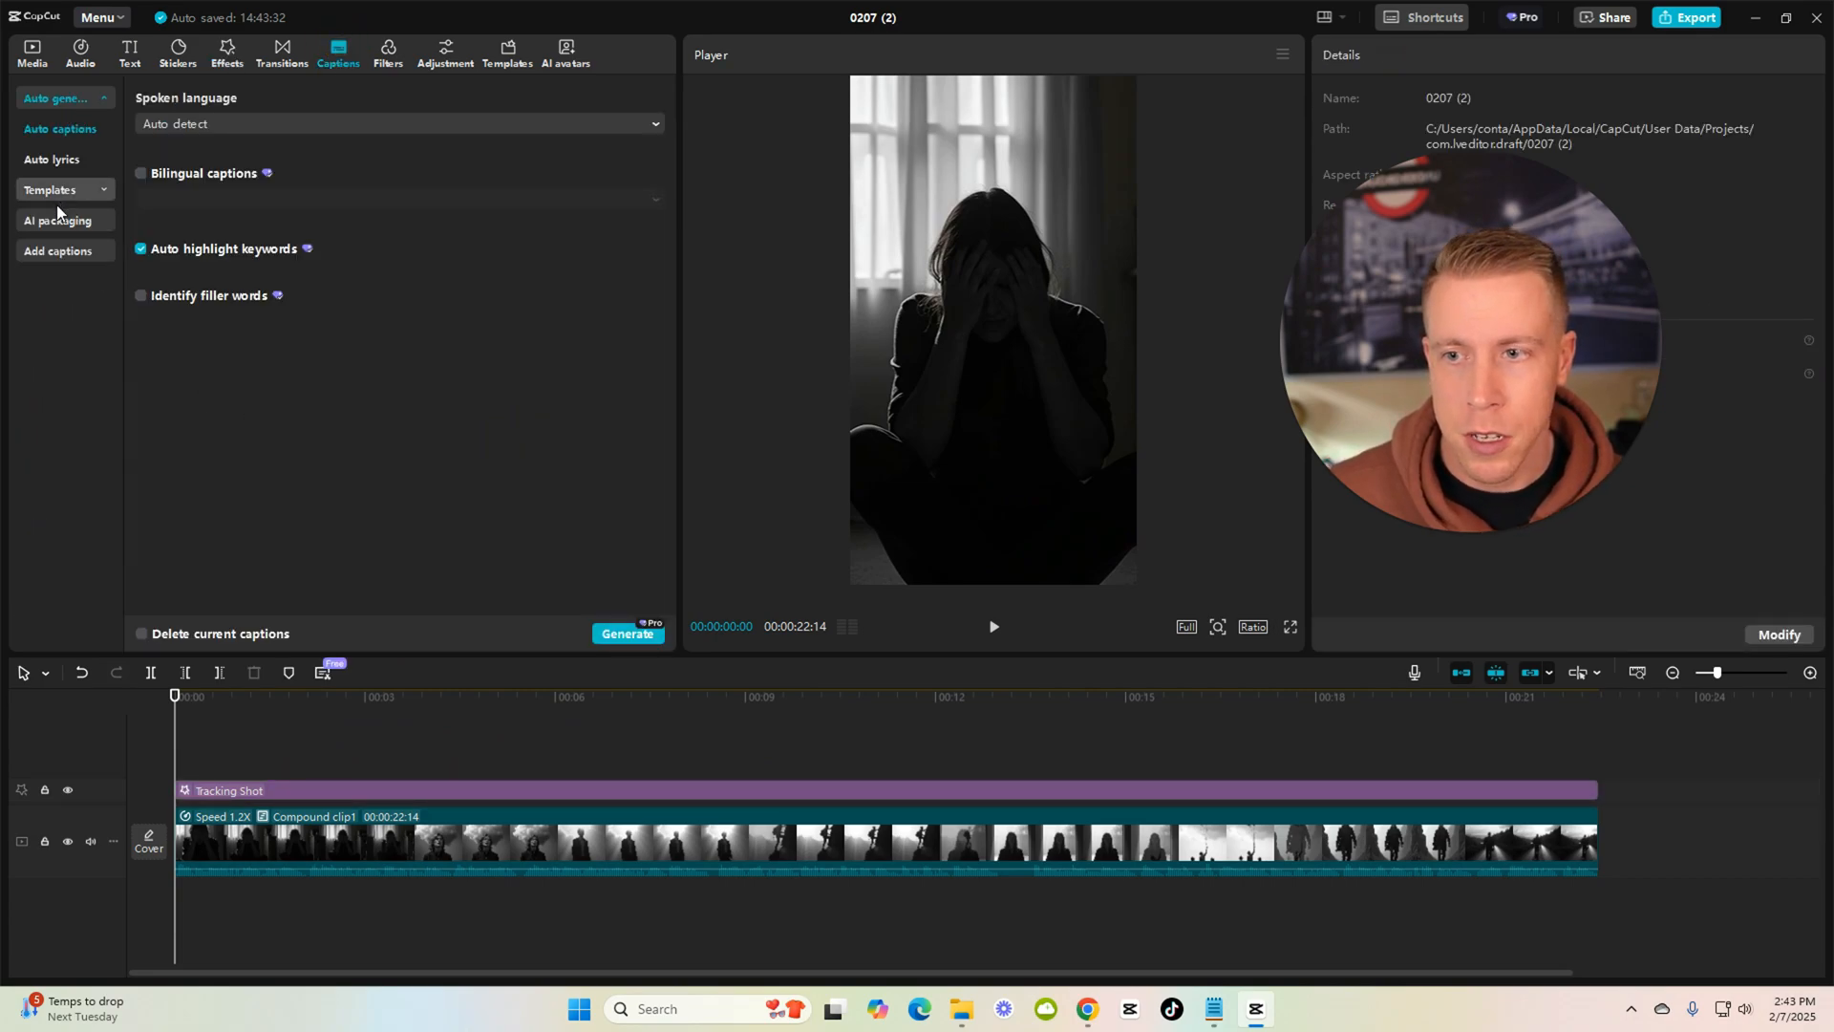
click(50, 190)
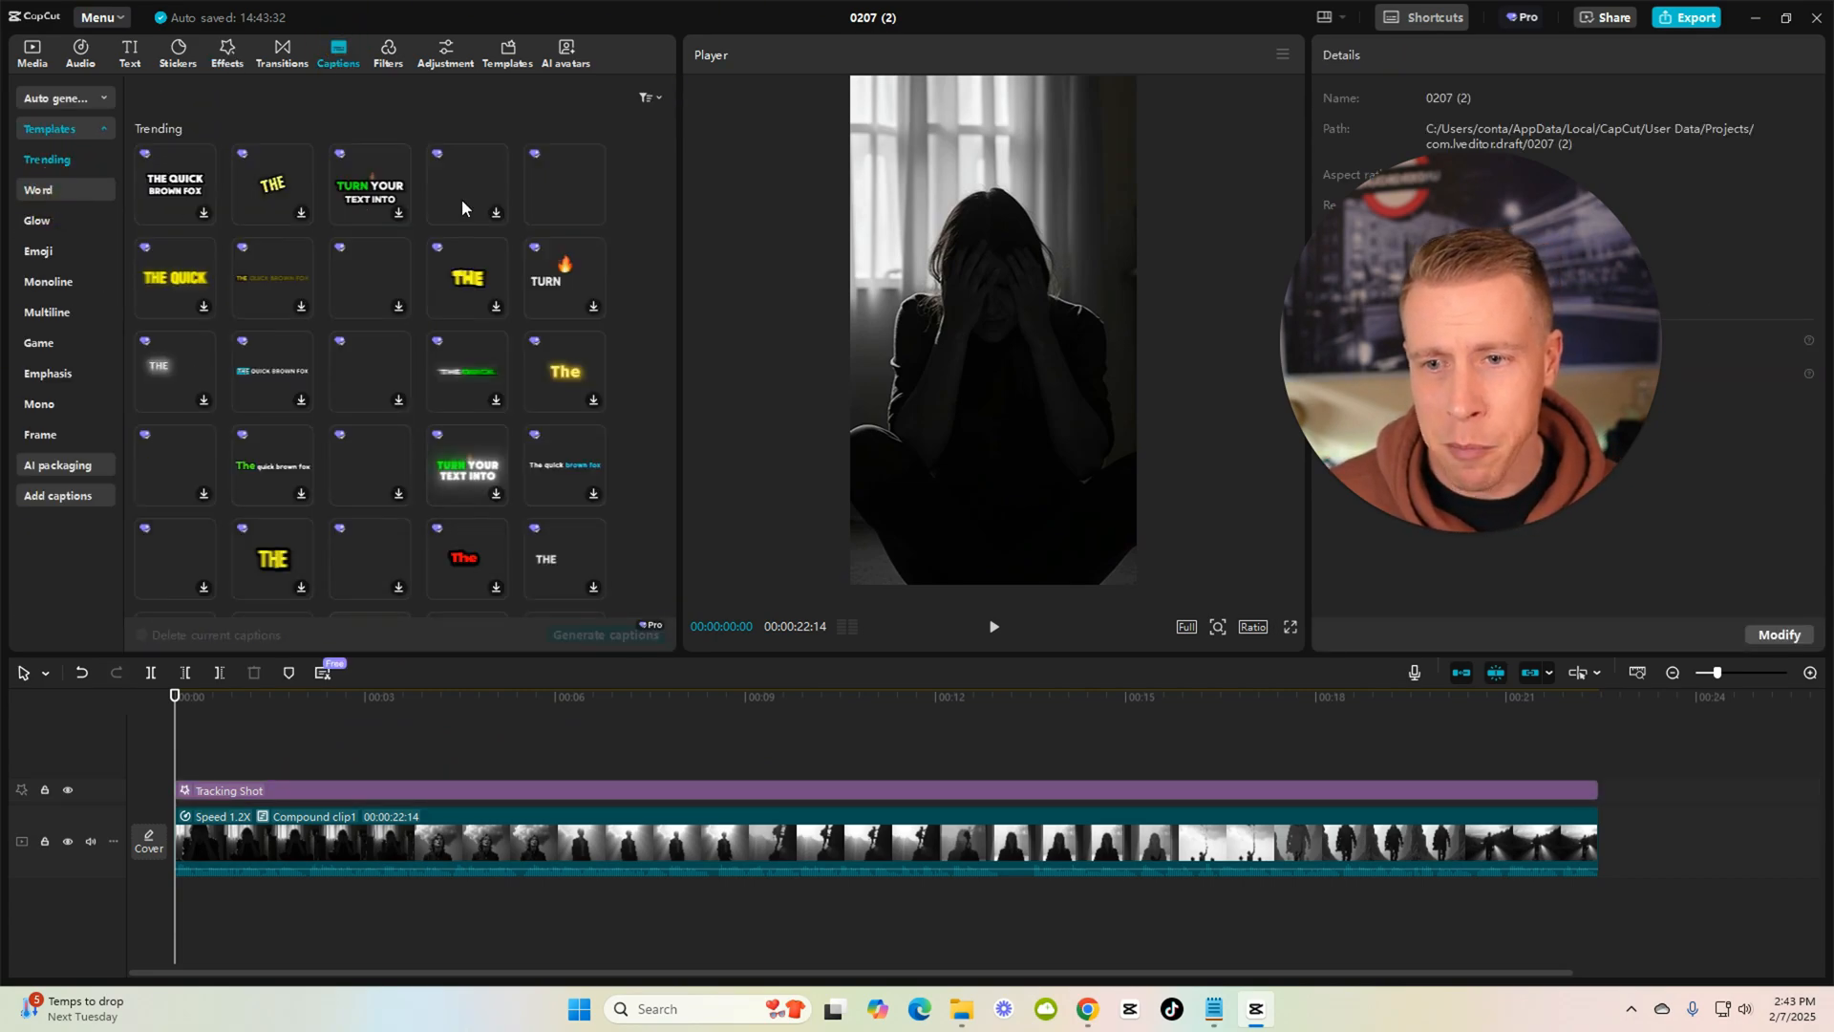
click(563, 184)
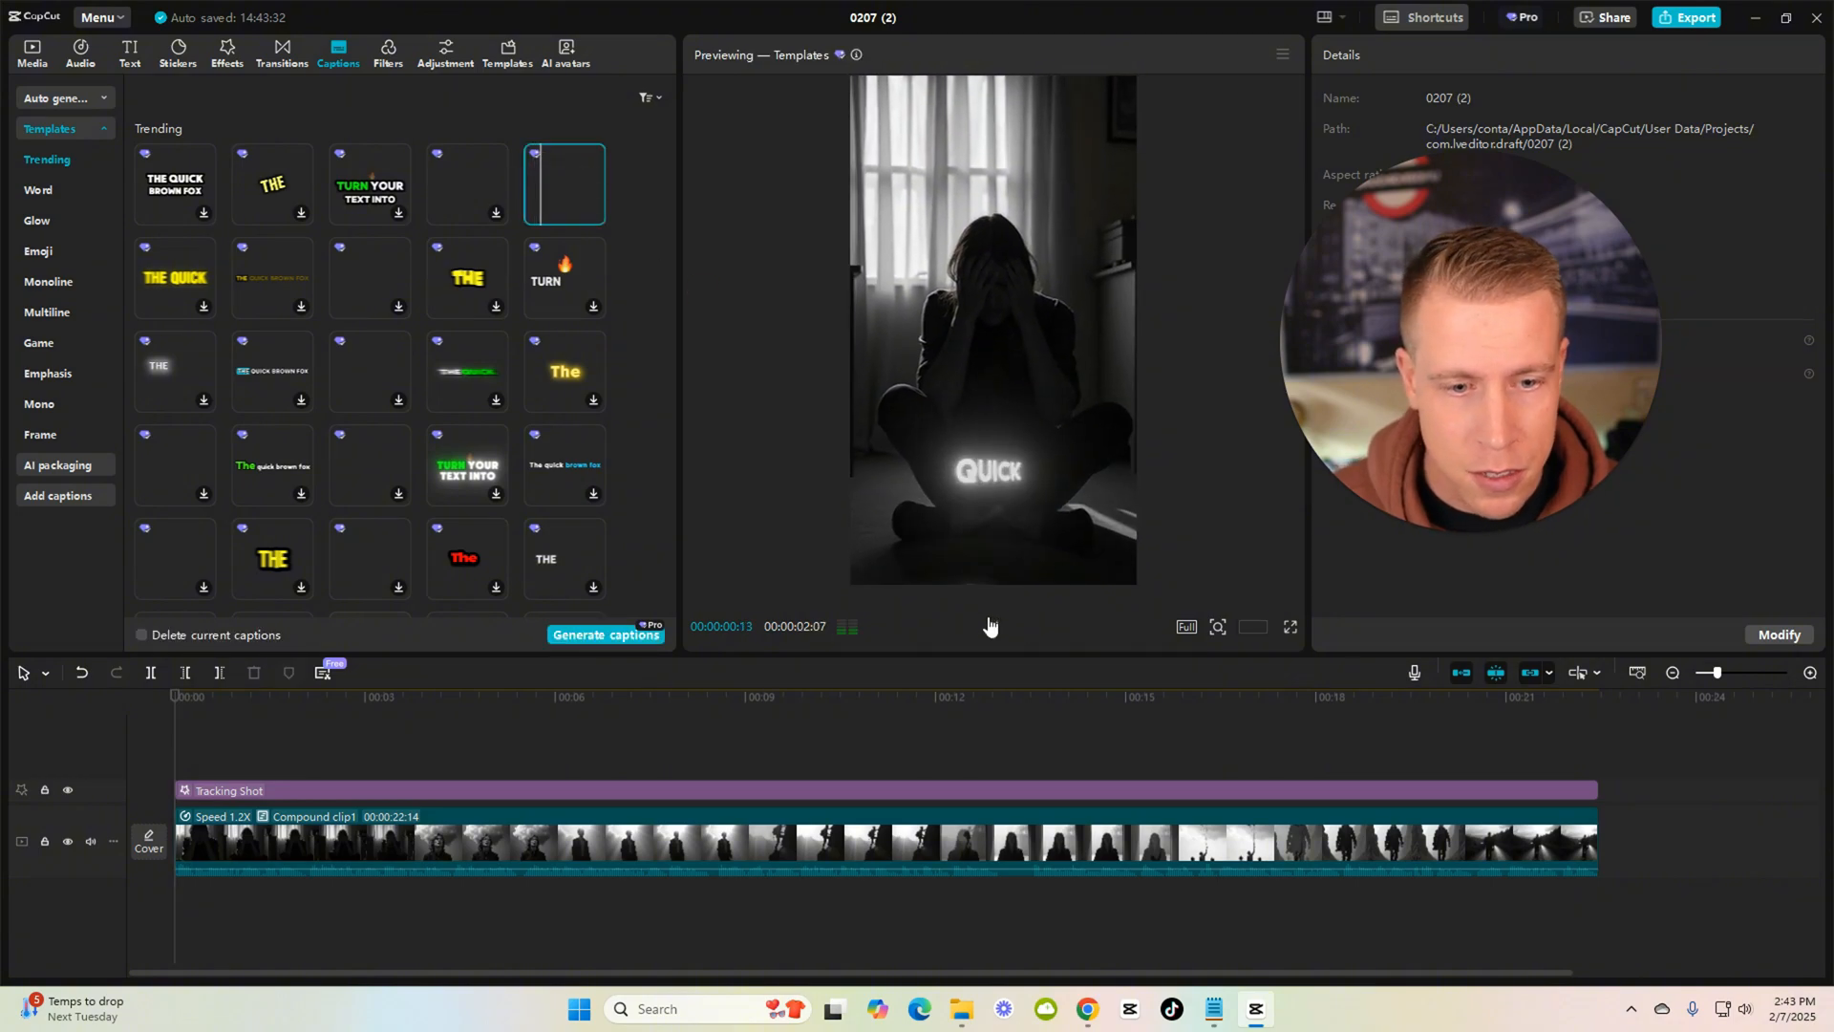
Generate auto captions in that glowing style across the whole video and review from the start.
click(606, 634)
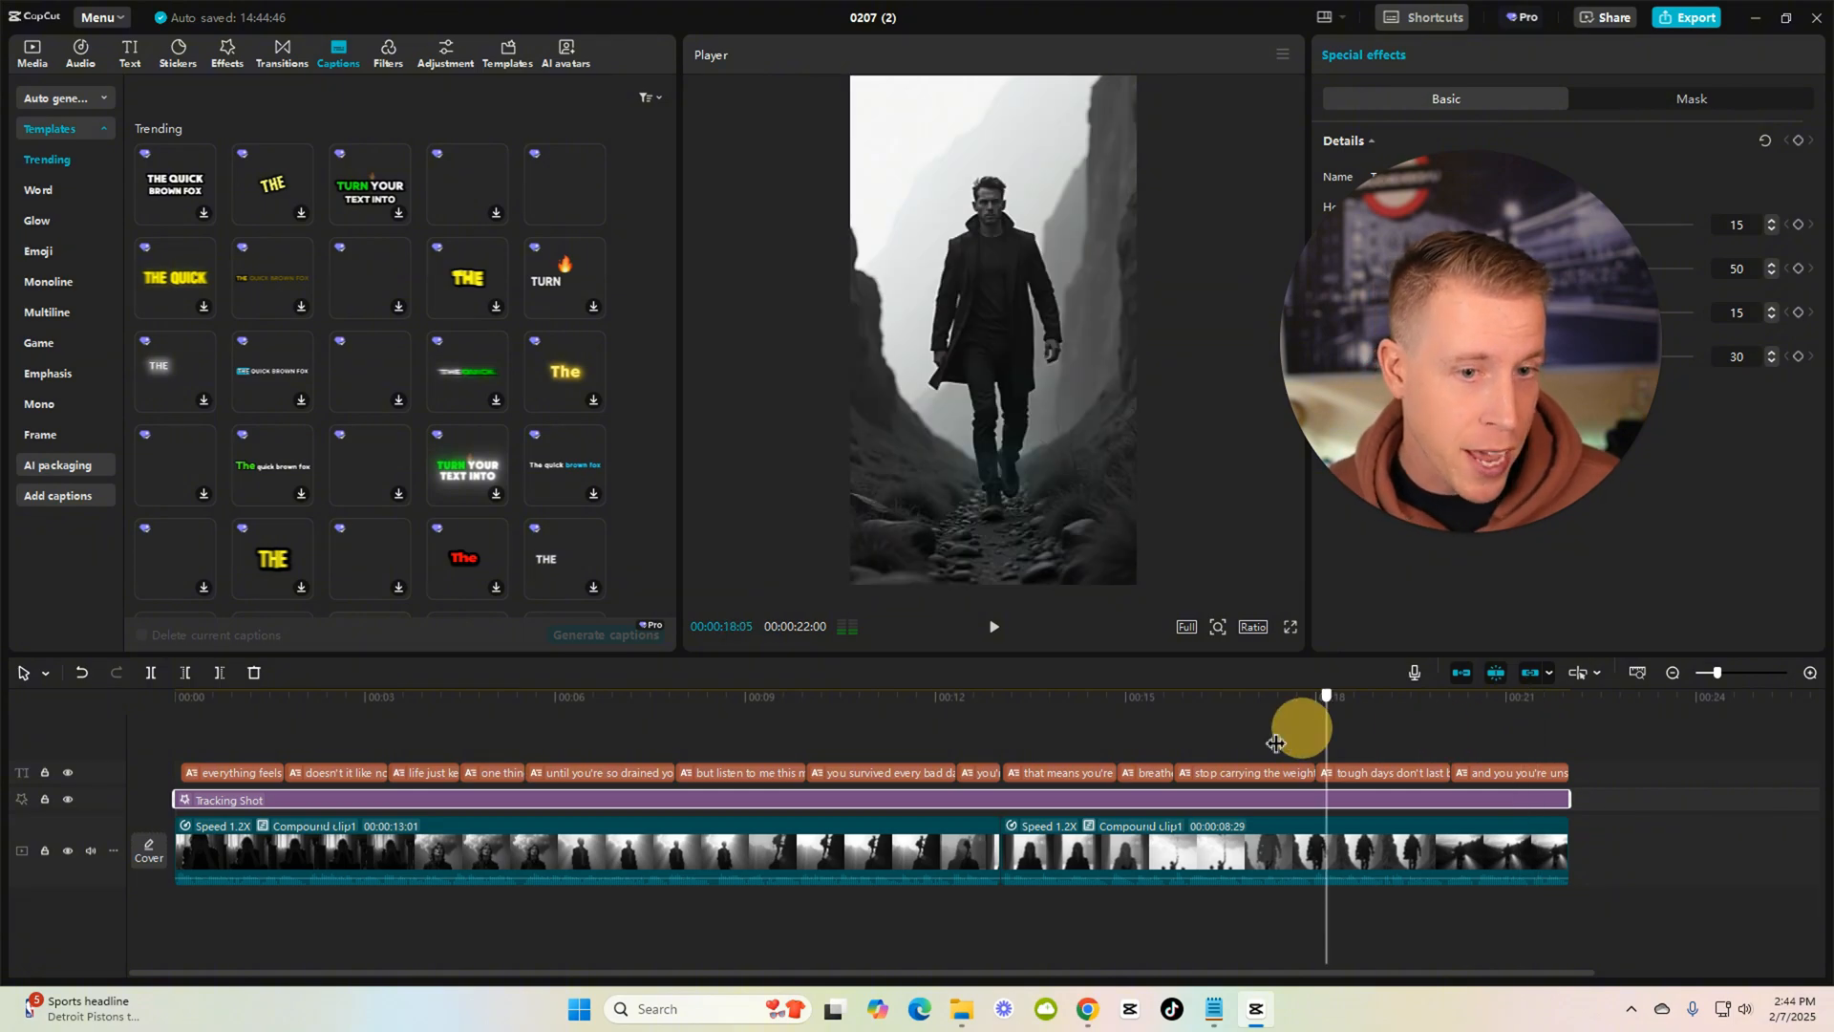
click(175, 696)
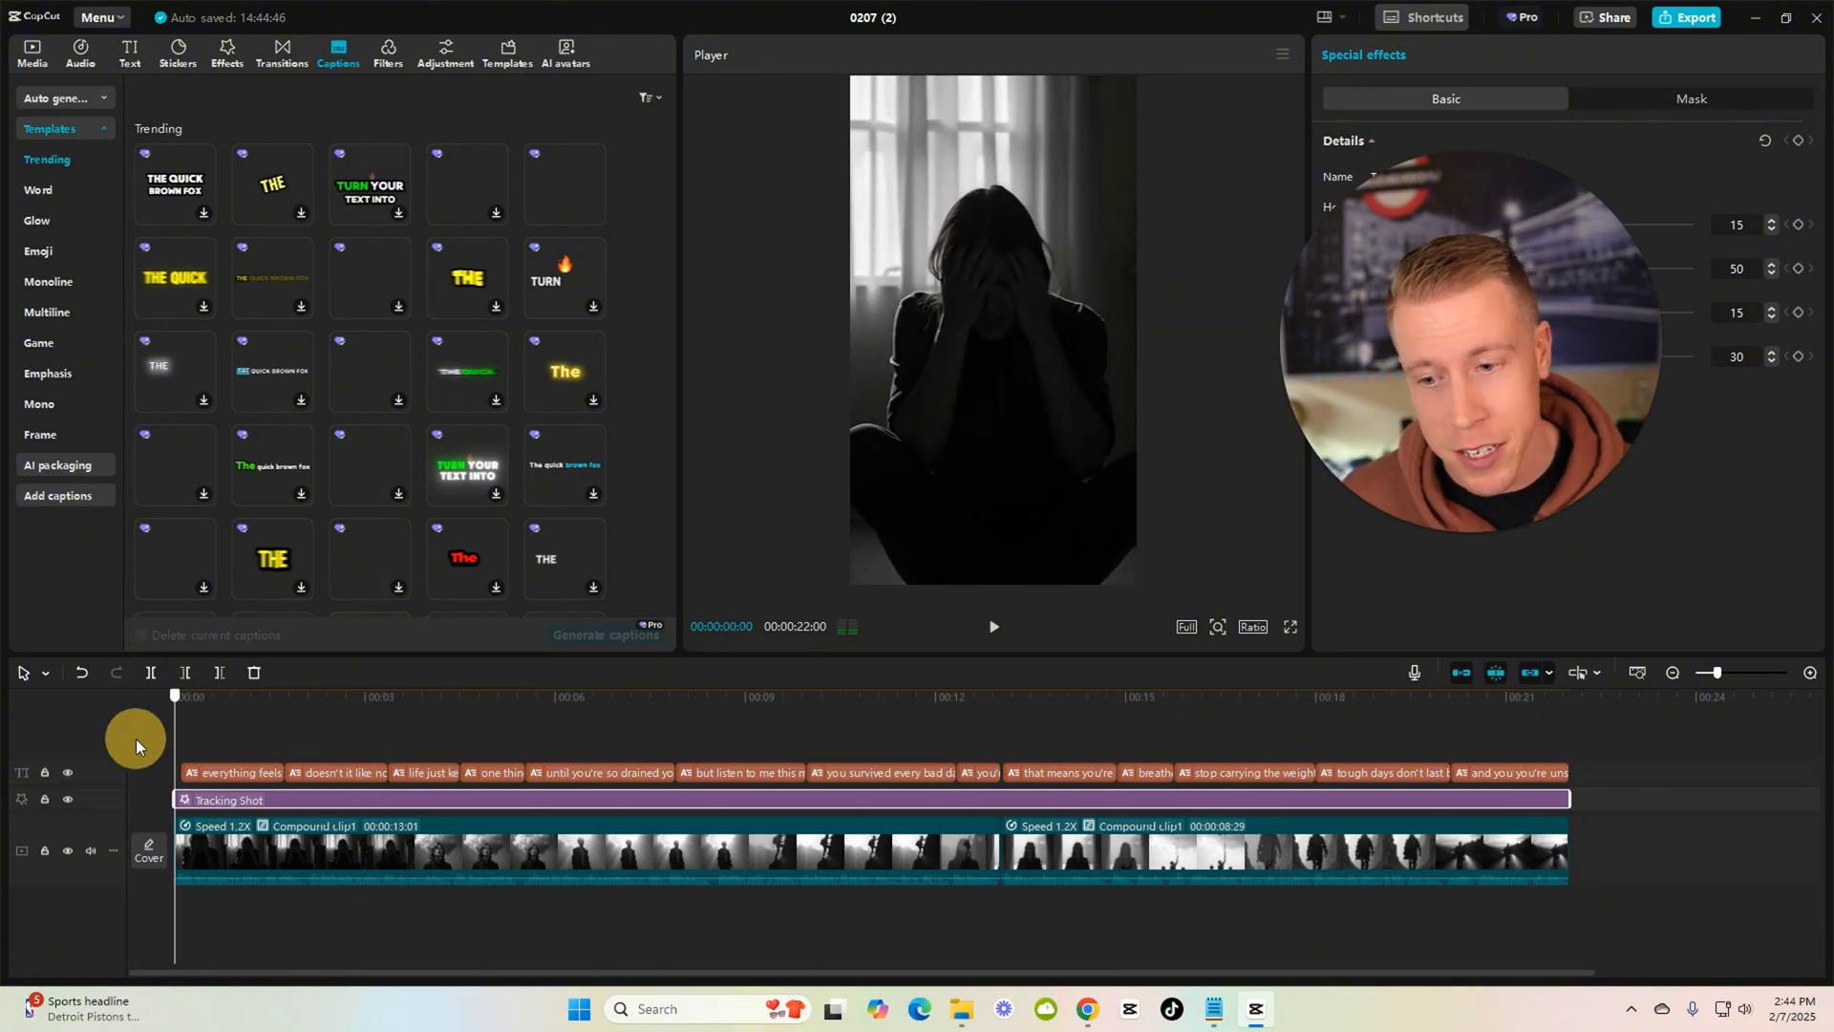
click(328, 695)
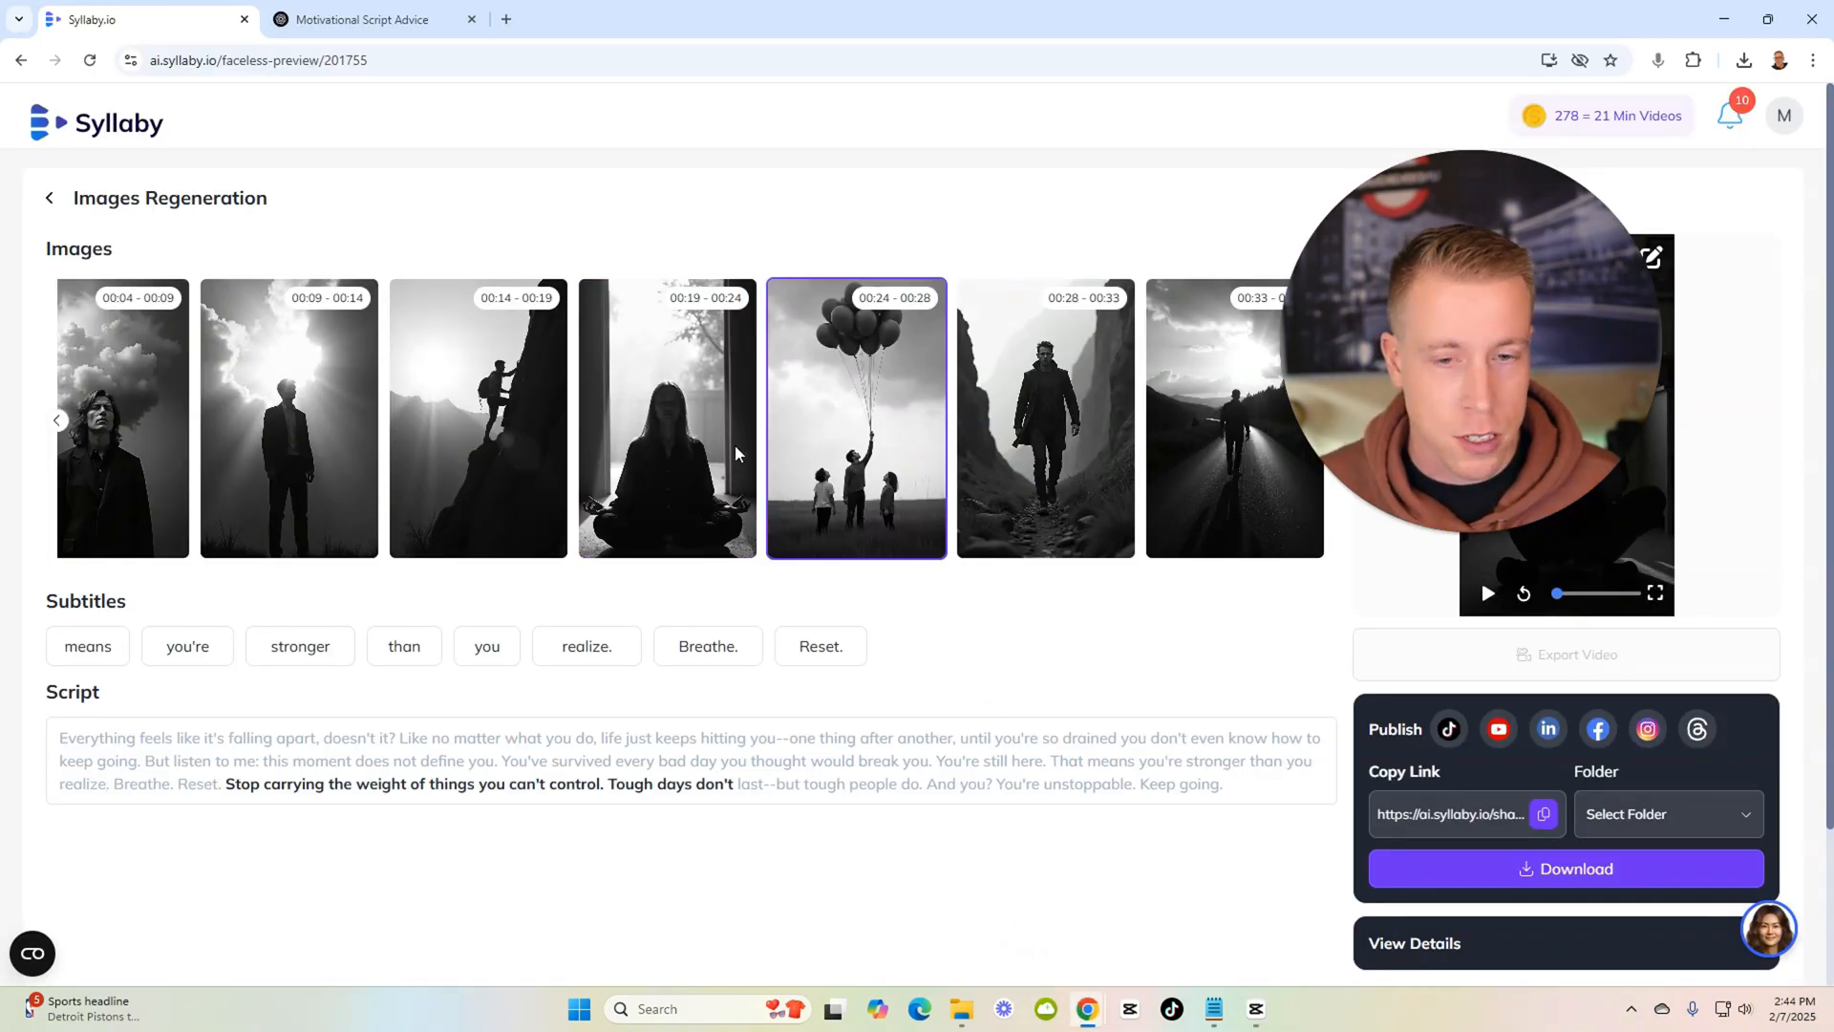
View the original Untitled Video in Syllaby's My Videos, then replay the captioned CapCut edit.
click(50, 197)
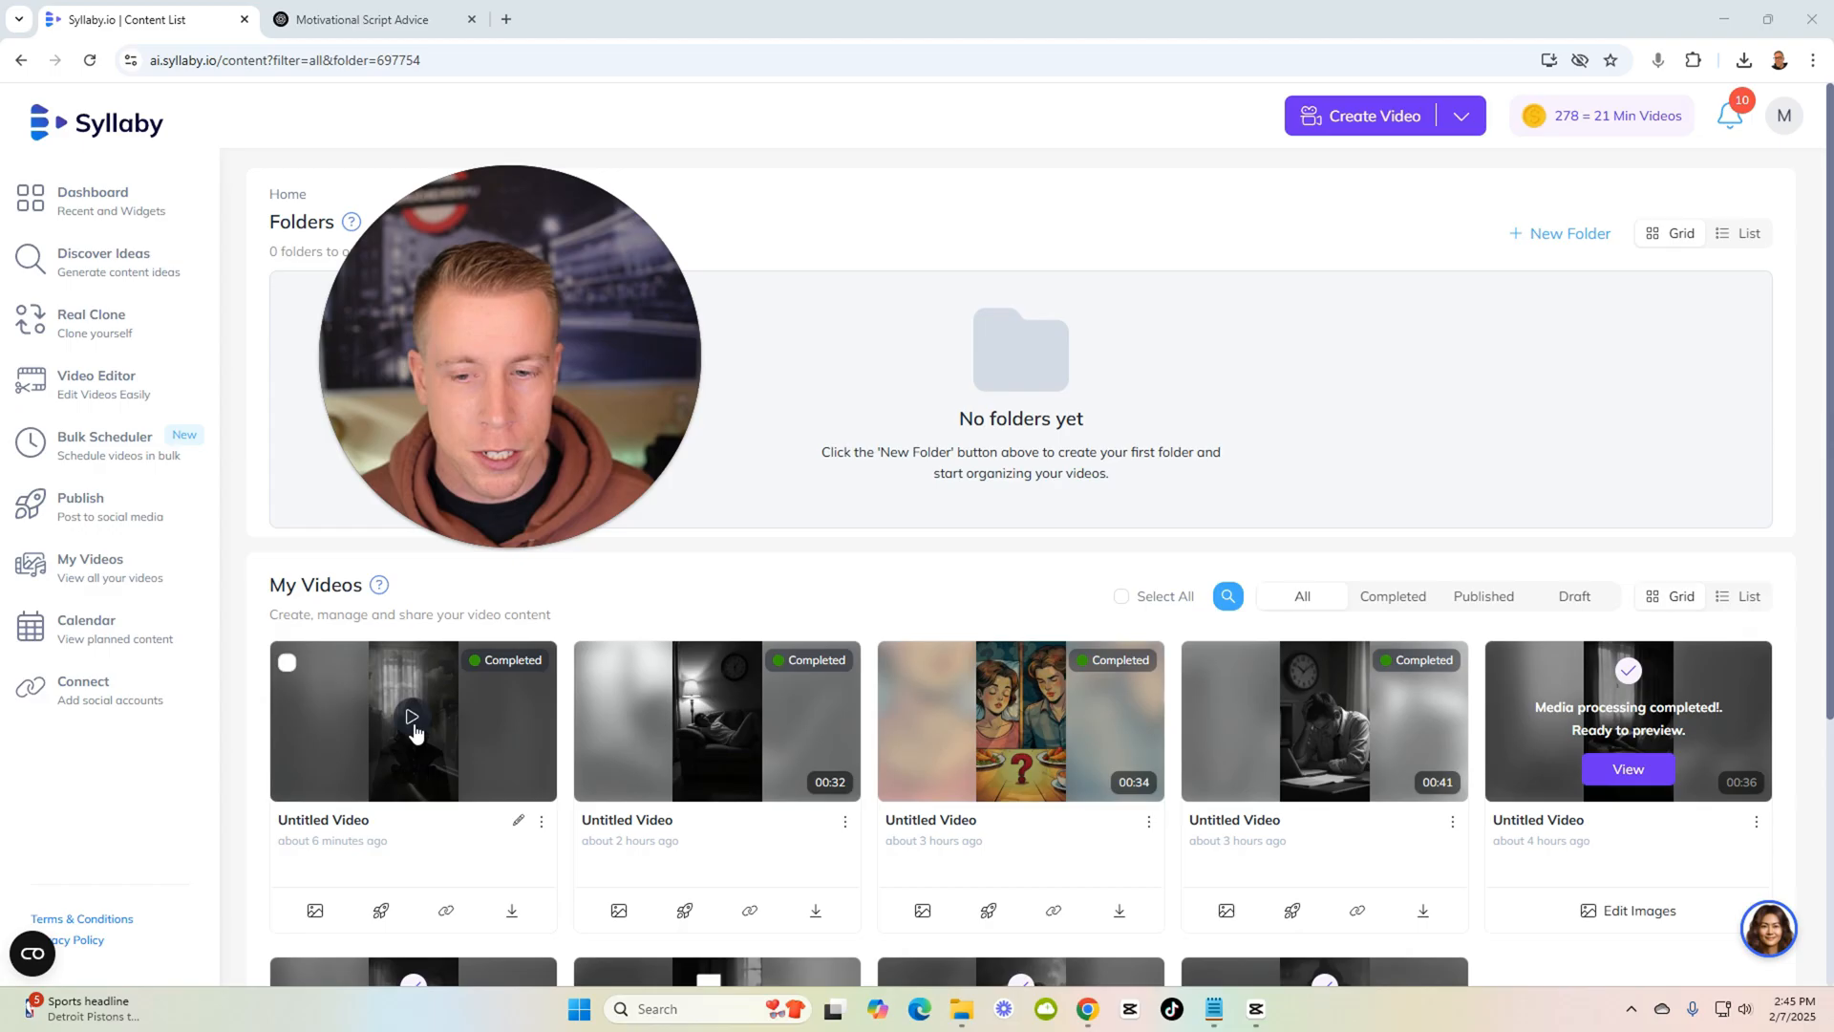
click(411, 717)
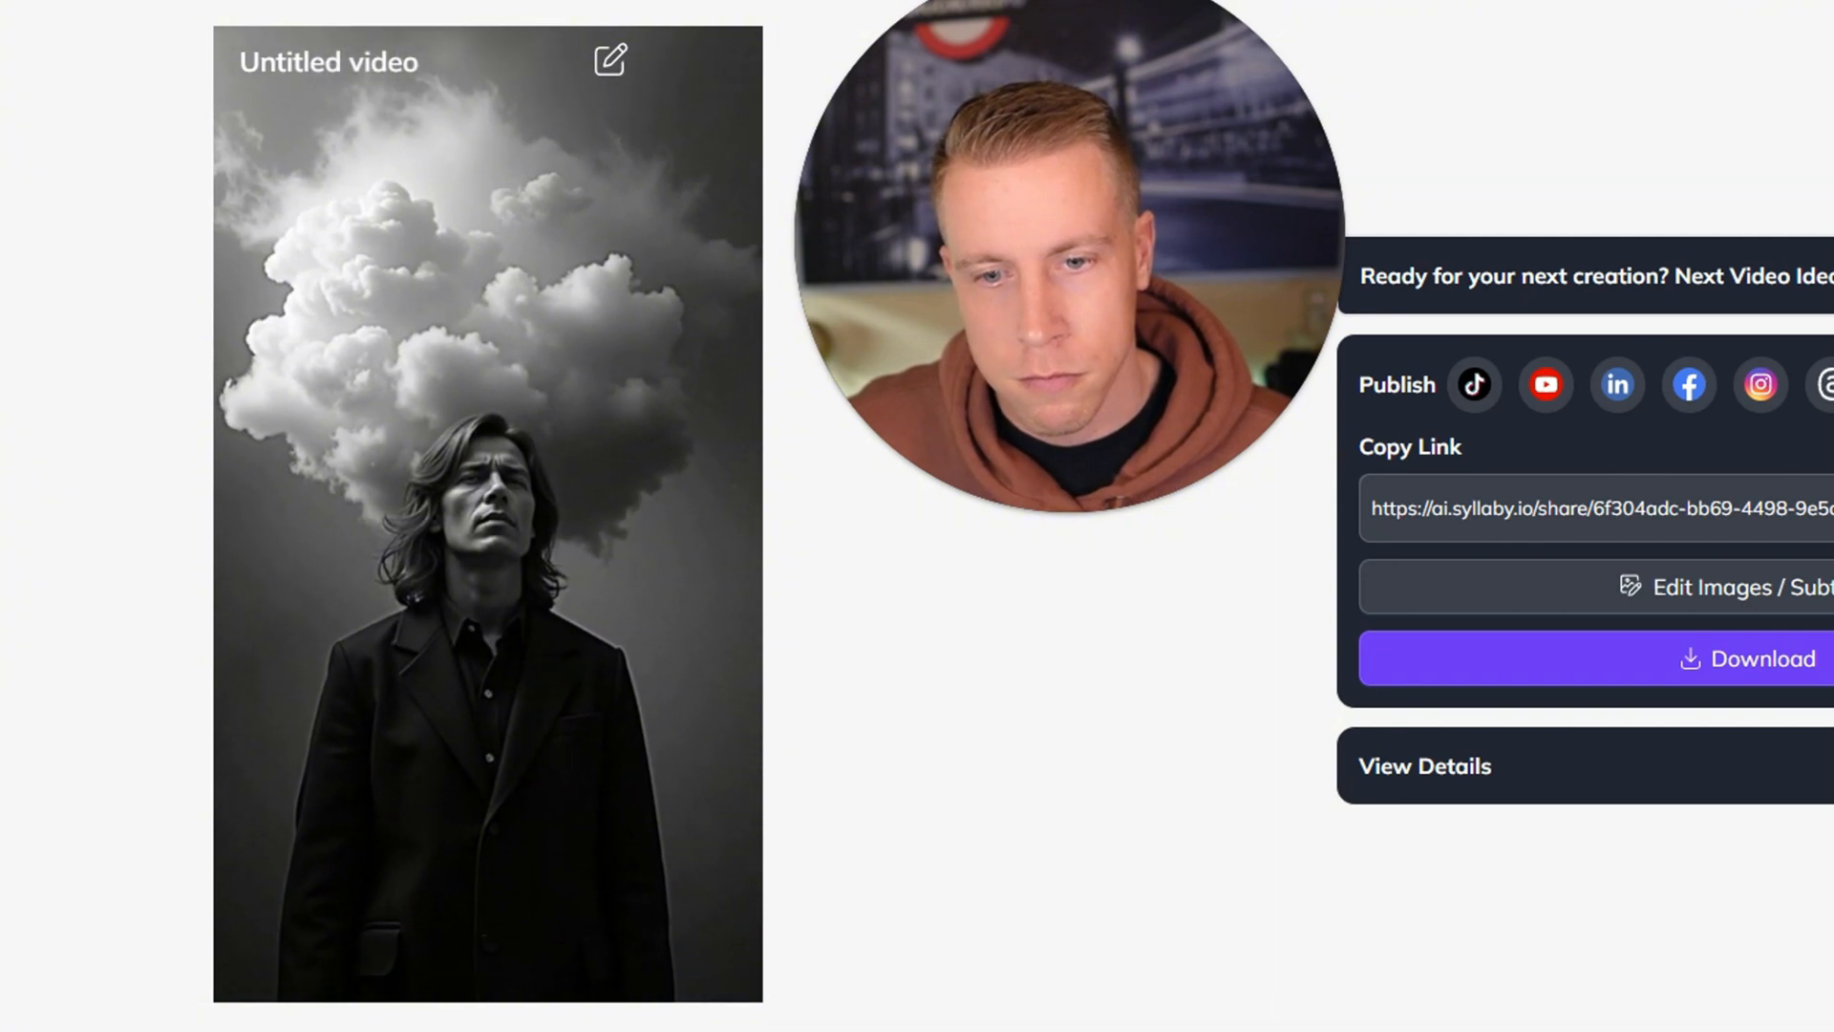
click(488, 514)
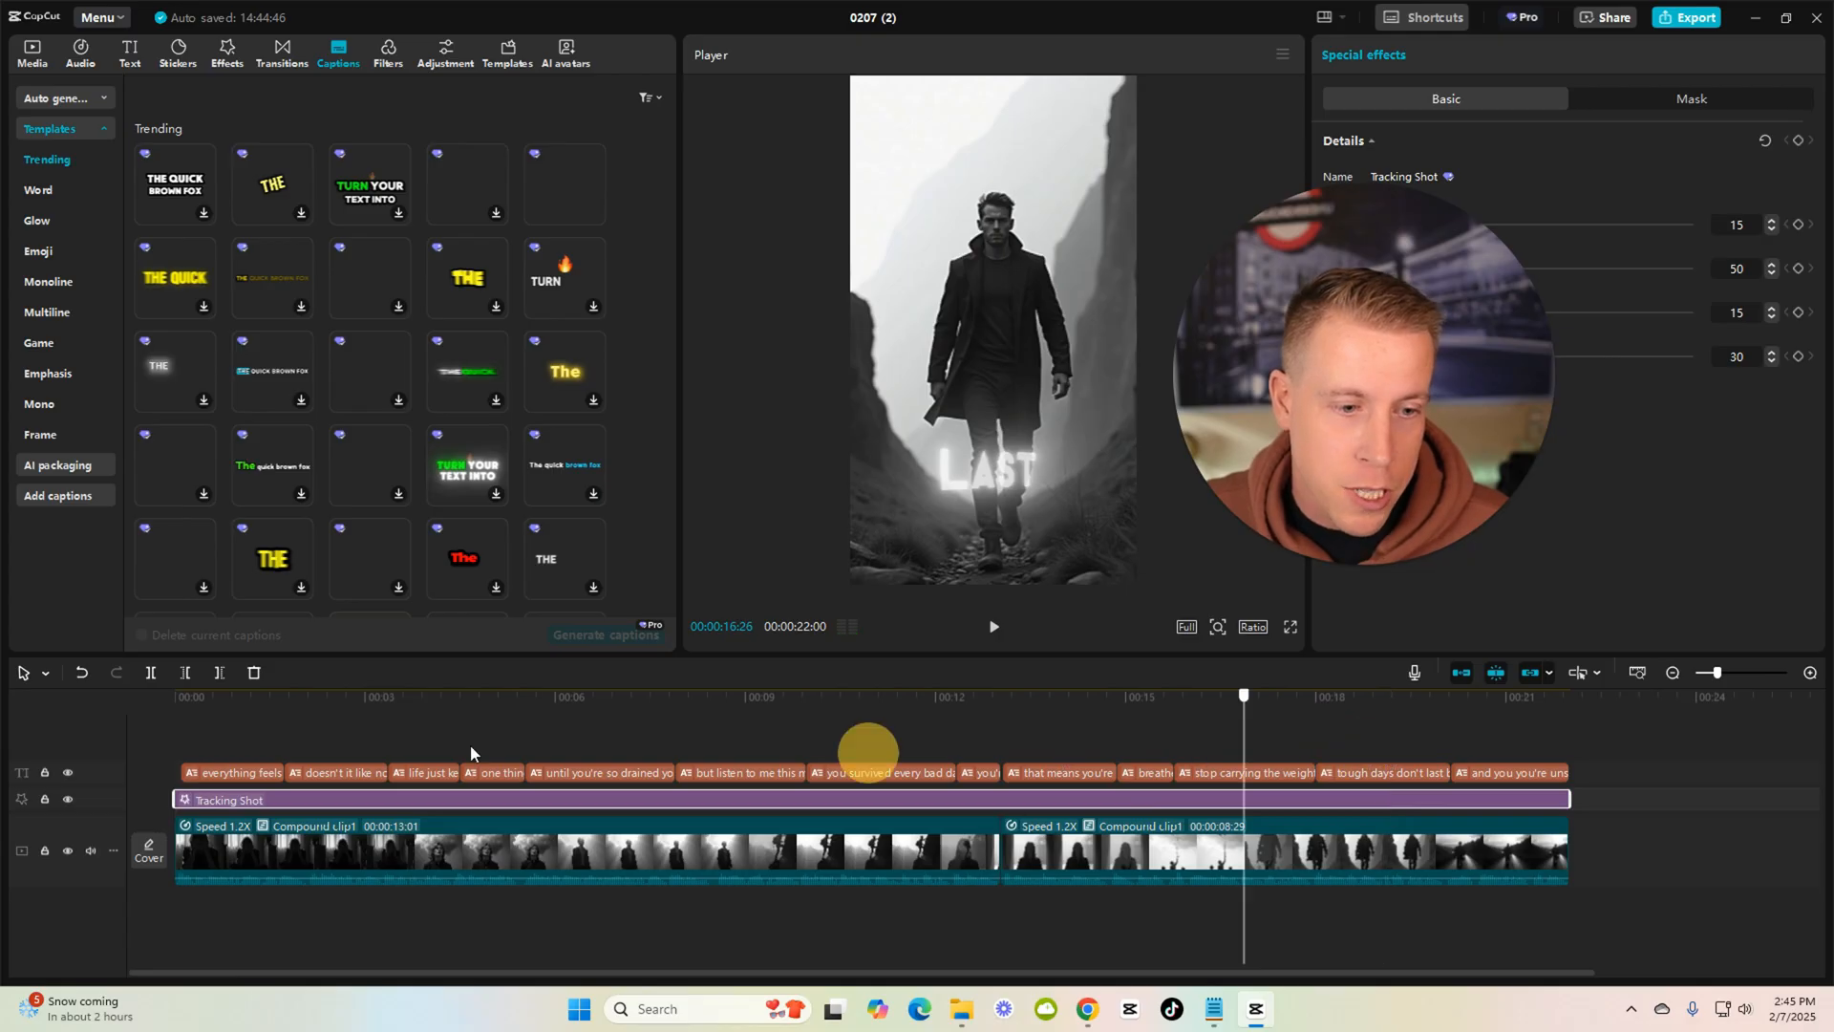
click(225, 51)
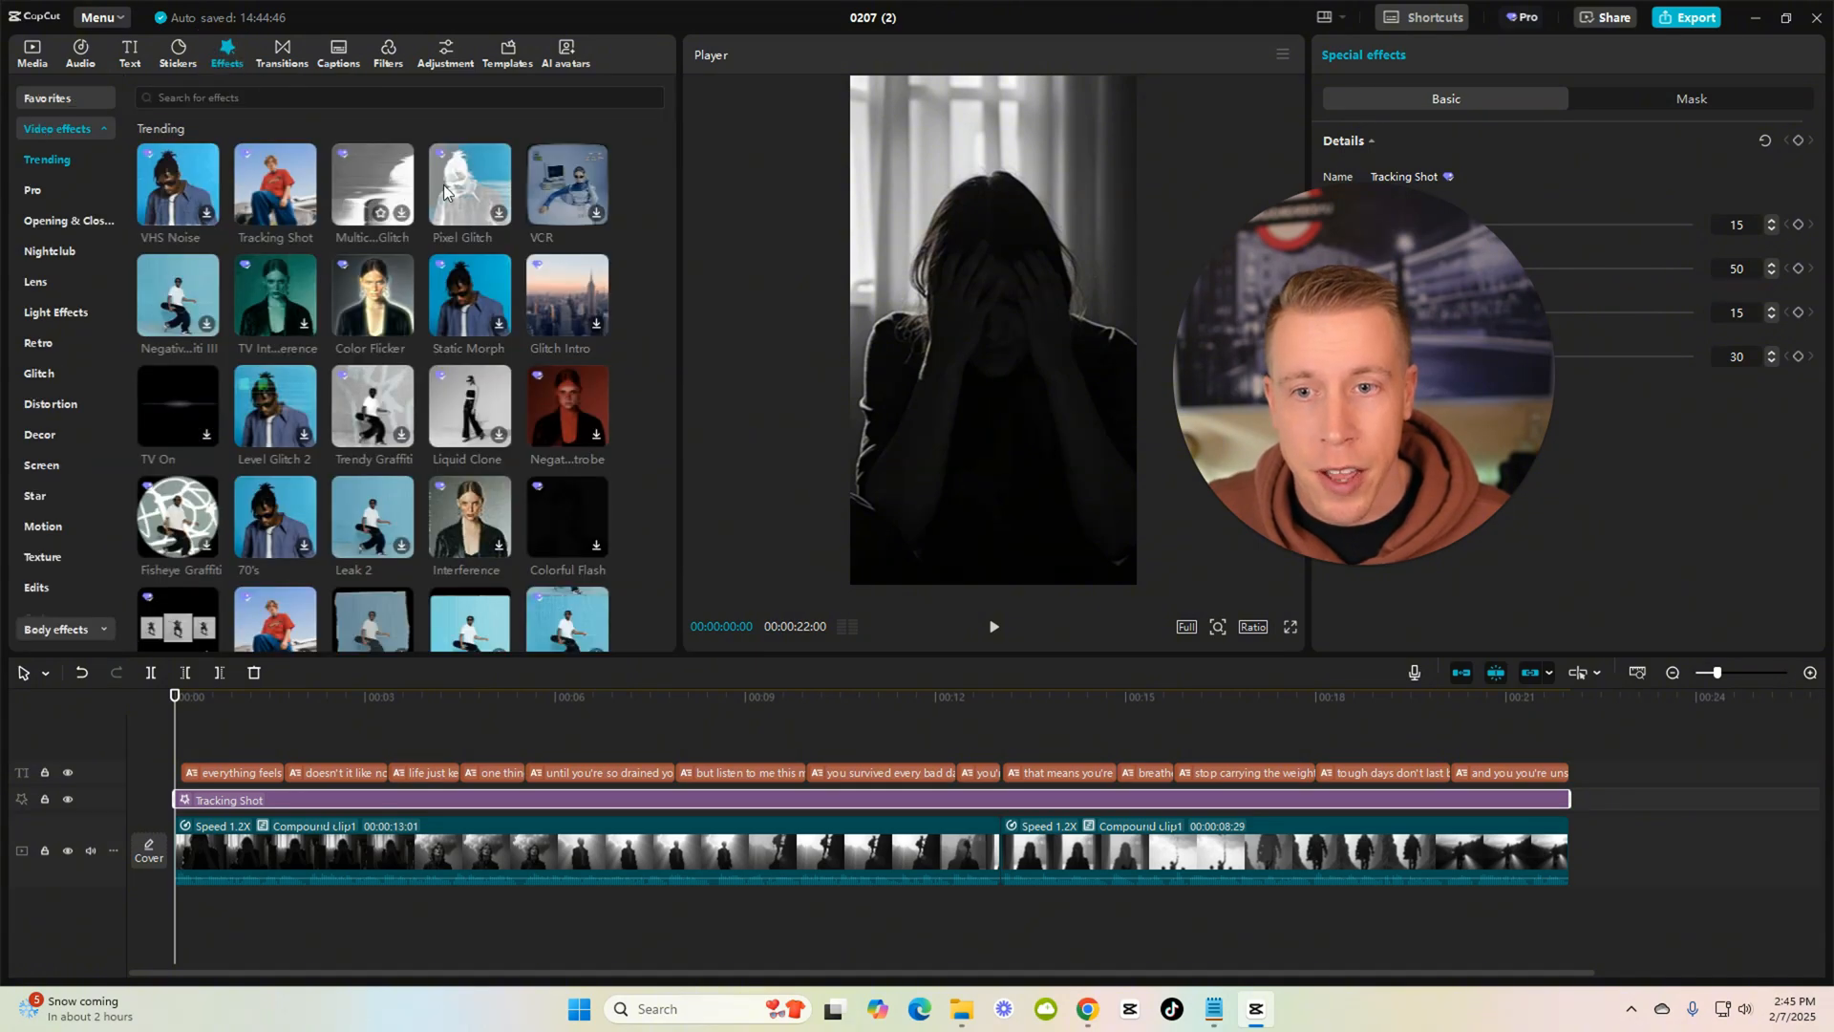